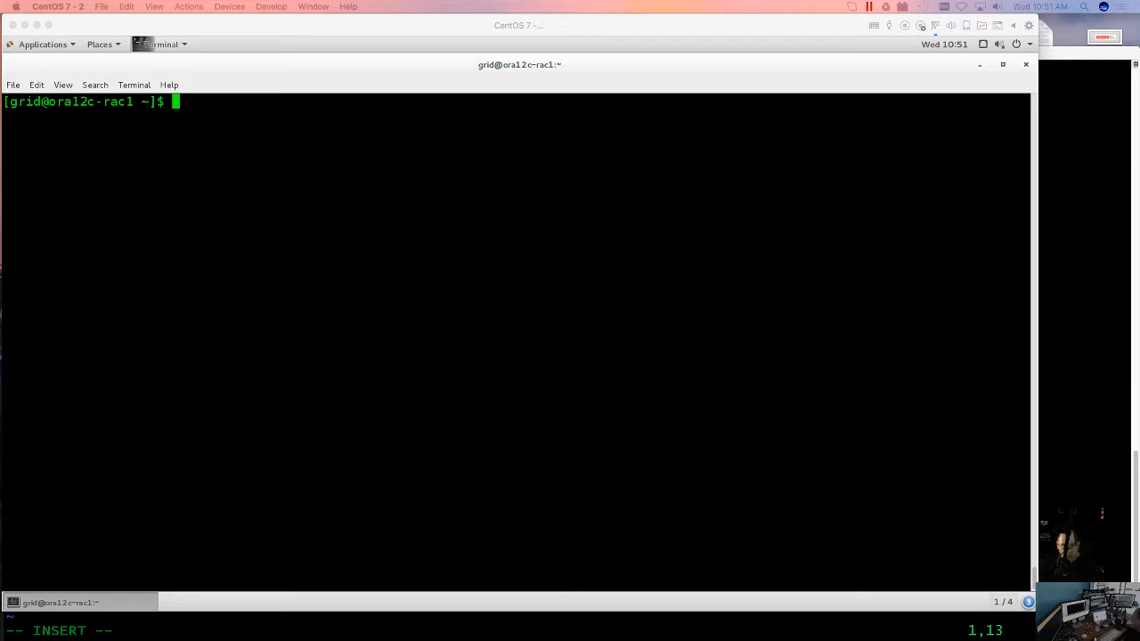
pyautogui.moveTo(281, 112)
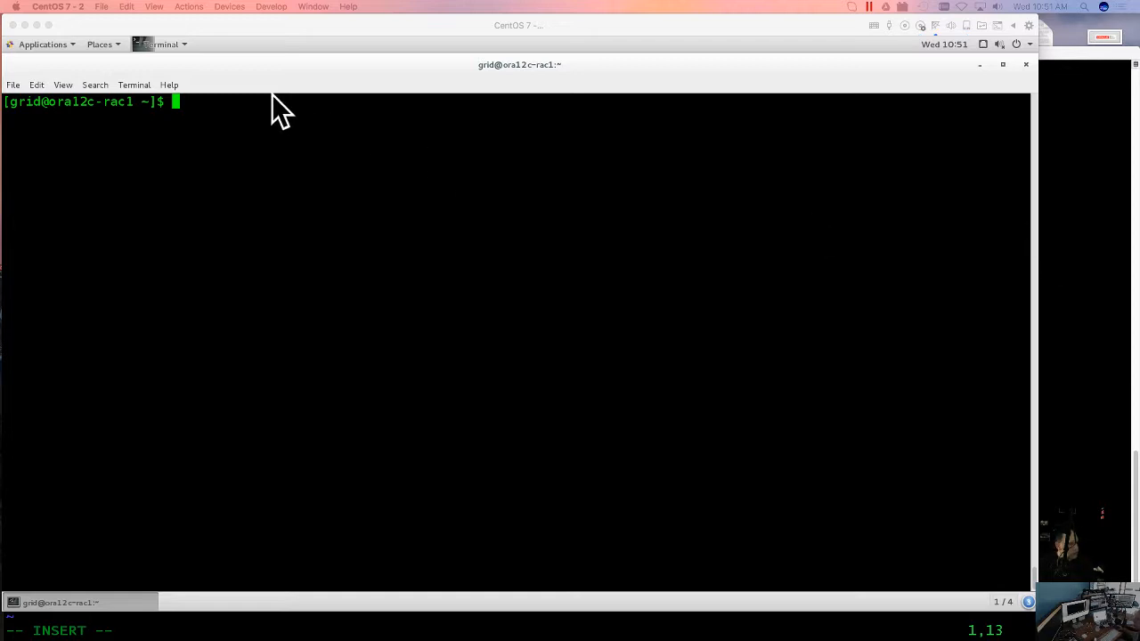
pyautogui.moveTo(55, 102)
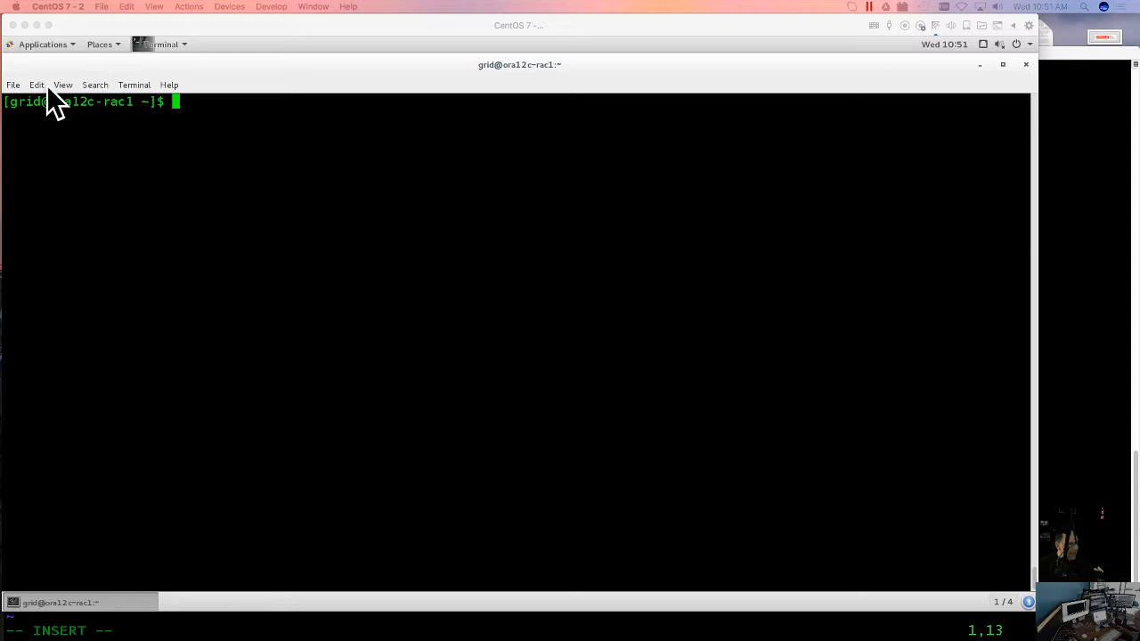
pyautogui.moveTo(230, 254)
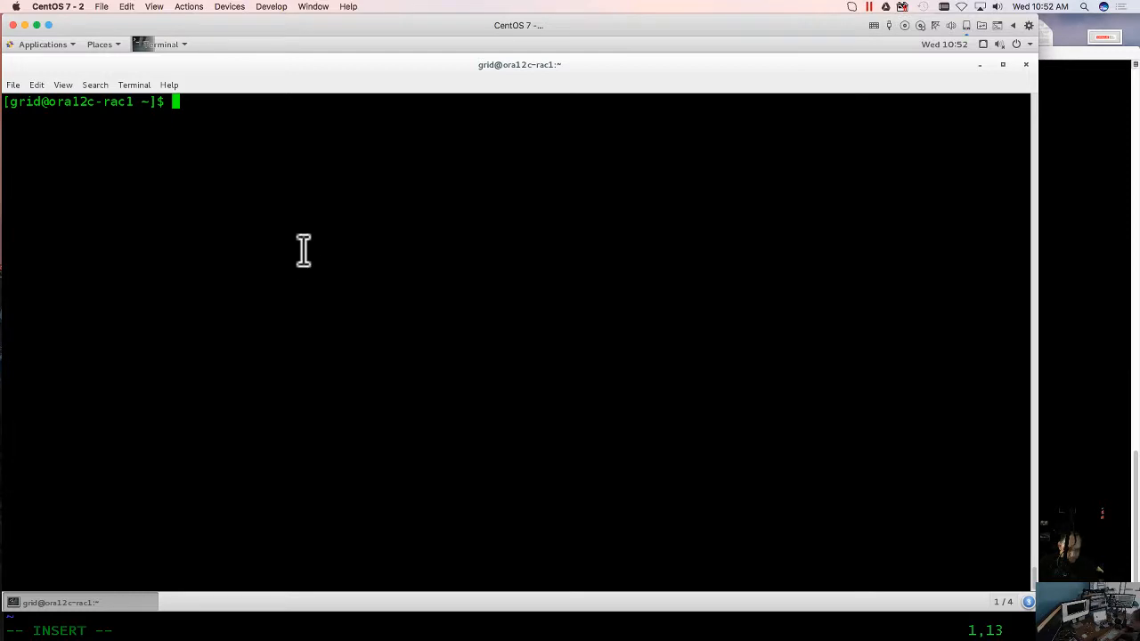
# Run netmgr from the shell to launch Oracle Net Manager
pyautogui.write('net')
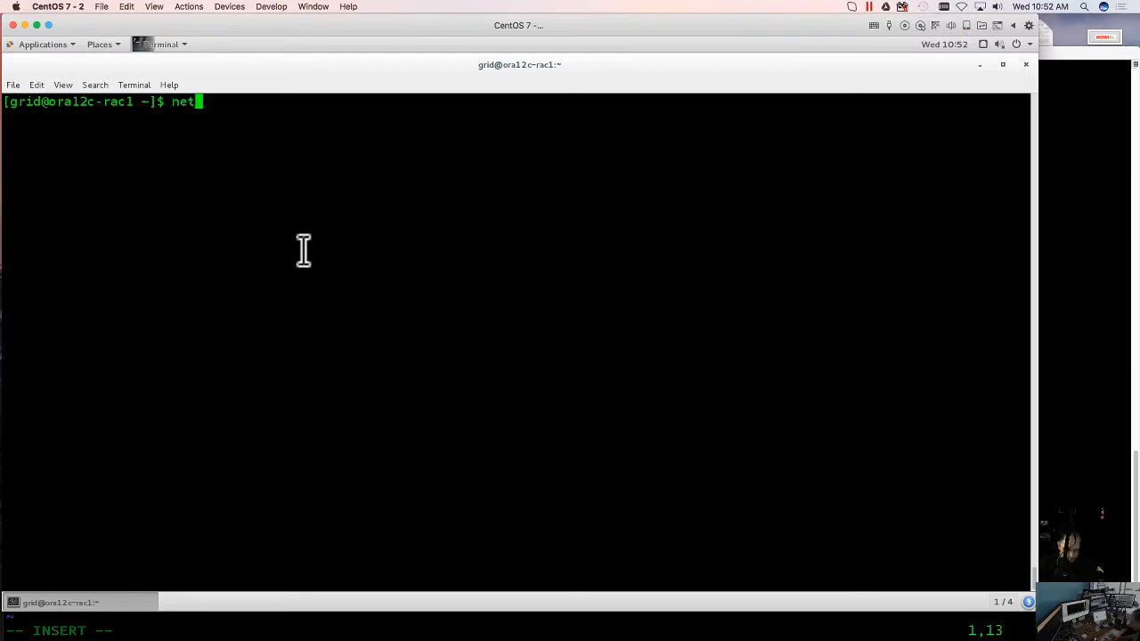
pyautogui.write('mgr')
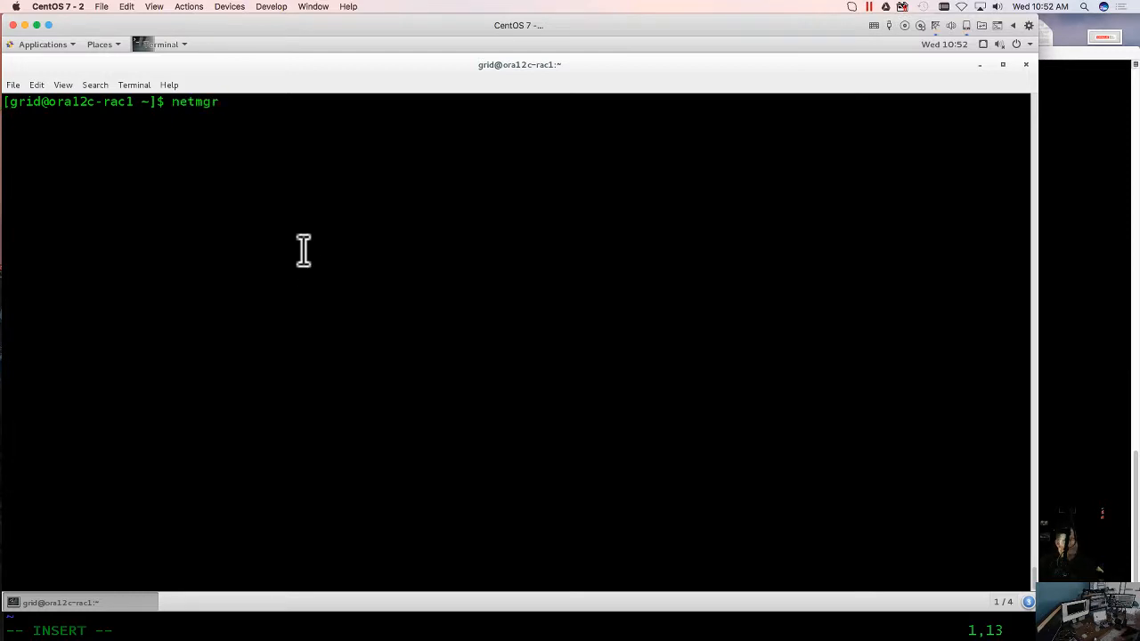
pyautogui.press('Return')
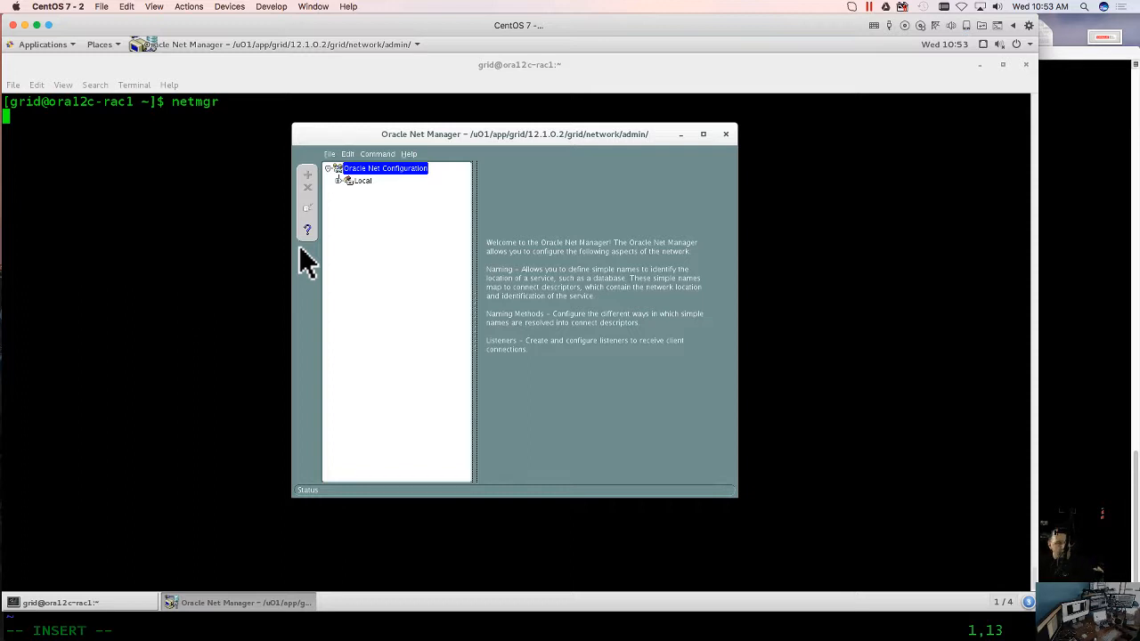
pyautogui.moveTo(402, 306)
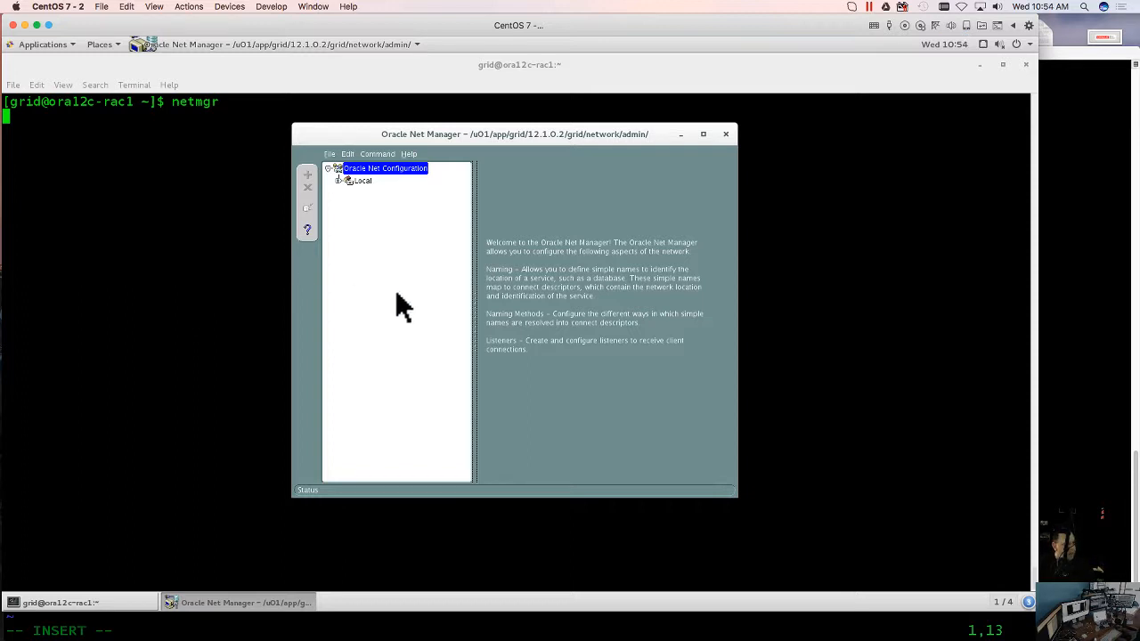
pyautogui.moveTo(345, 194)
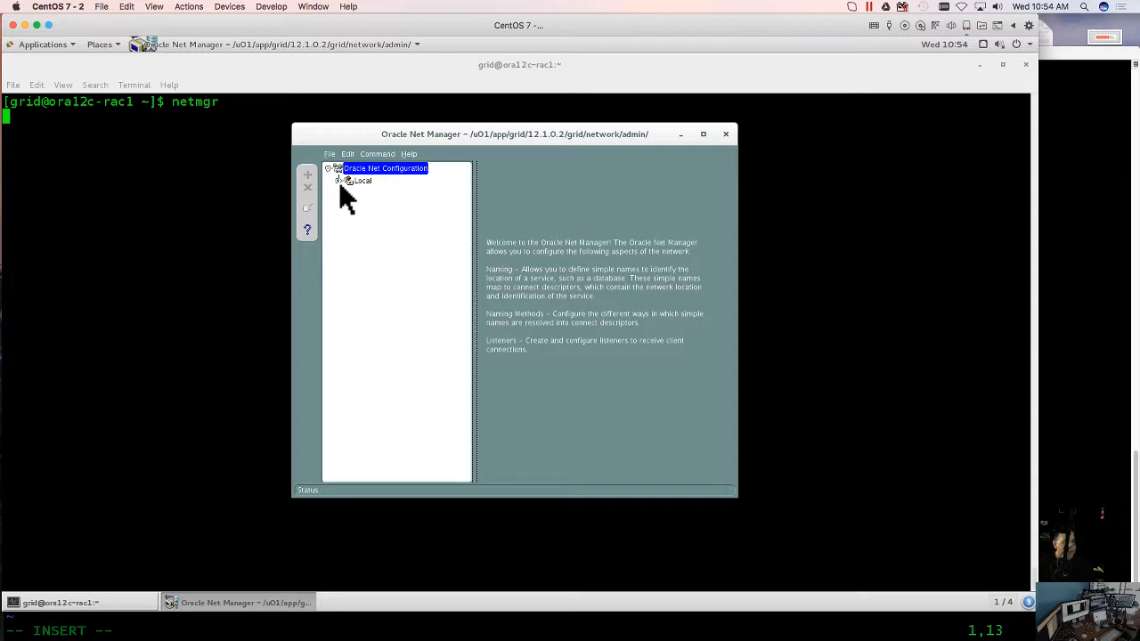
# Show the Local Profile's Network Security settings with the Encryption page for the server
pyautogui.click(340, 181)
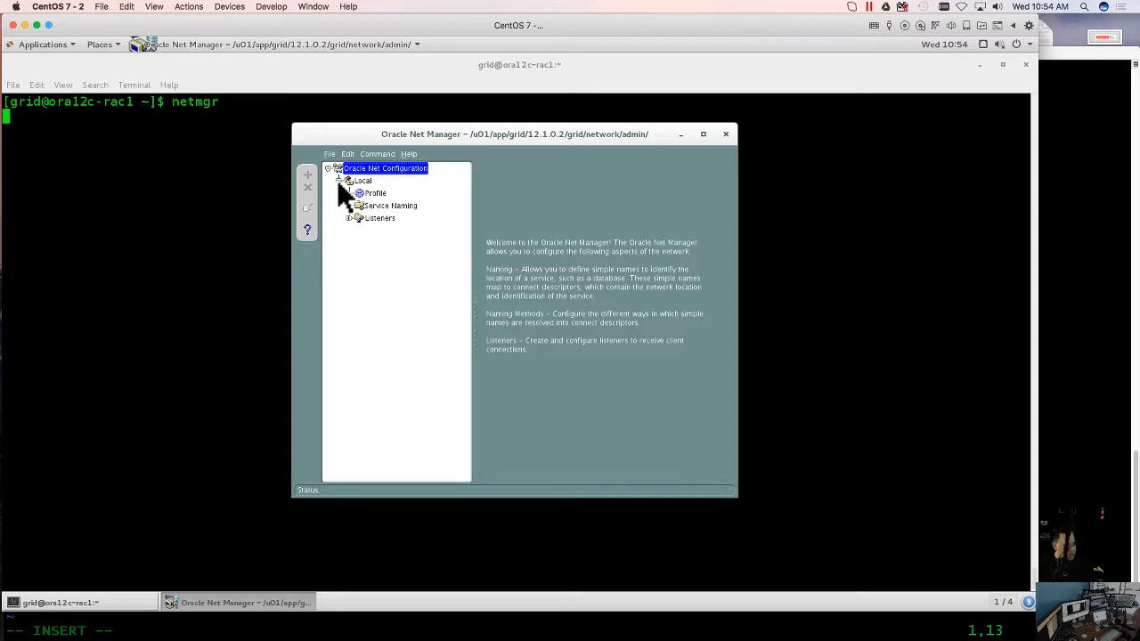
pyautogui.click(375, 193)
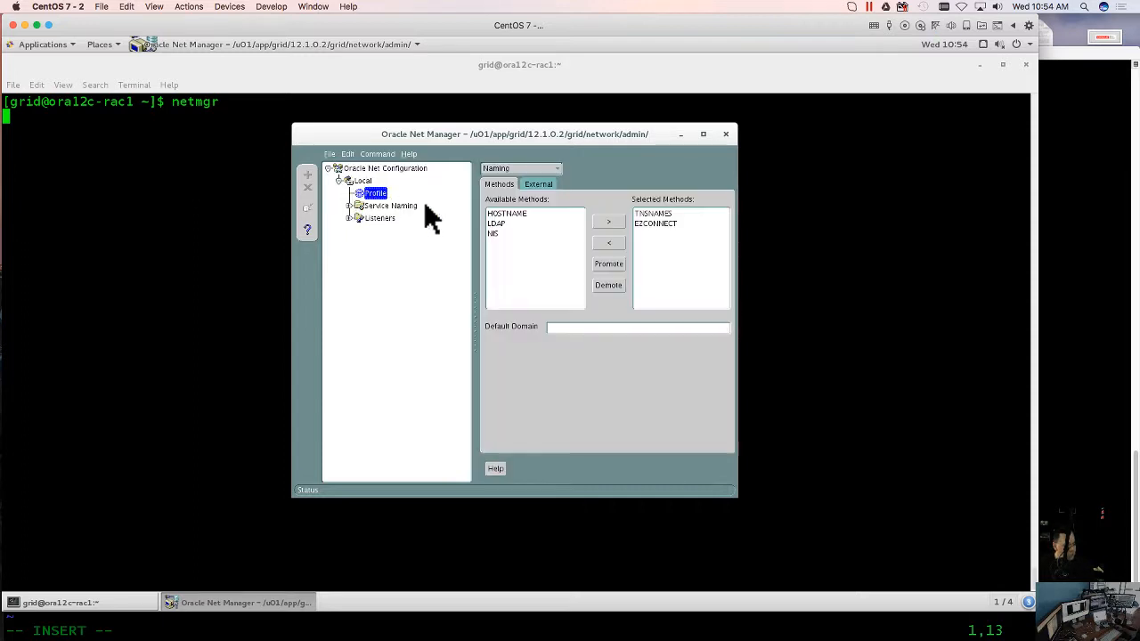
pyautogui.moveTo(734, 506)
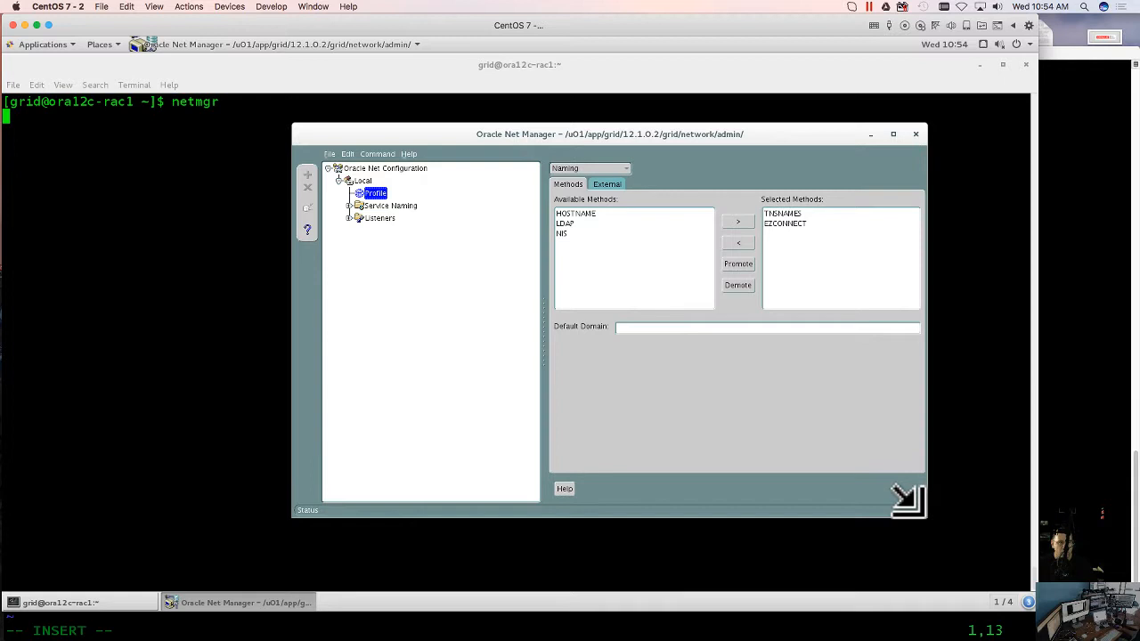
pyautogui.moveTo(775, 396)
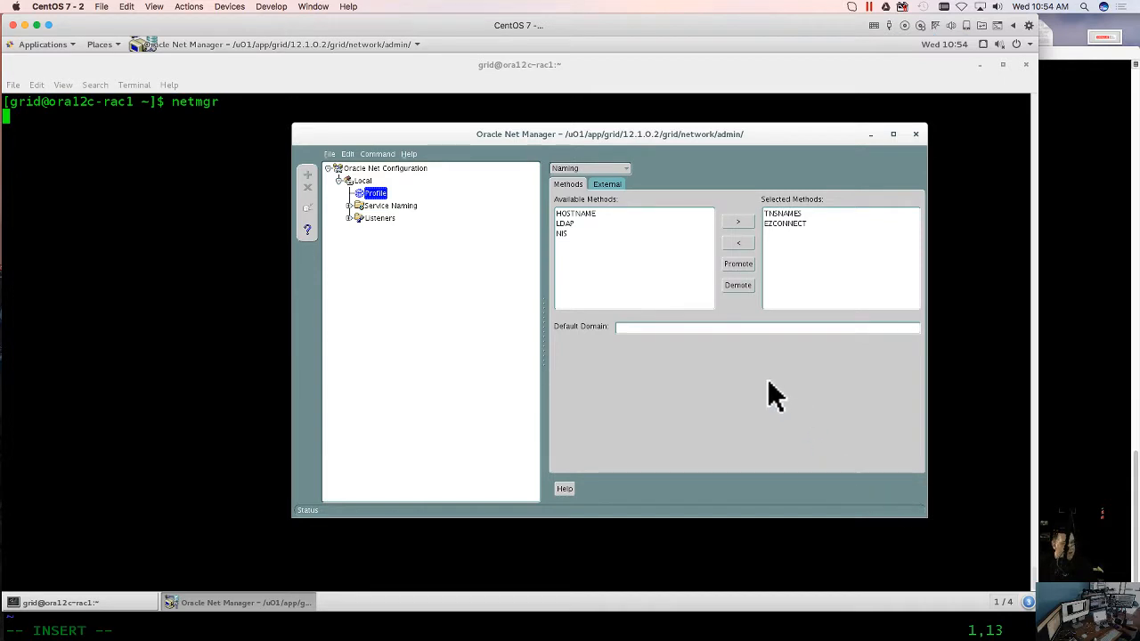
pyautogui.moveTo(634, 183)
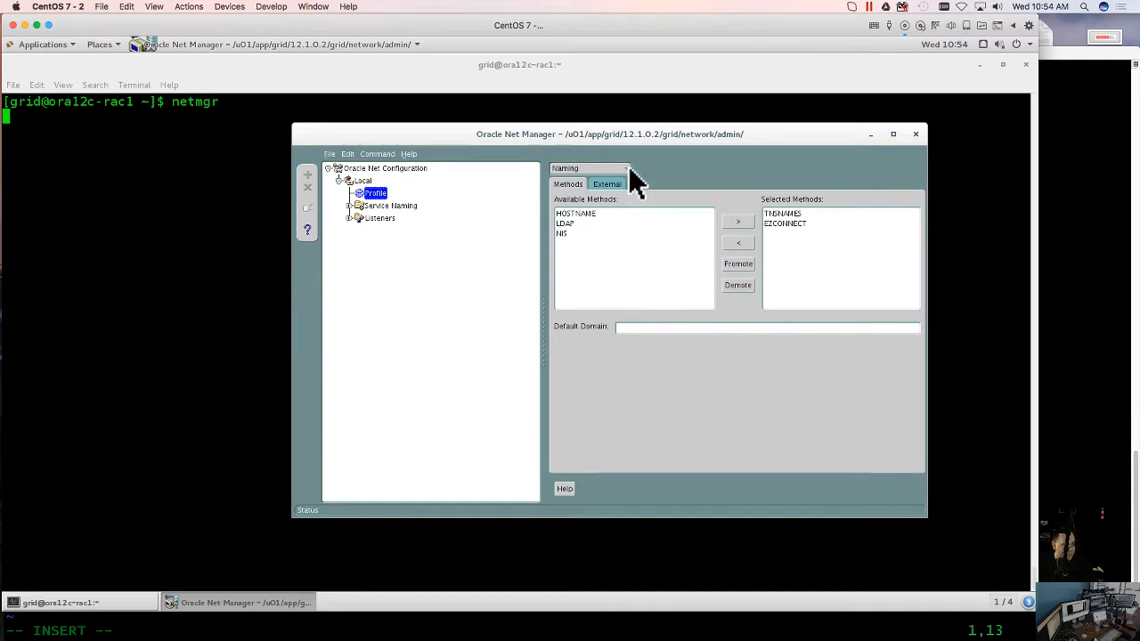
pyautogui.click(626, 169)
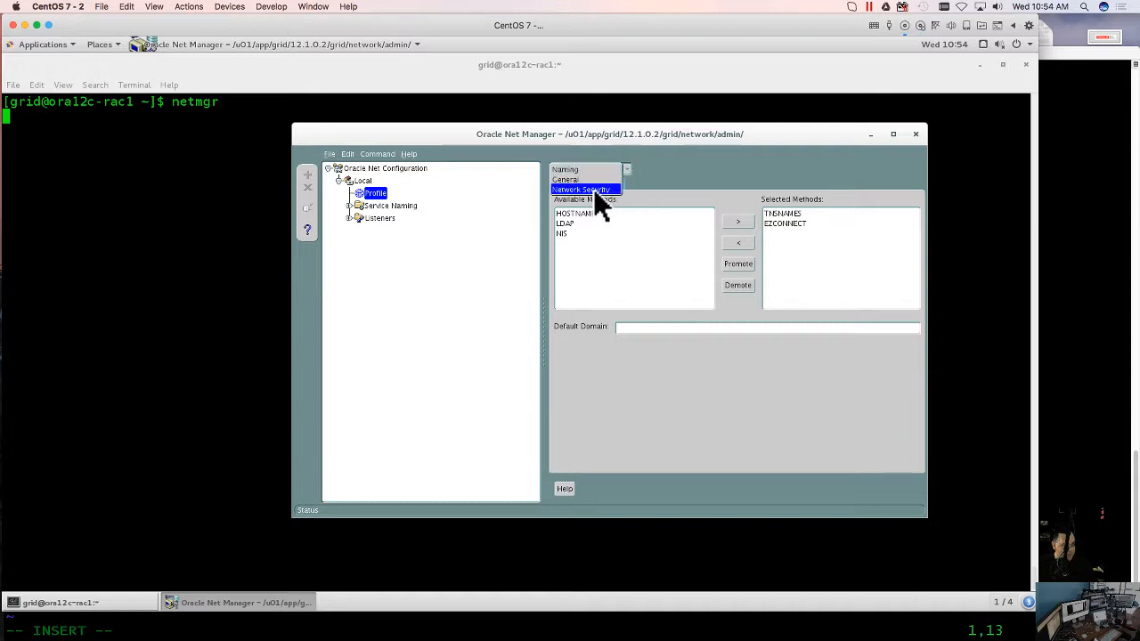
pyautogui.click(580, 189)
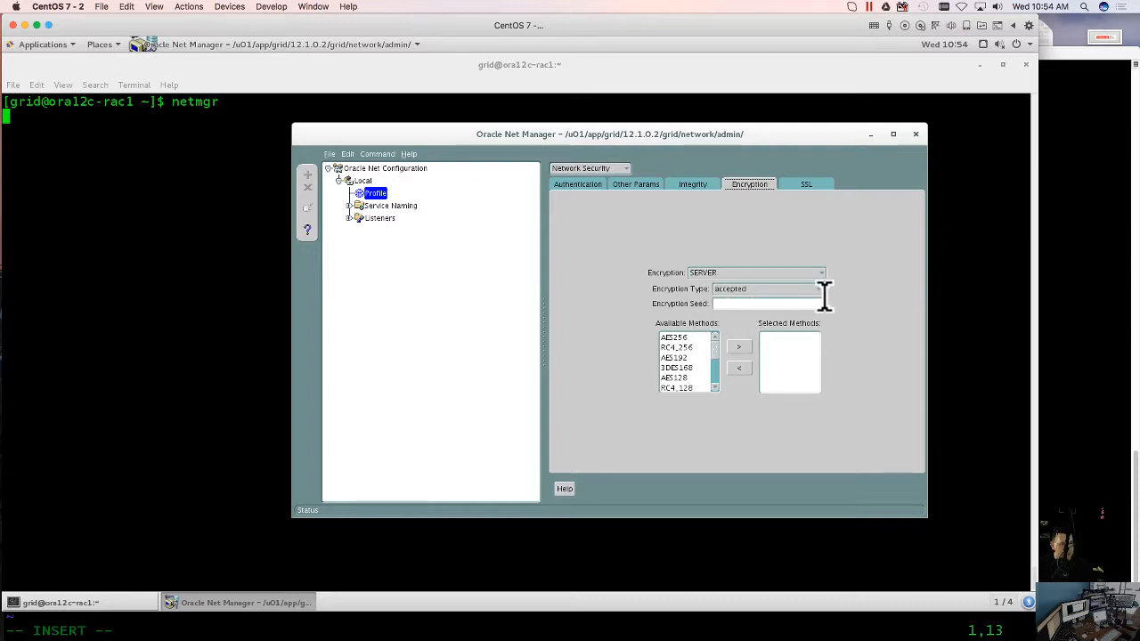
# Keep Encryption Type as accepted and move AES256 into the Selected Methods list
pyautogui.click(816, 288)
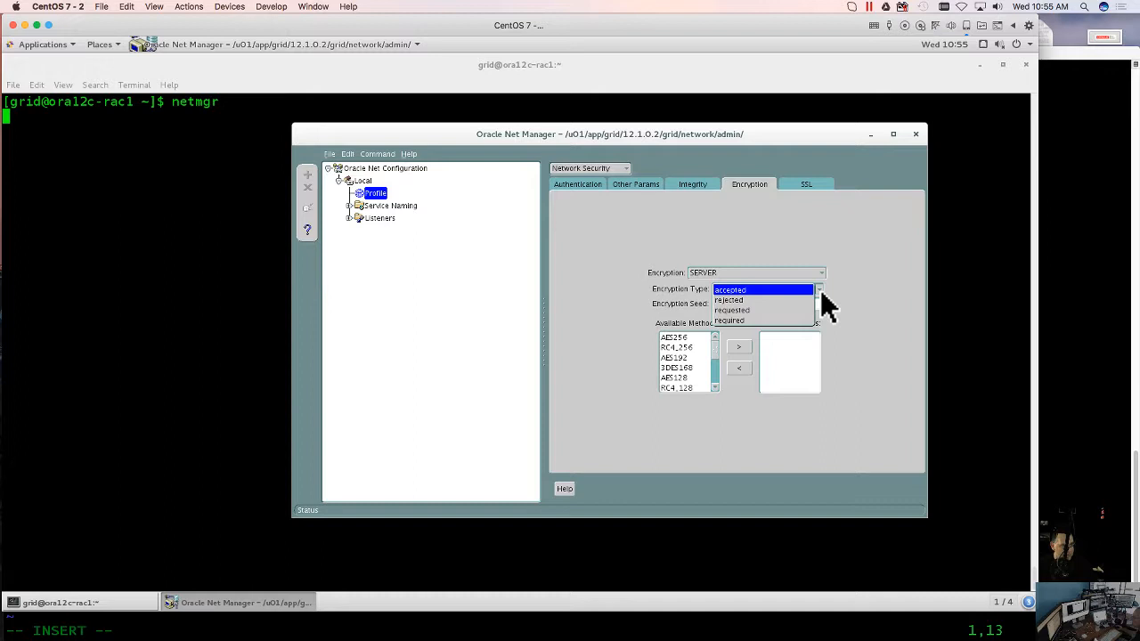
pyautogui.click(730, 289)
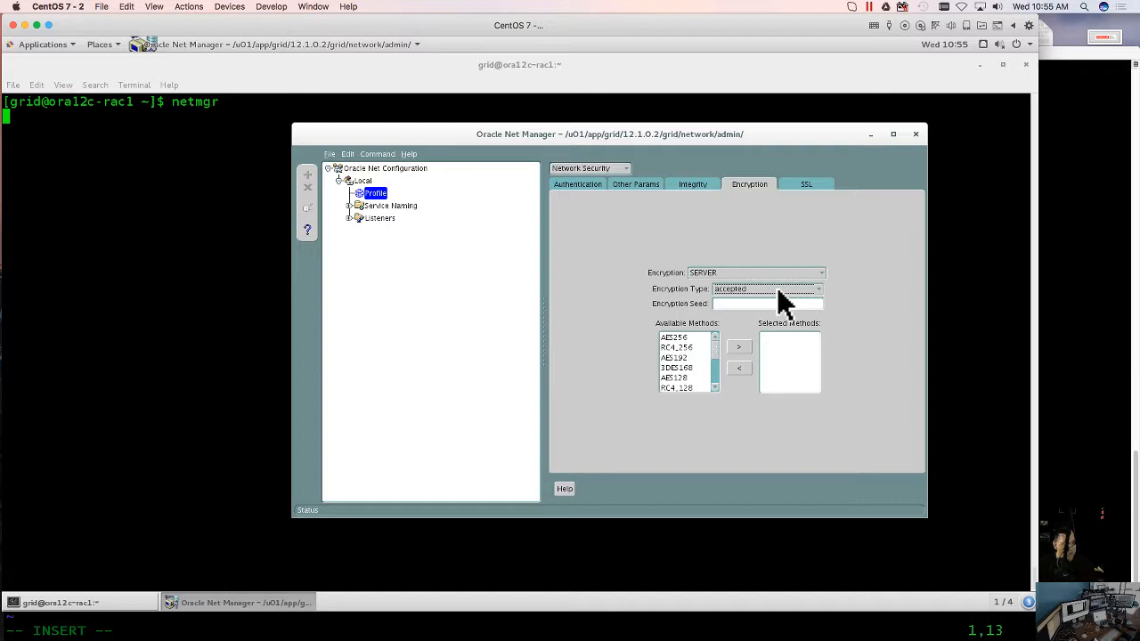
pyautogui.moveTo(703, 356)
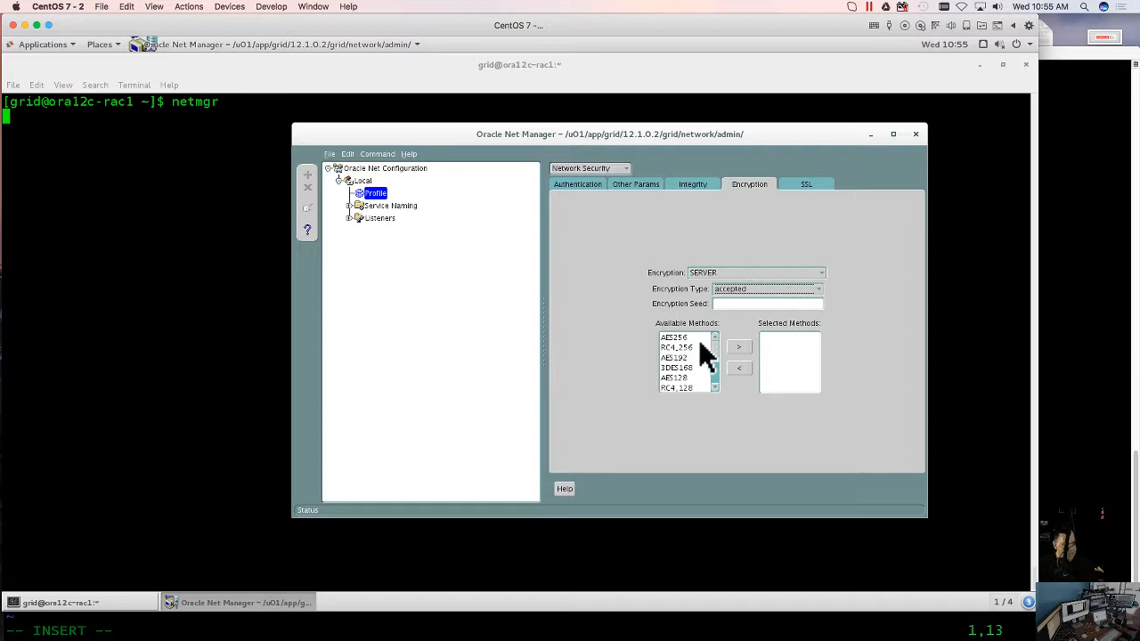
pyautogui.click(674, 337)
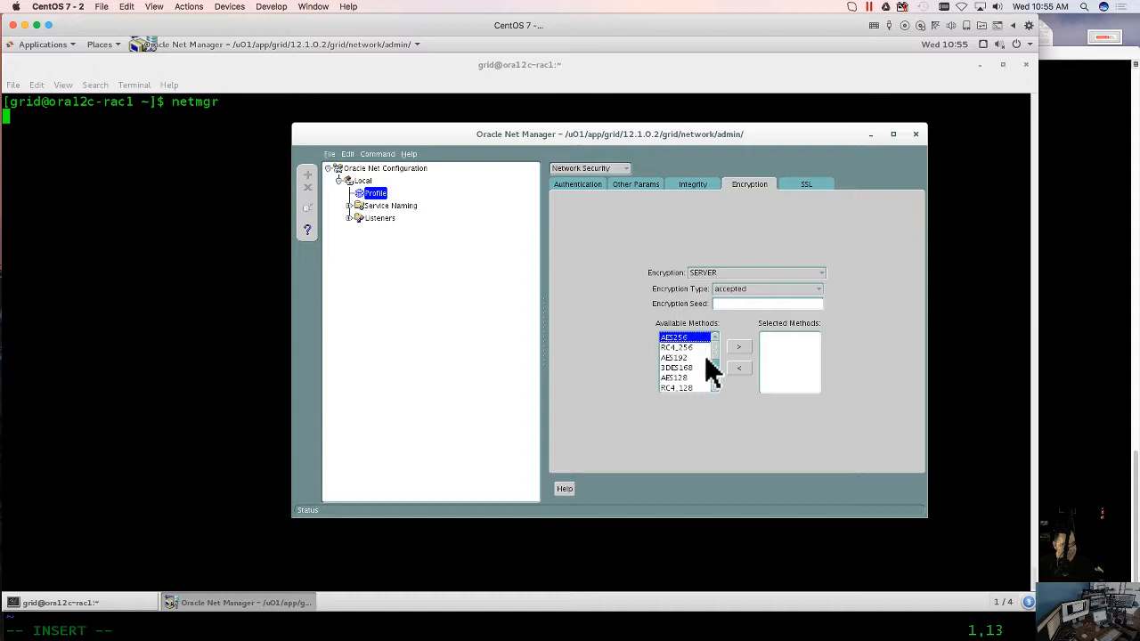
pyautogui.click(738, 347)
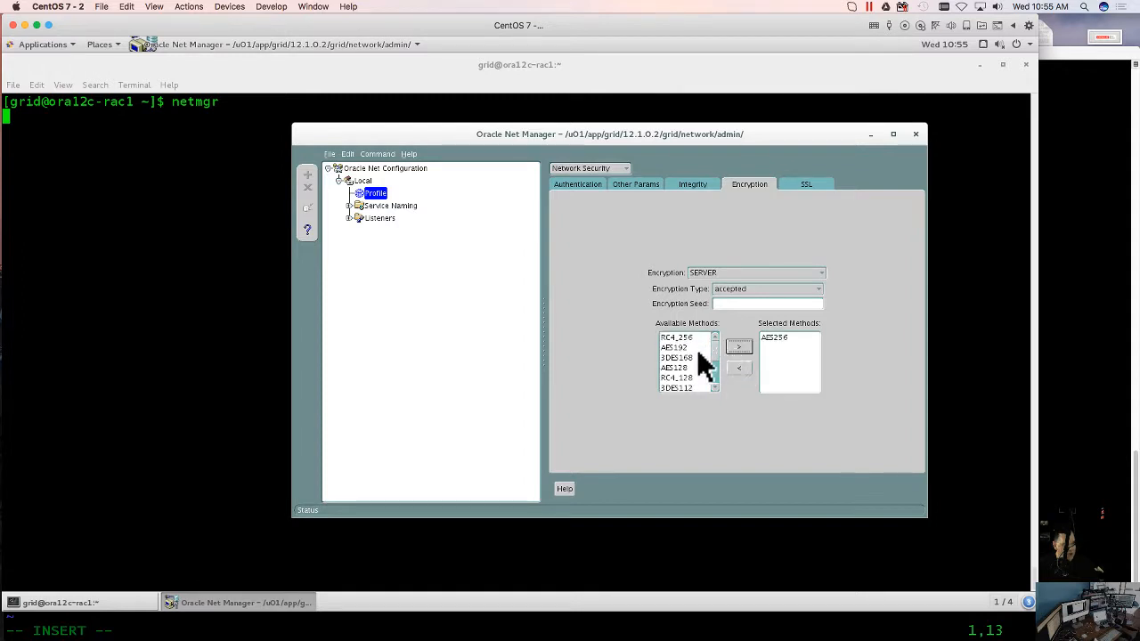
pyautogui.moveTo(695, 347)
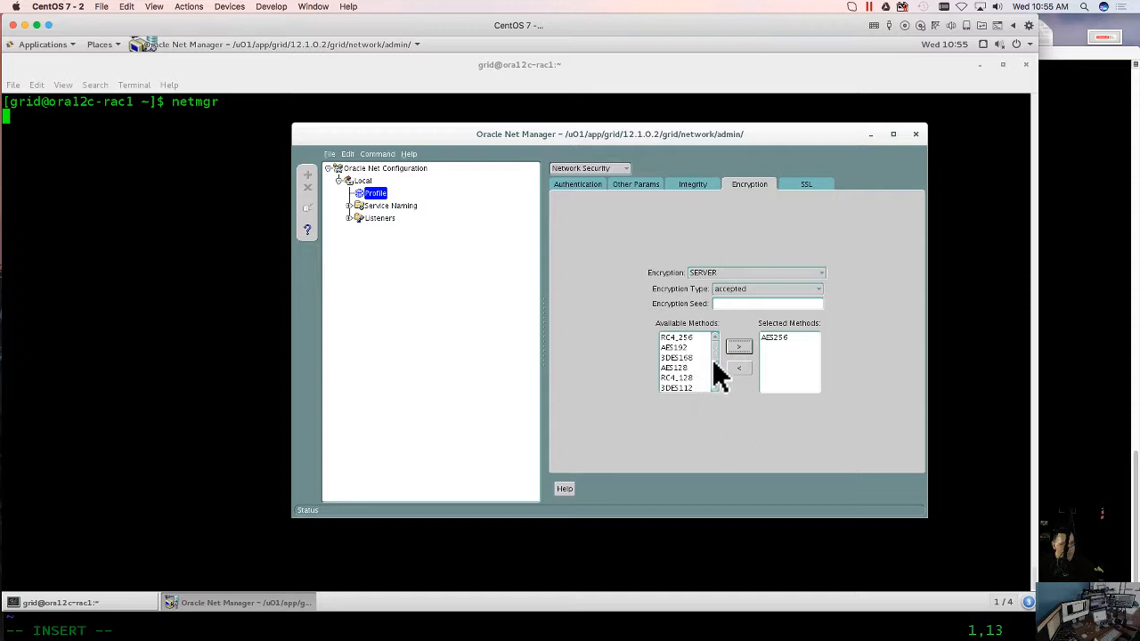
pyautogui.scroll(-3)
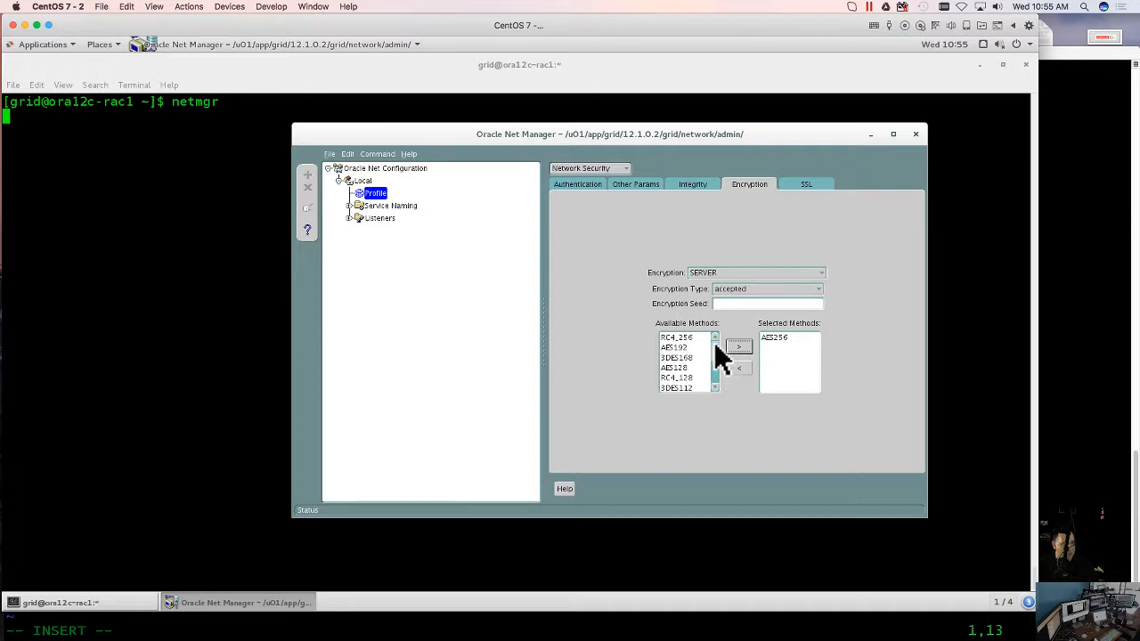
pyautogui.moveTo(730, 382)
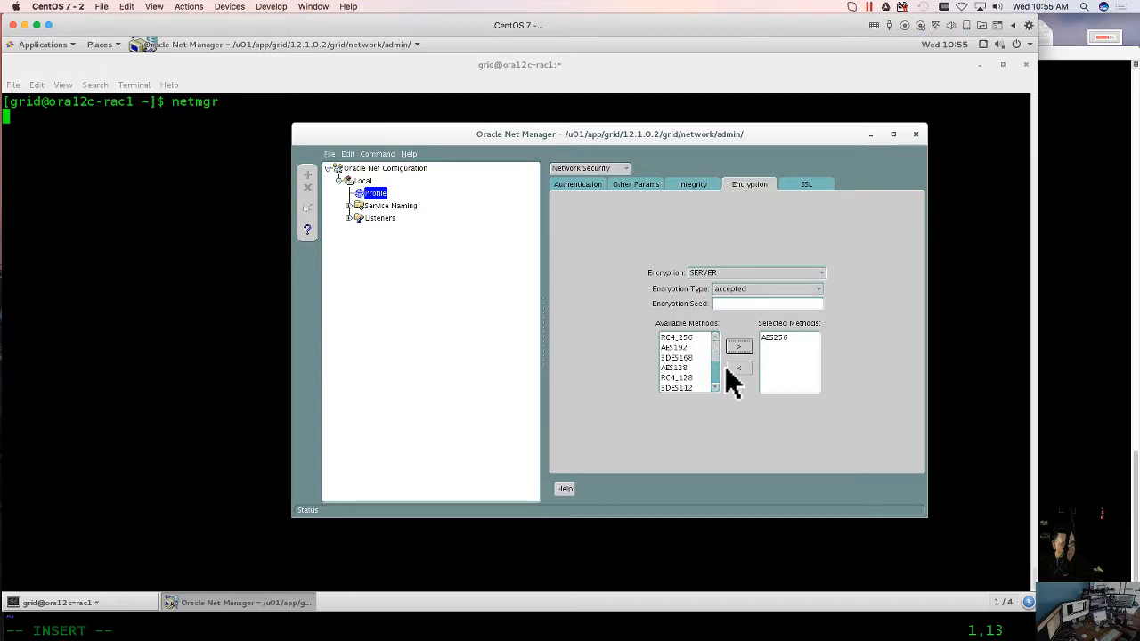
pyautogui.moveTo(717, 383)
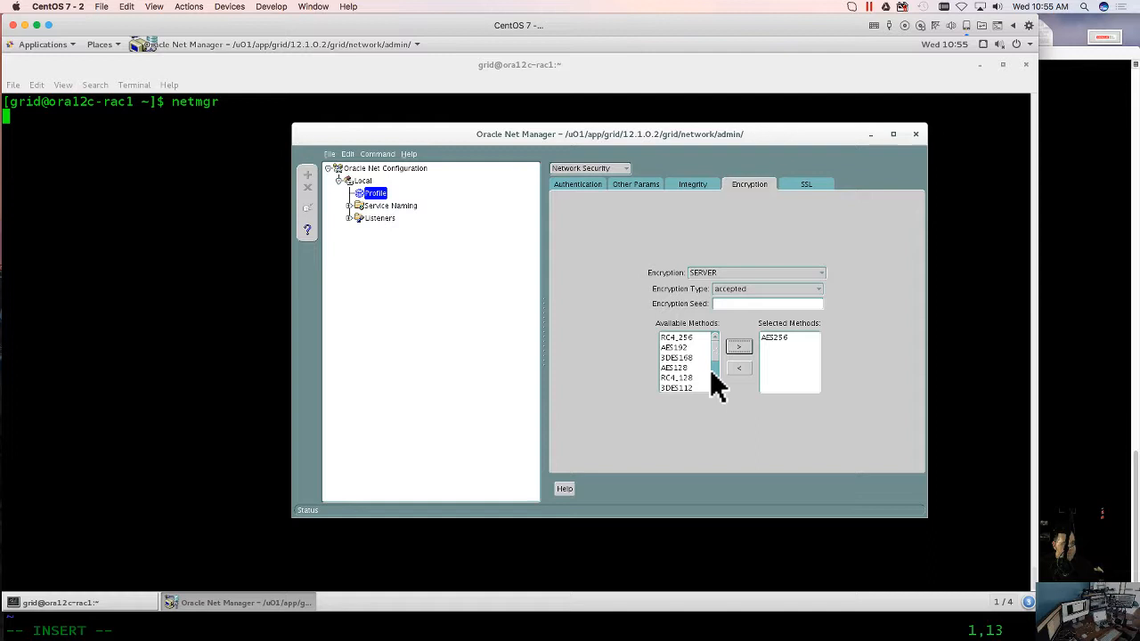
pyautogui.moveTo(751, 325)
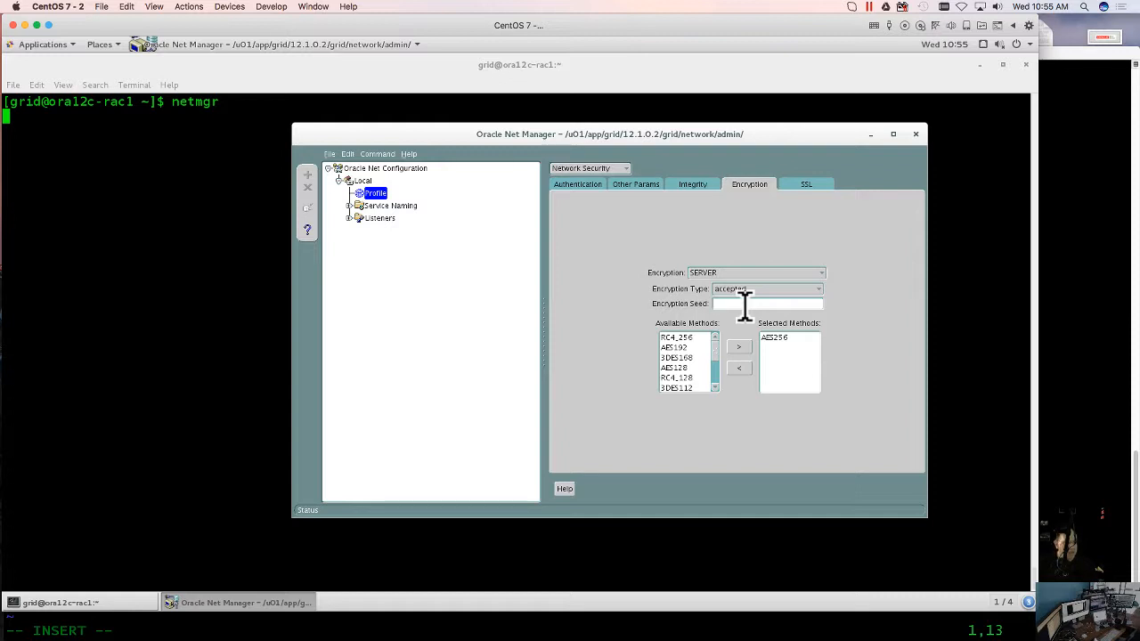
pyautogui.click(766, 302)
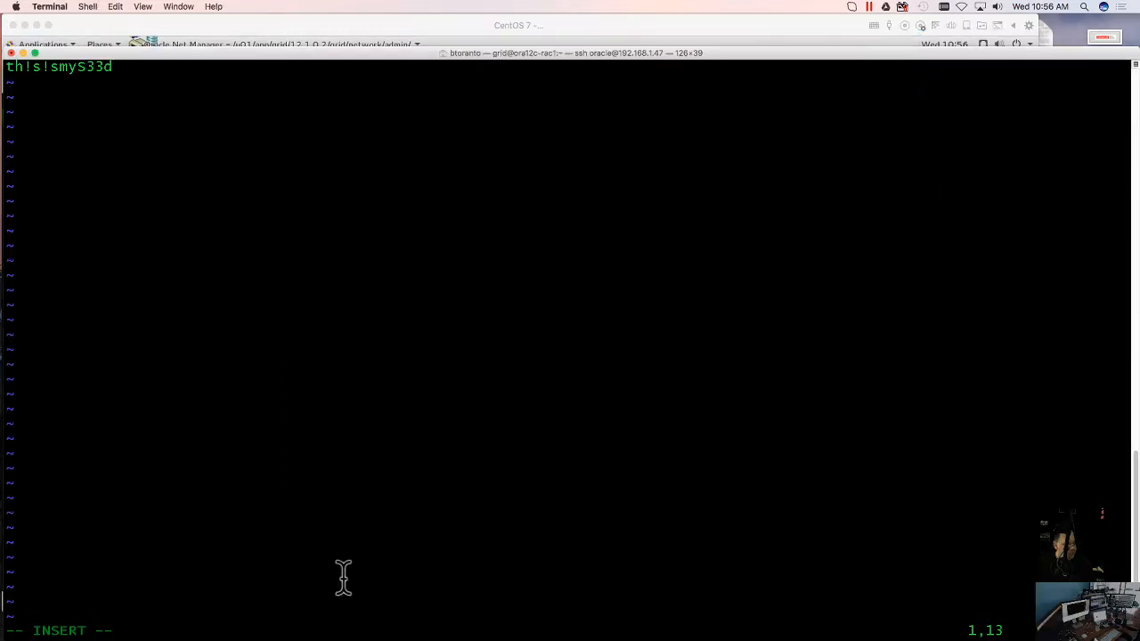
pyautogui.moveTo(52, 175)
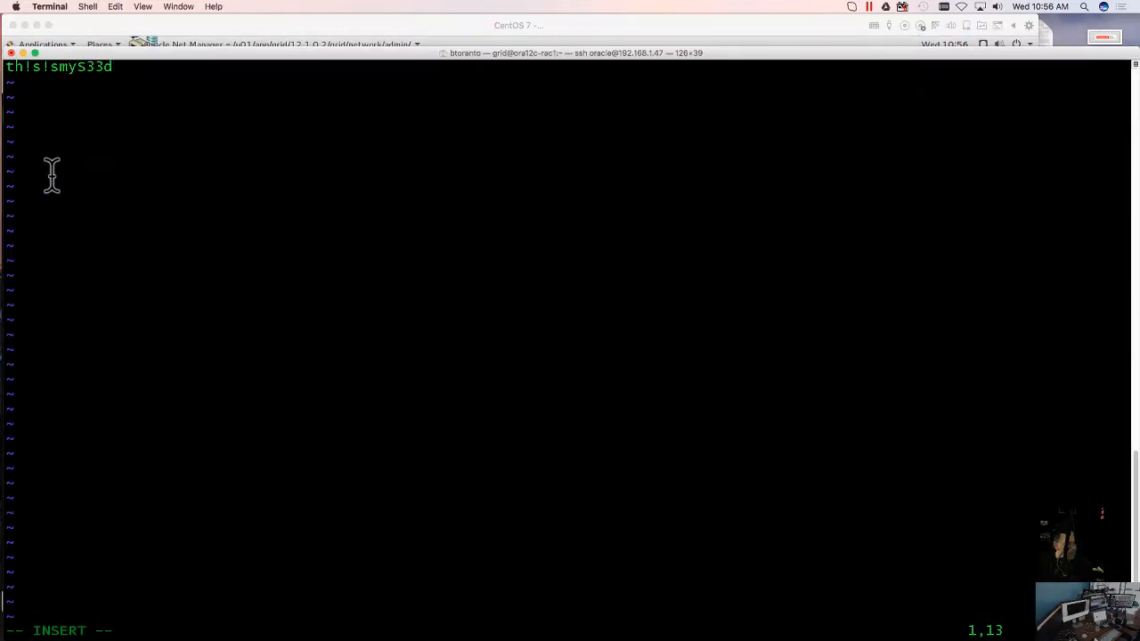
pyautogui.moveTo(11, 85)
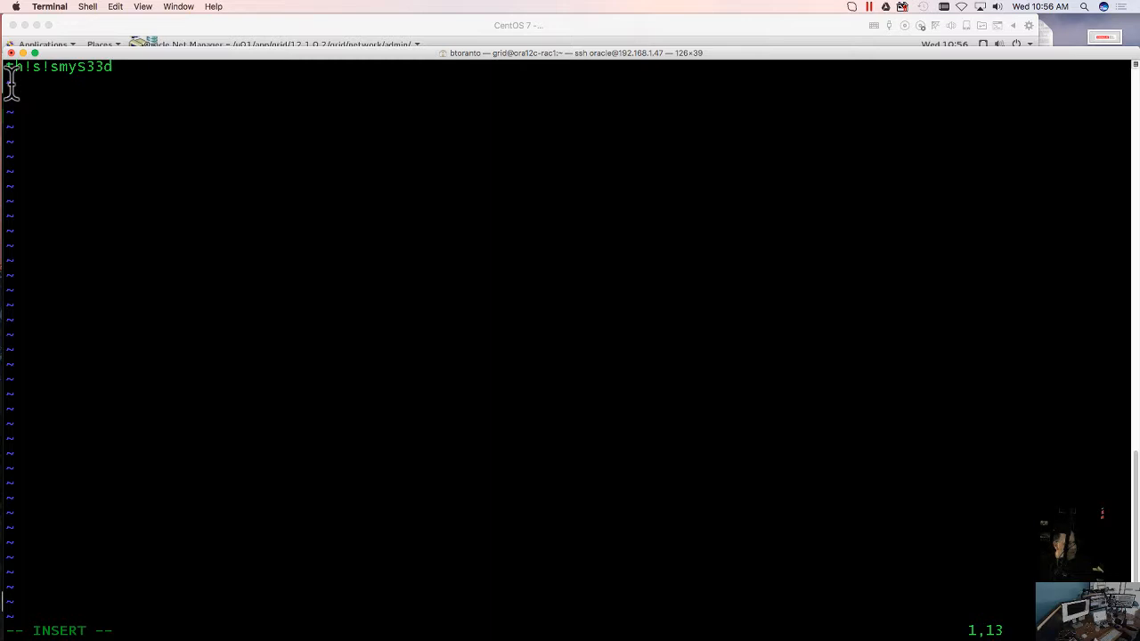
pyautogui.write('t')
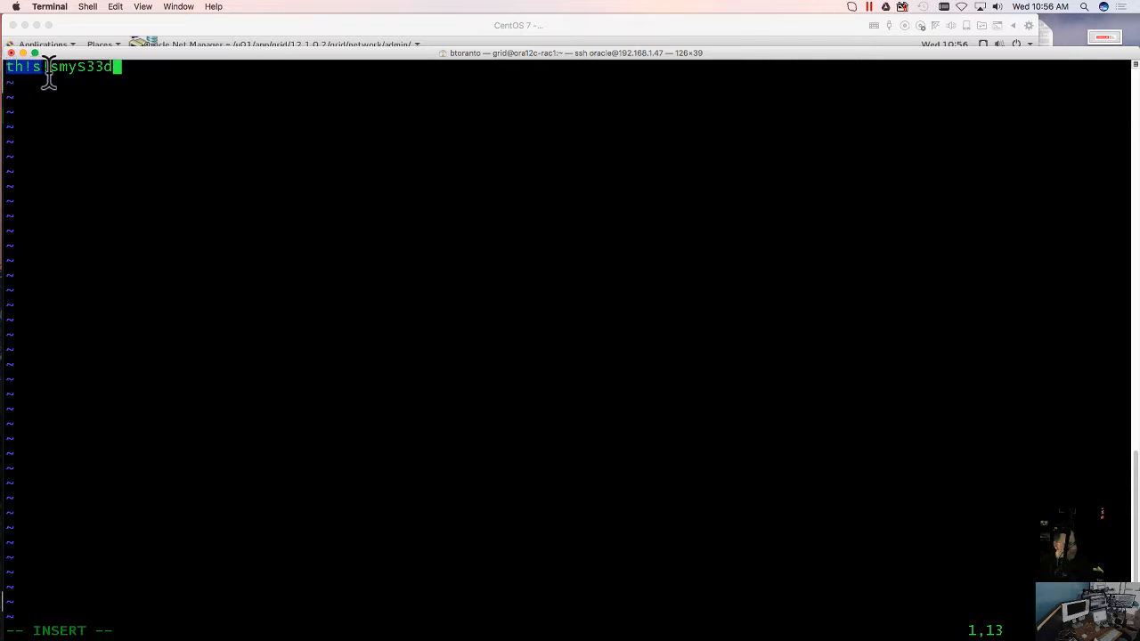
pyautogui.rightClick(54, 67)
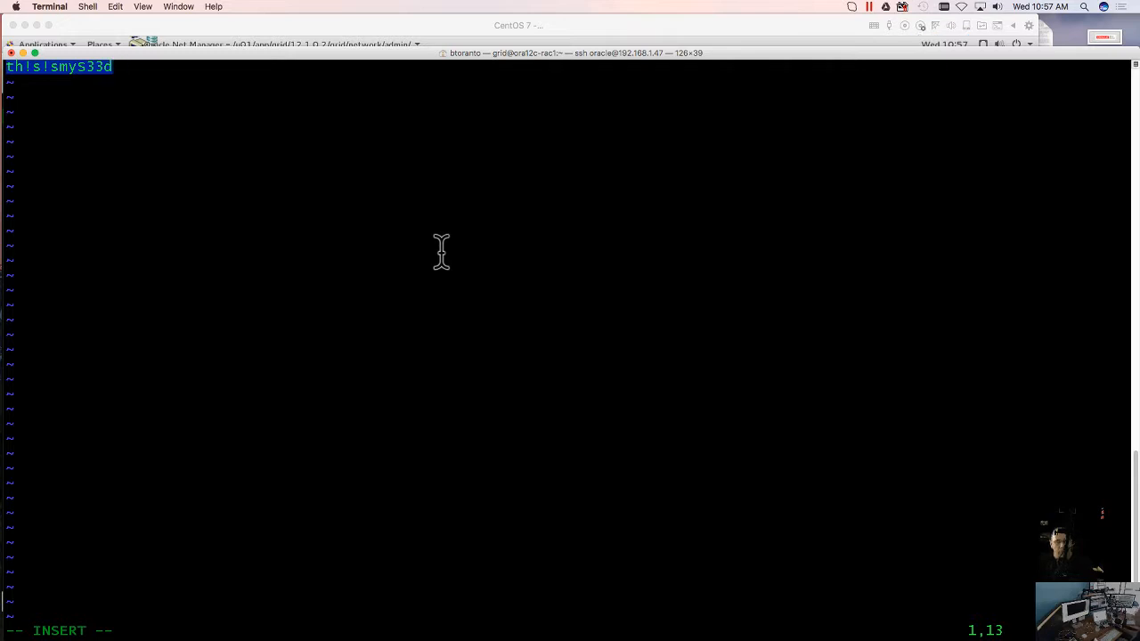
pyautogui.moveTo(372, 234)
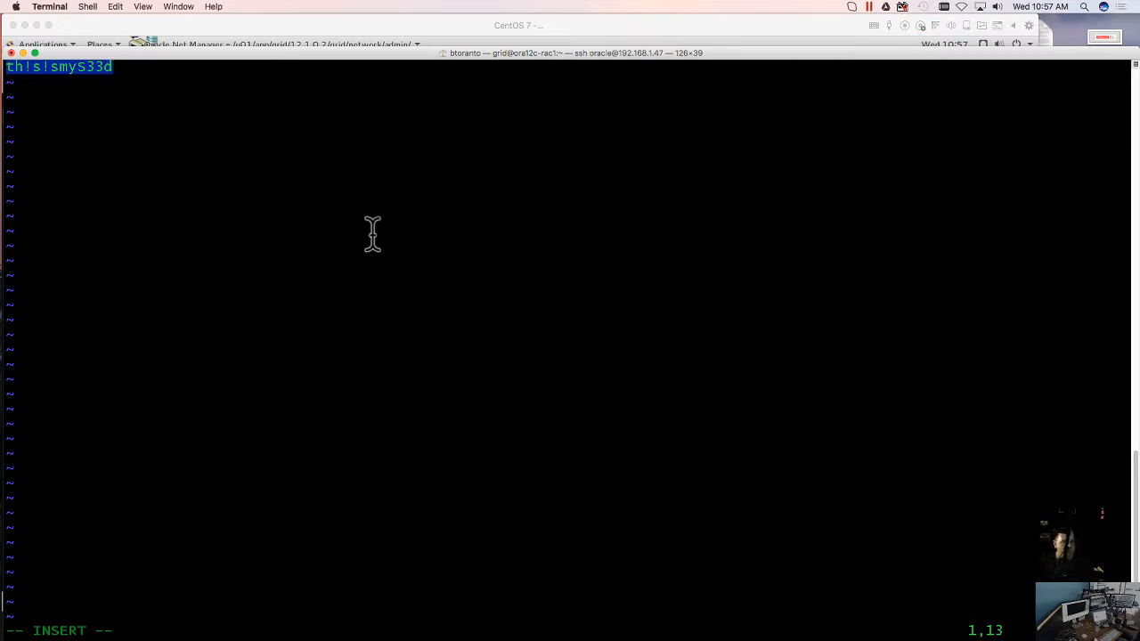
pyautogui.moveTo(290, 98)
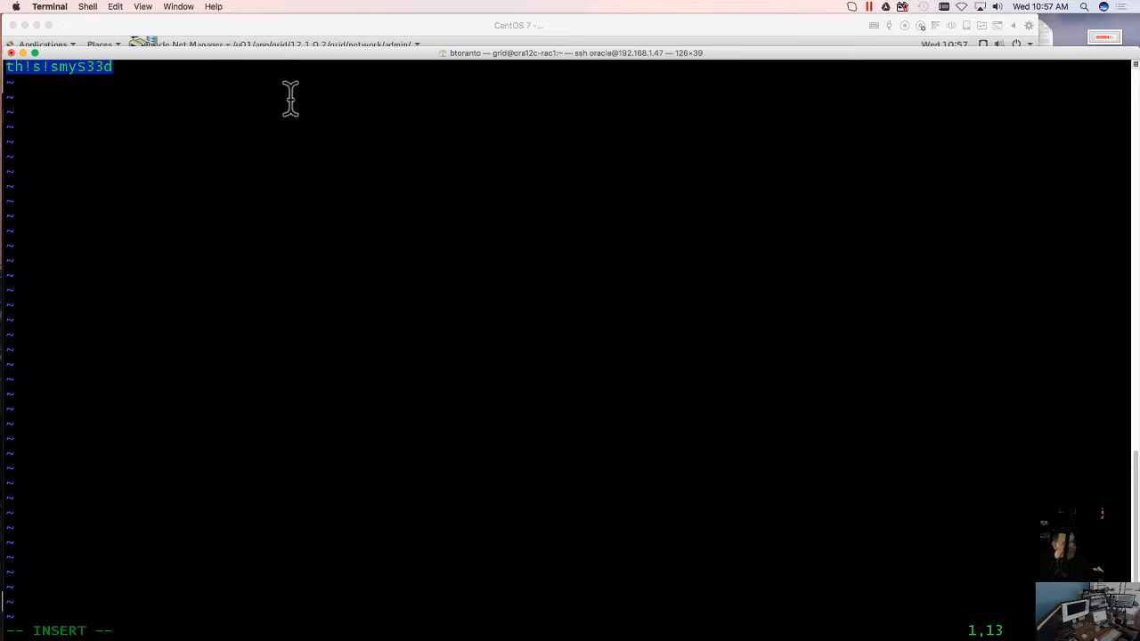
pyautogui.moveTo(869, 76)
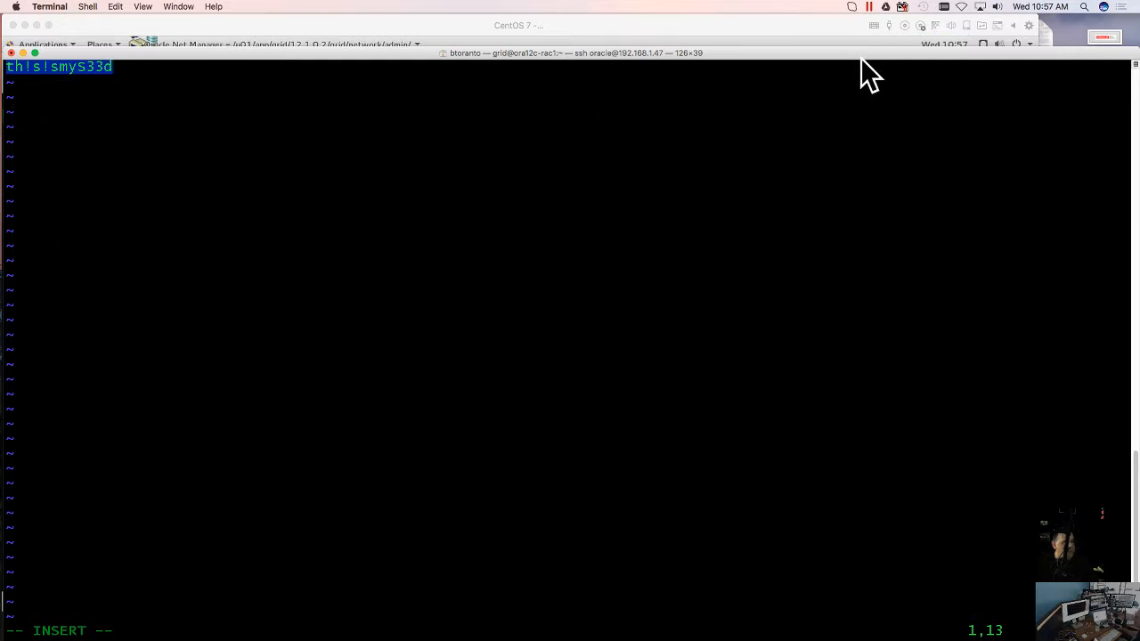
pyautogui.moveTo(841, 58)
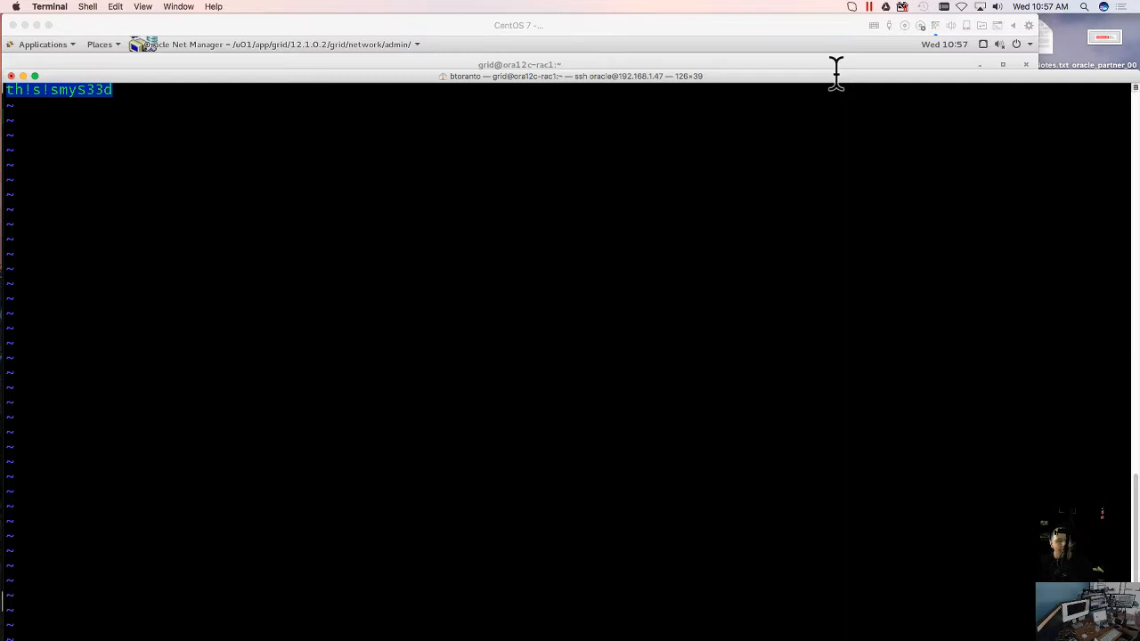
pyautogui.moveTo(827, 85)
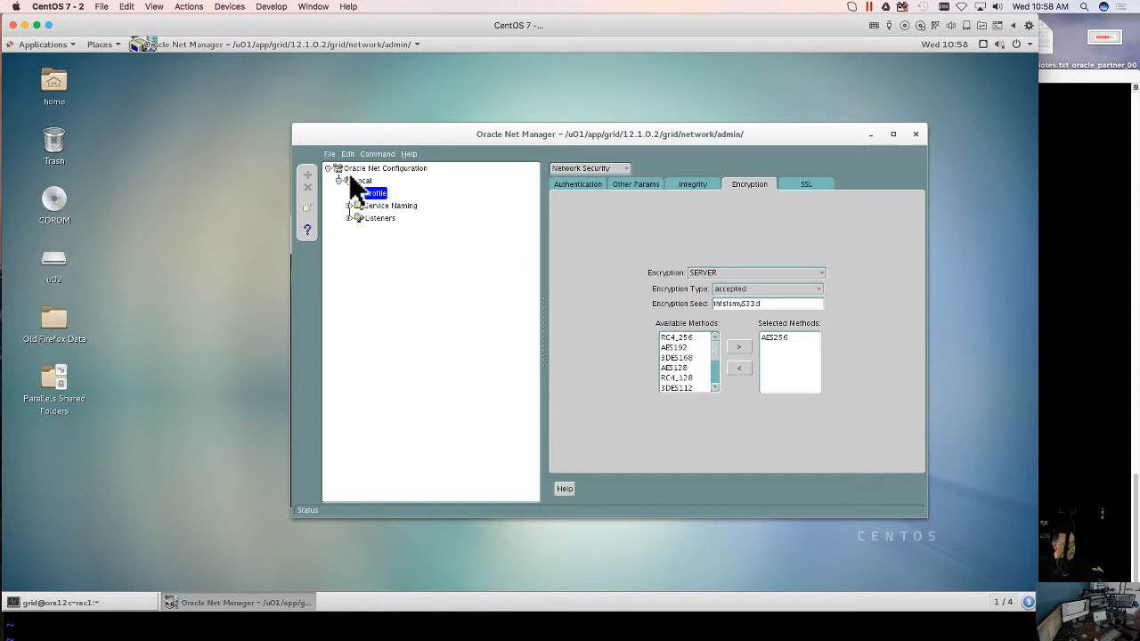
# Save the network configuration via File > Save Network Configuration
pyautogui.click(329, 153)
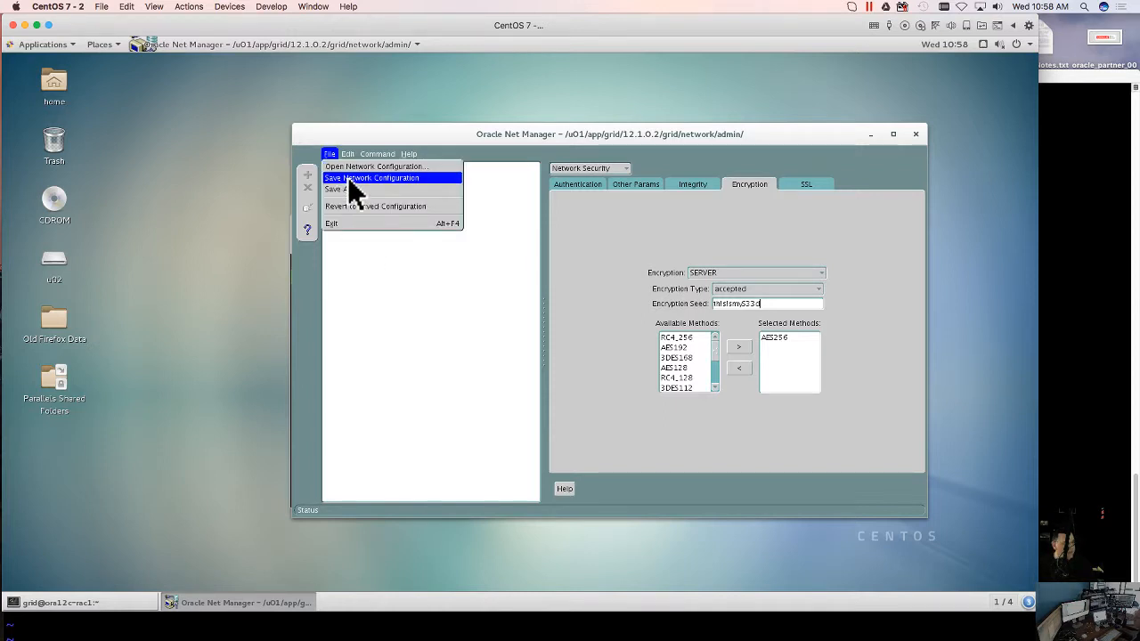
pyautogui.click(369, 177)
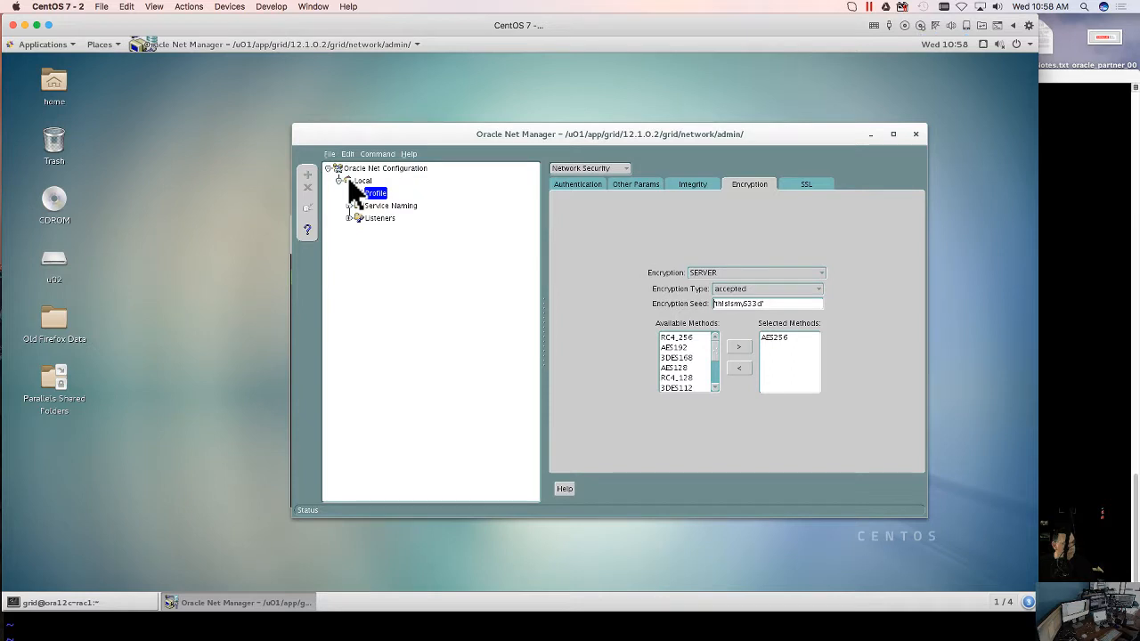
pyautogui.moveTo(383, 374)
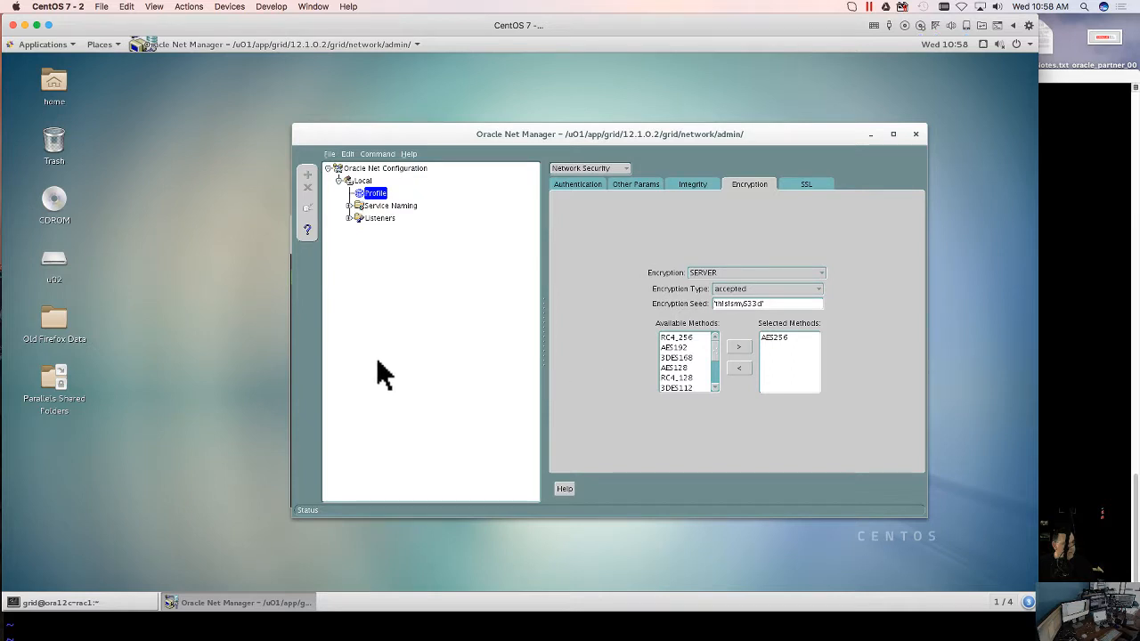
pyautogui.moveTo(487, 282)
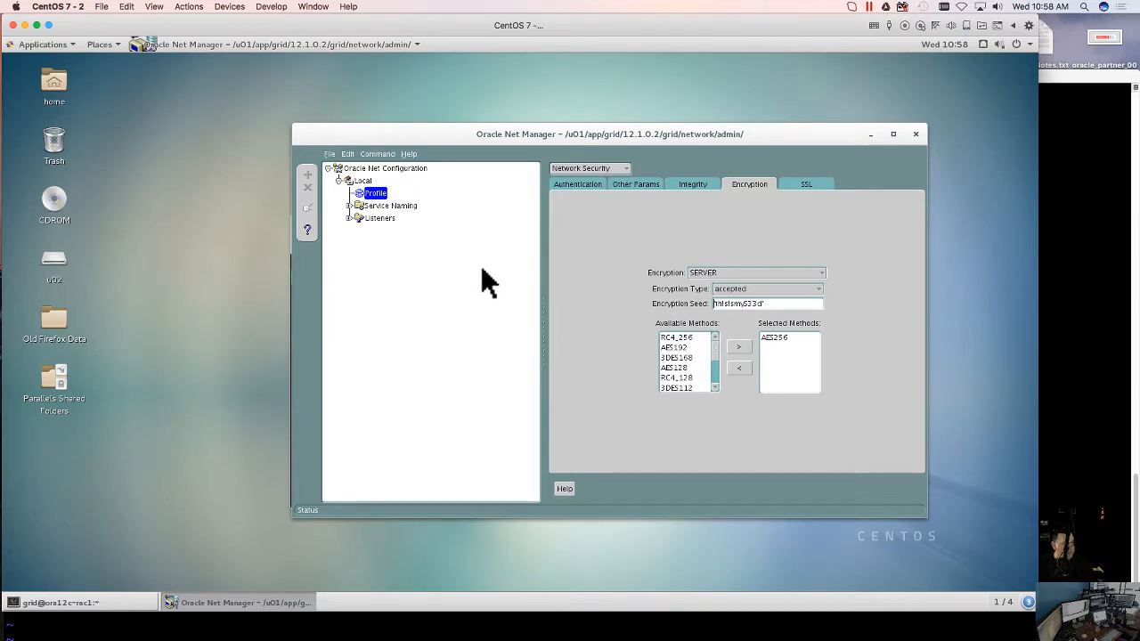
pyautogui.moveTo(463, 338)
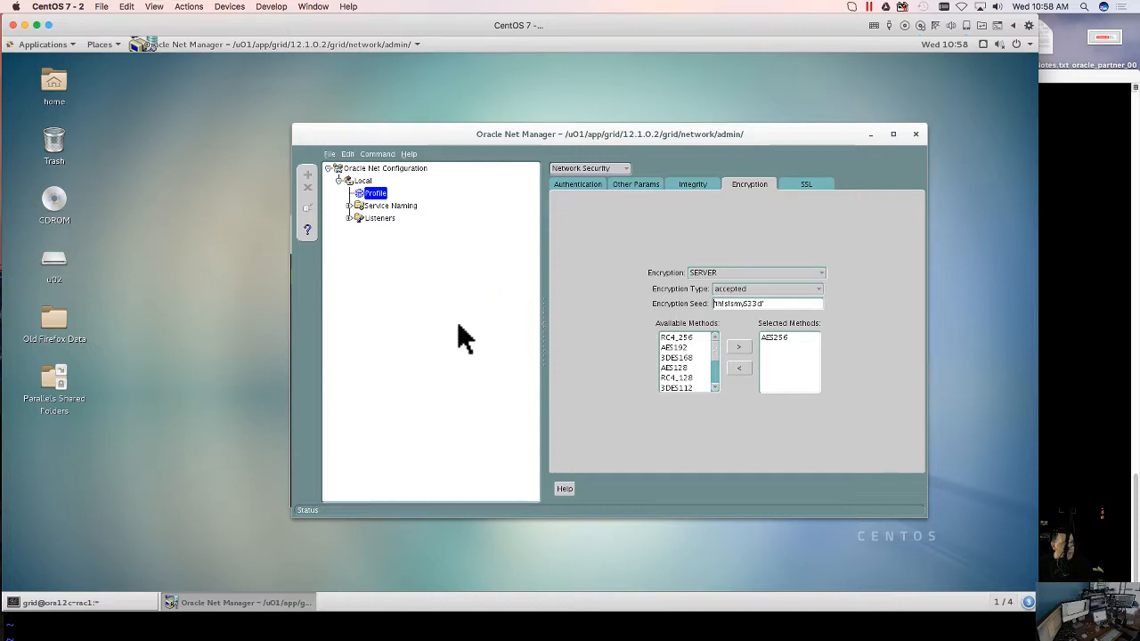
pyautogui.moveTo(694, 312)
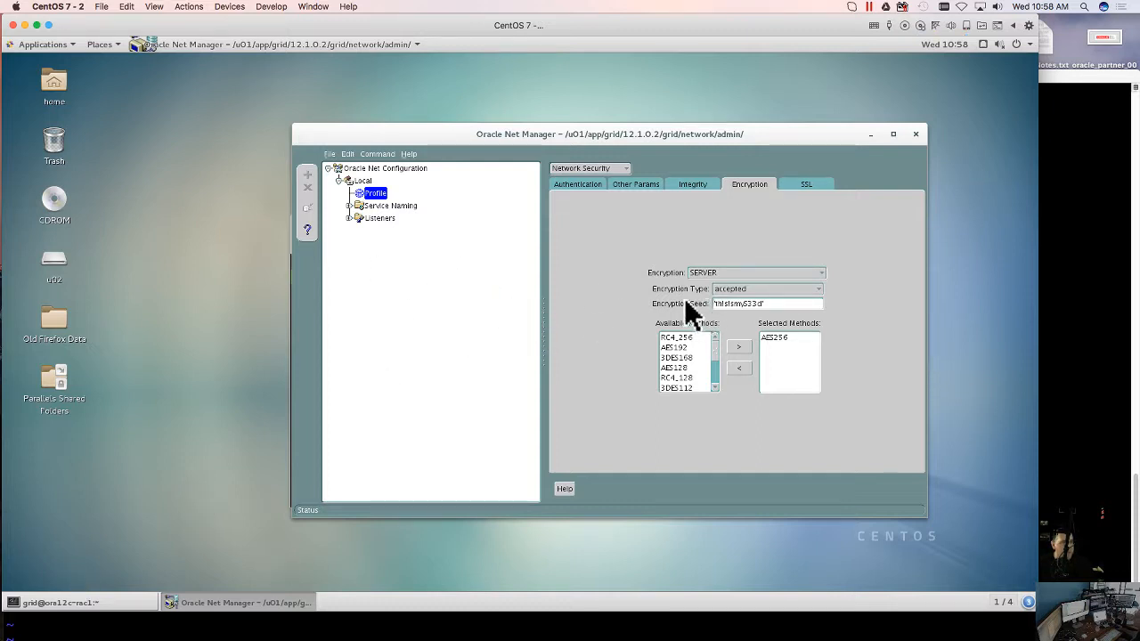
pyautogui.moveTo(494, 301)
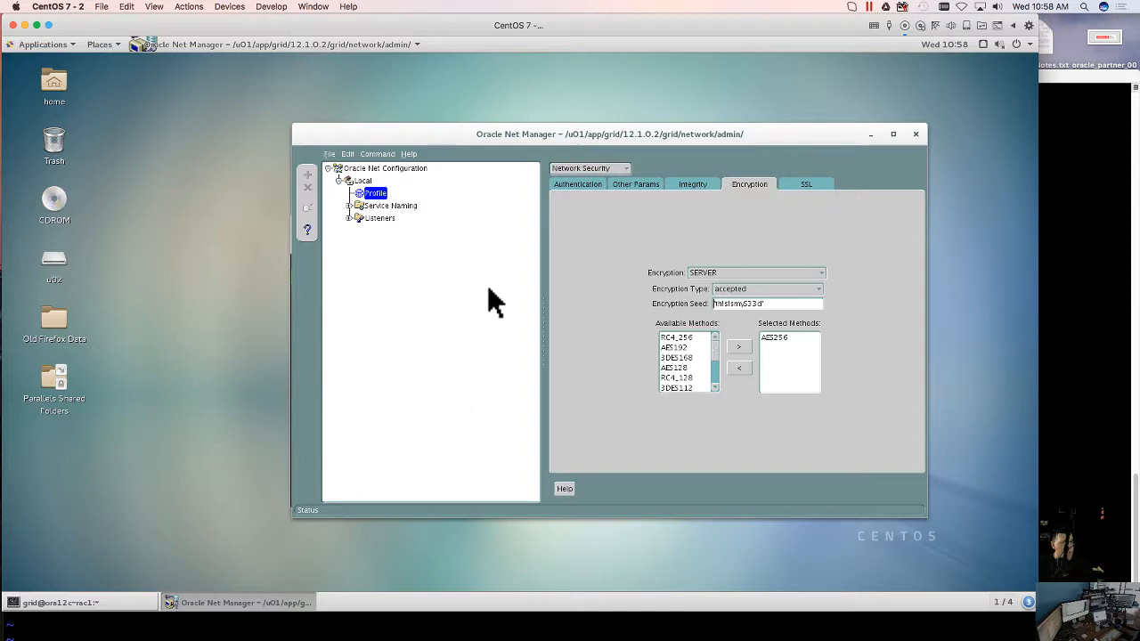
pyautogui.moveTo(507, 298)
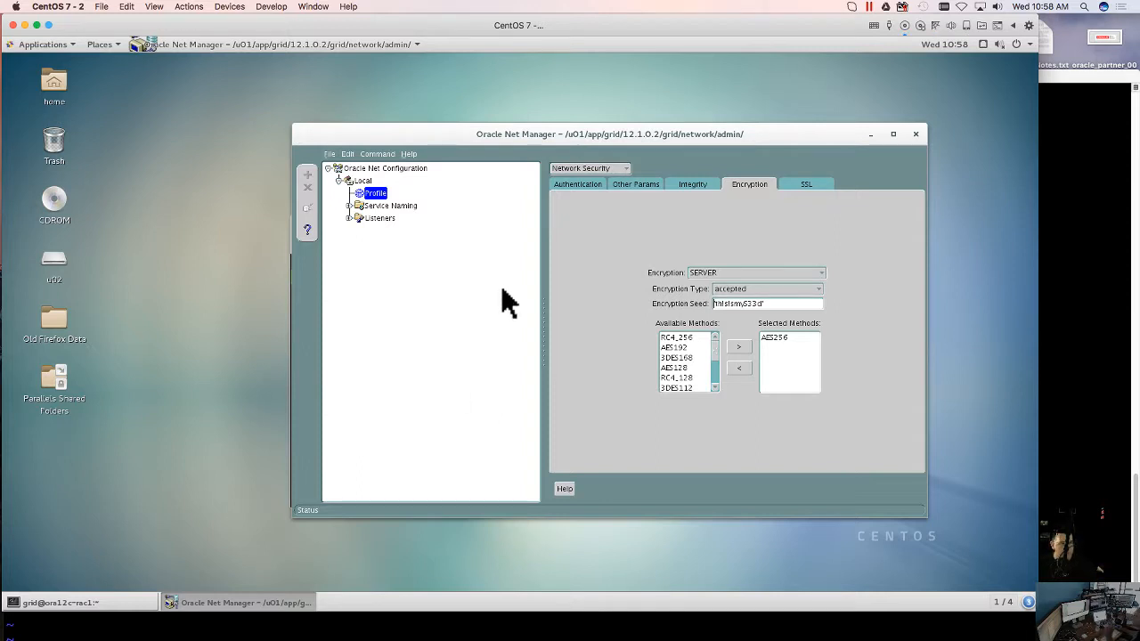
pyautogui.moveTo(445, 299)
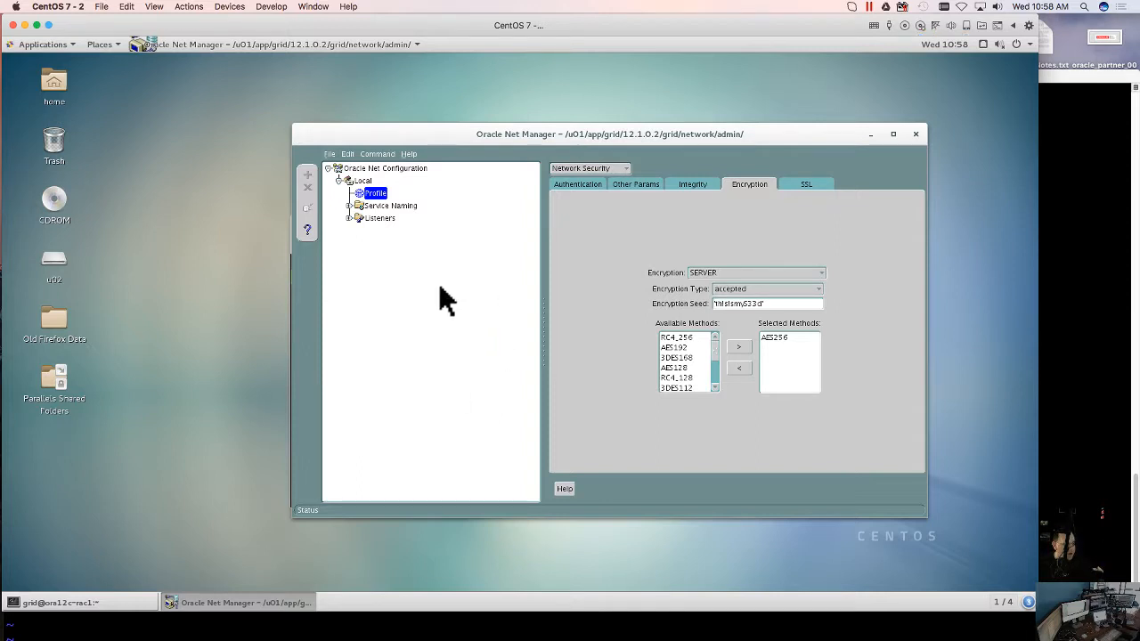
pyautogui.moveTo(410, 272)
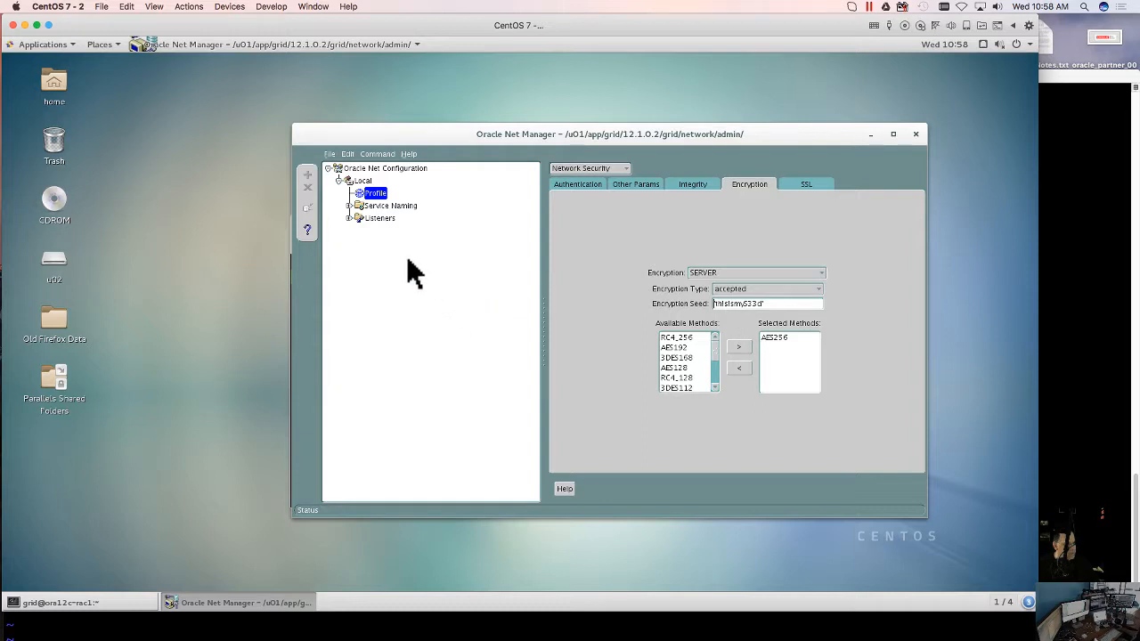
pyautogui.moveTo(405, 269)
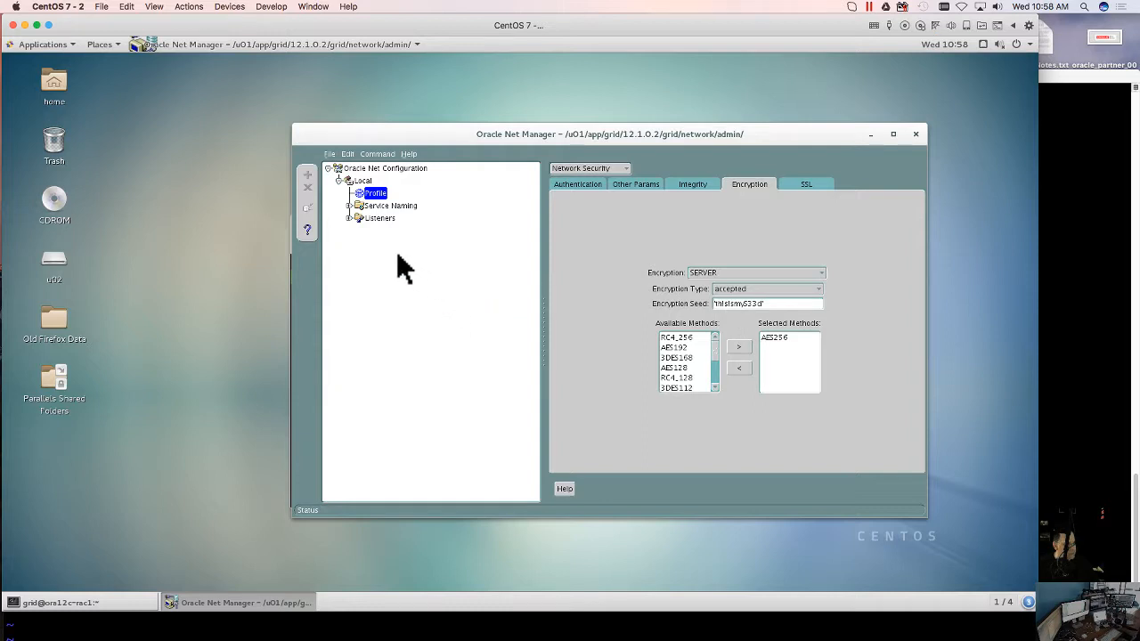
pyautogui.moveTo(355, 171)
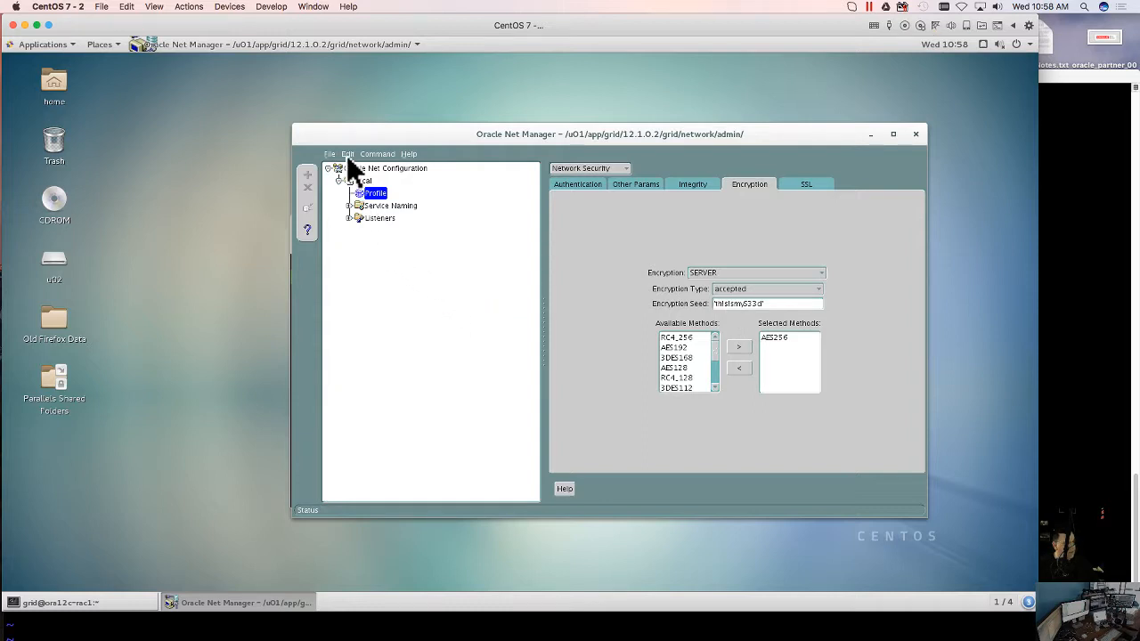
# Exit Net Manager, cd to $ORACLE_HOME/network/admin and list it with ls -laht
pyautogui.click(330, 153)
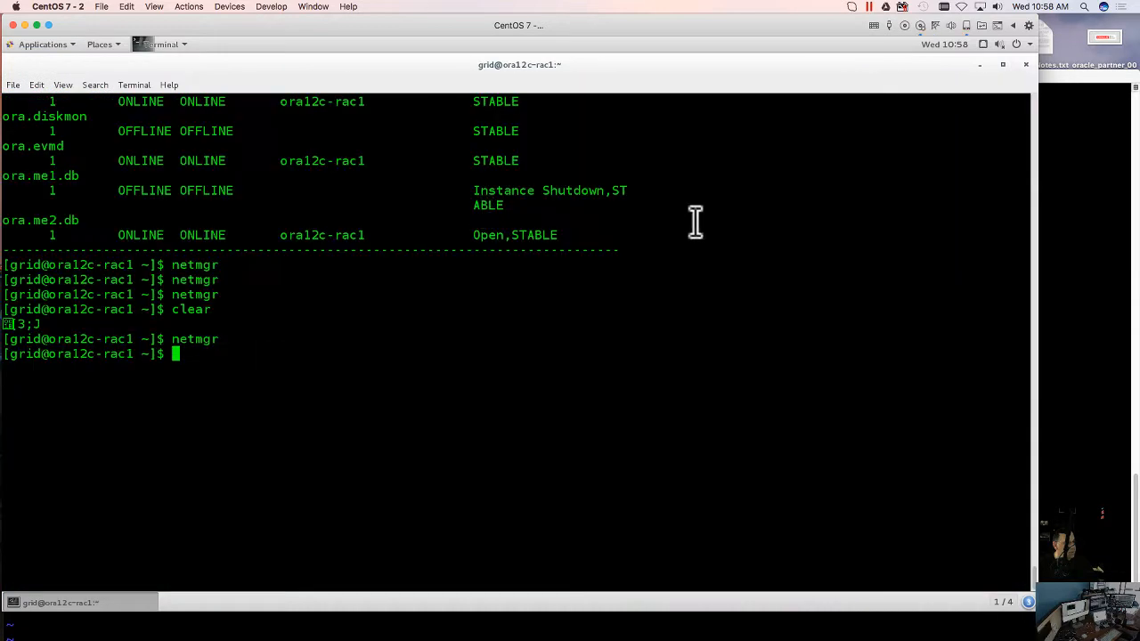
pyautogui.moveTo(837, 298)
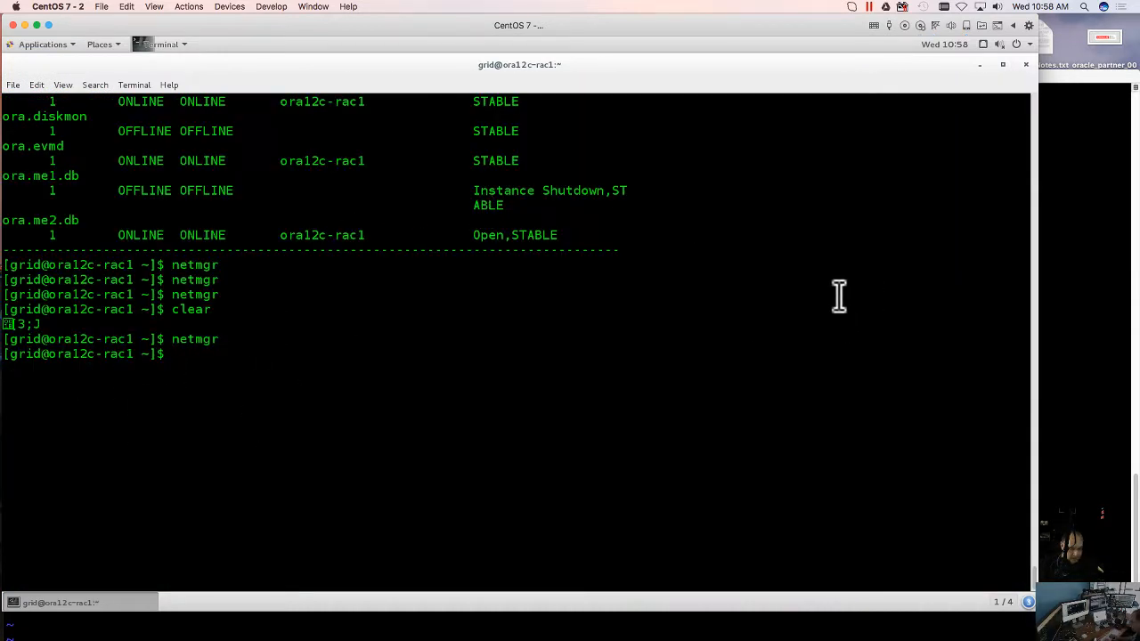
pyautogui.write('cd $ORACLE')
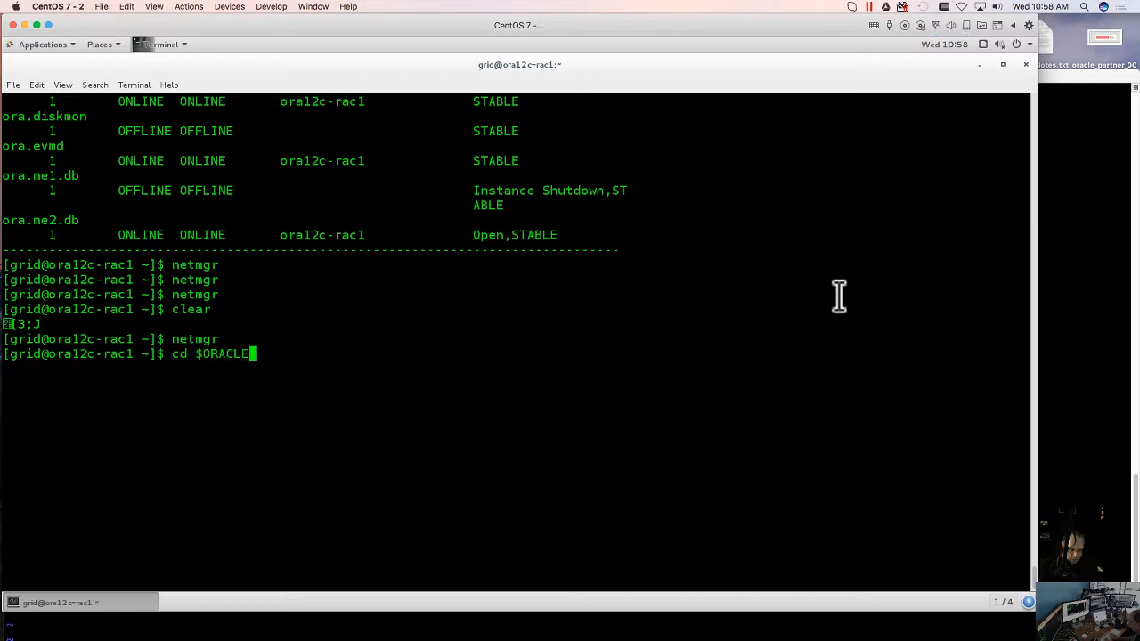
pyautogui.write('_HOME/network')
pyautogui.write('l')
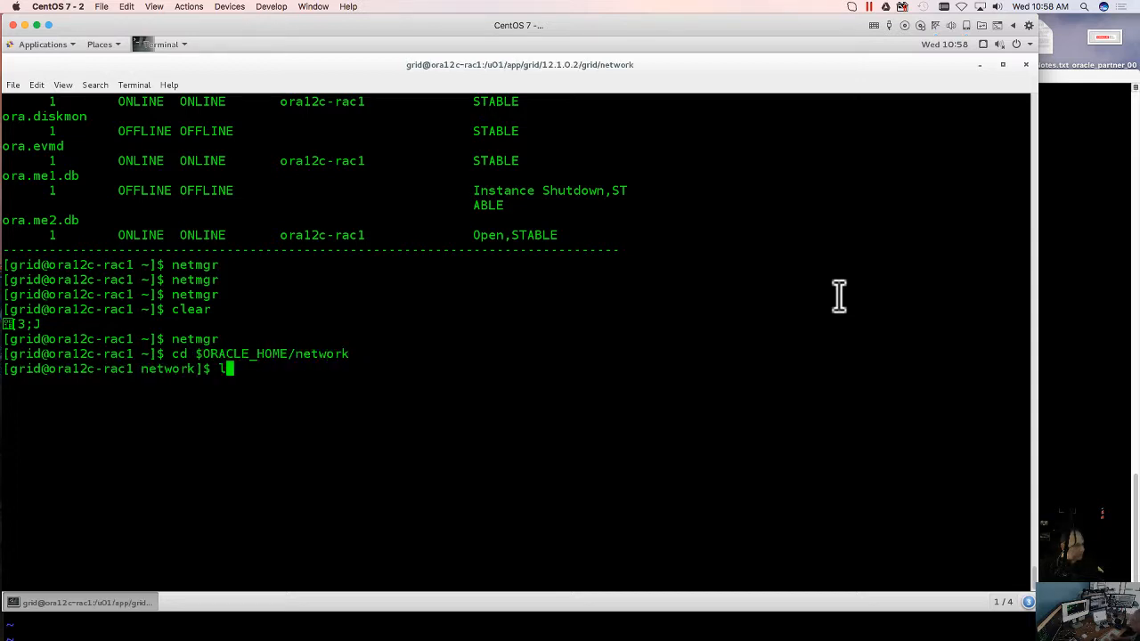
pyautogui.write('s')
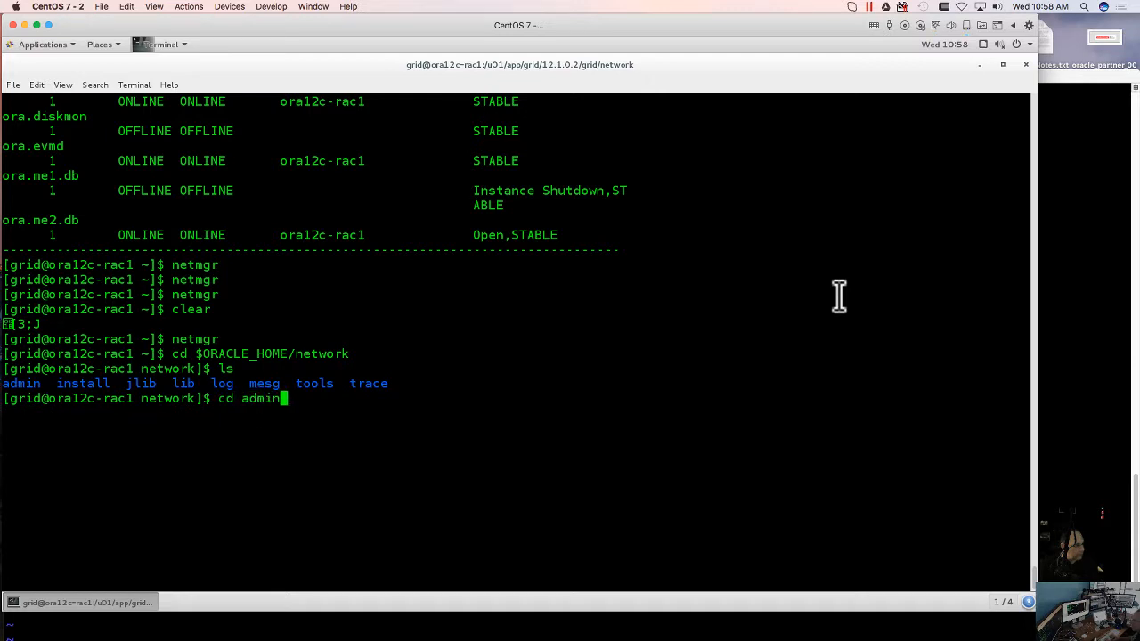
pyautogui.press('Return')
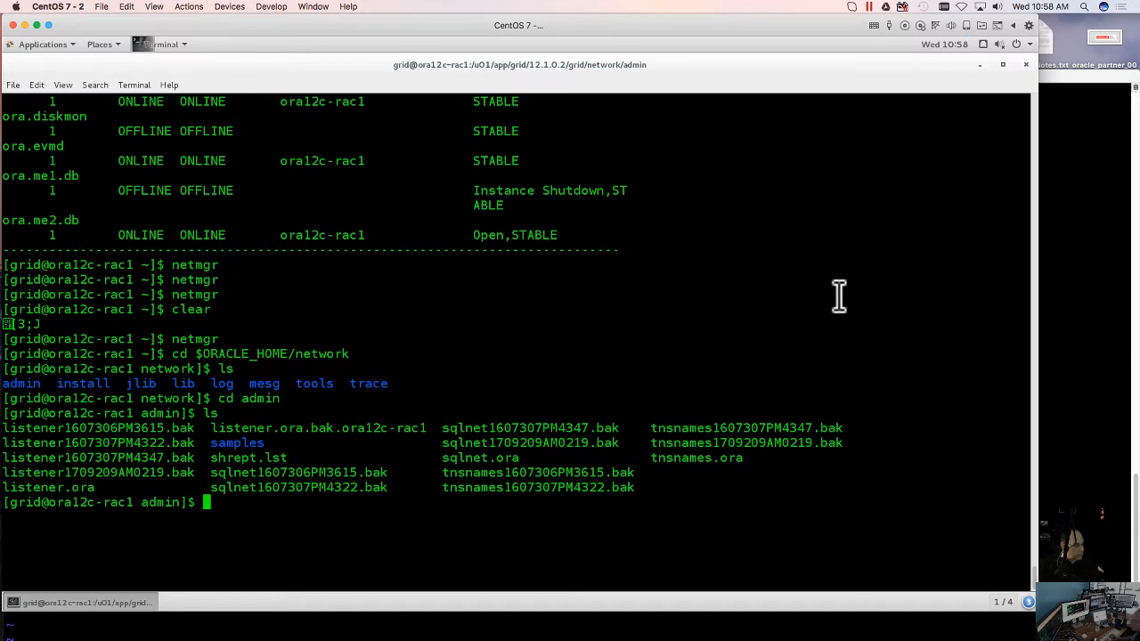
pyautogui.write('ls -la')
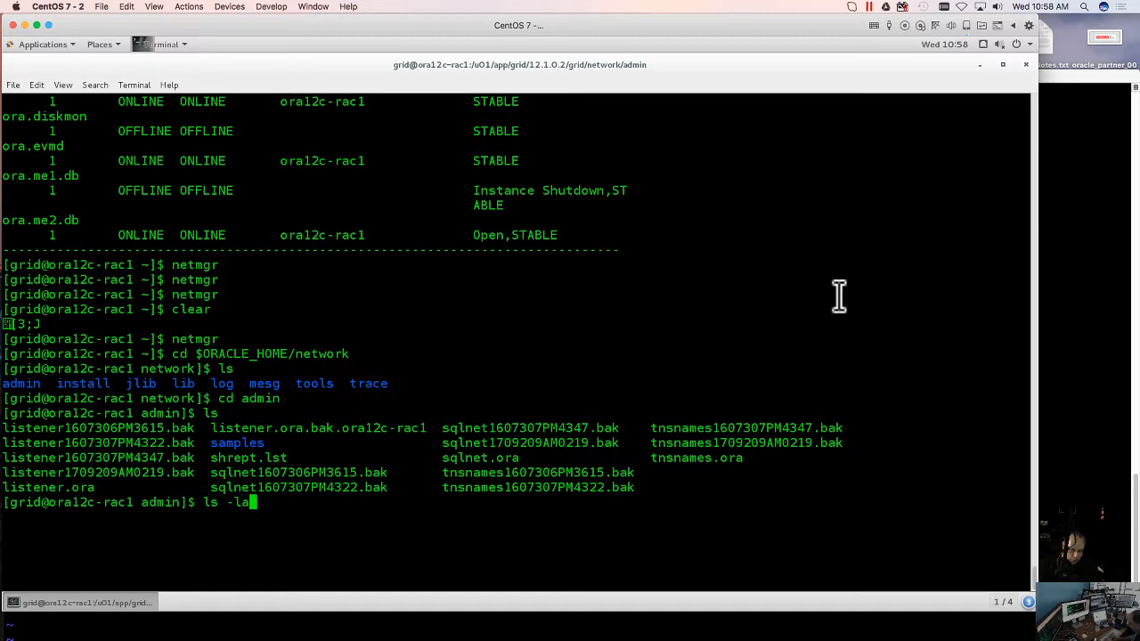
pyautogui.press('Return')
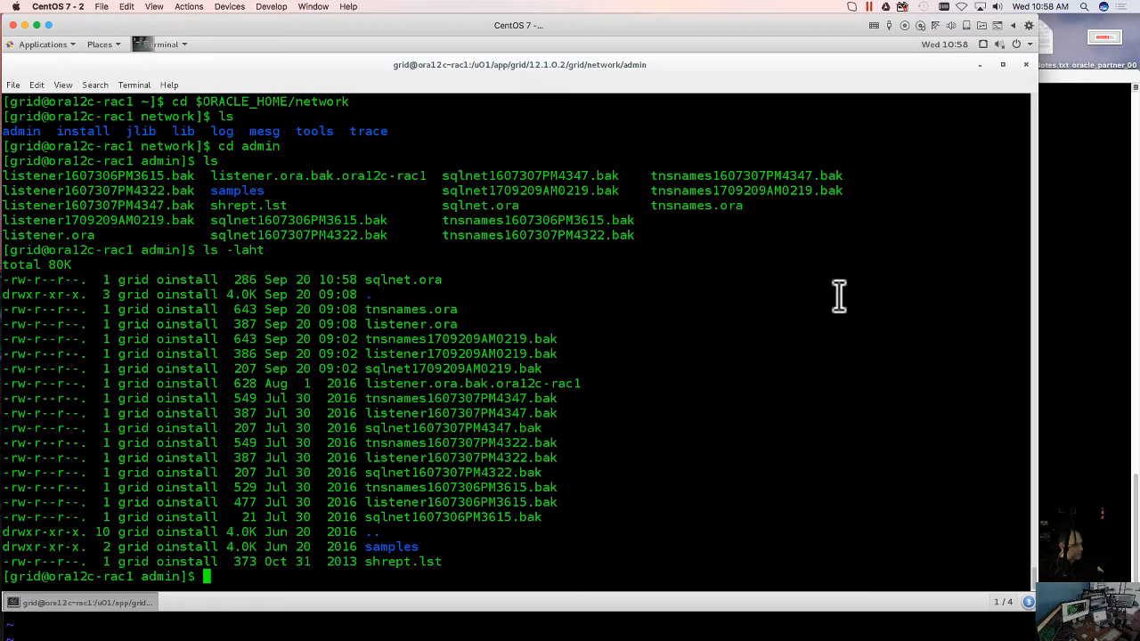
pyautogui.moveTo(210, 285)
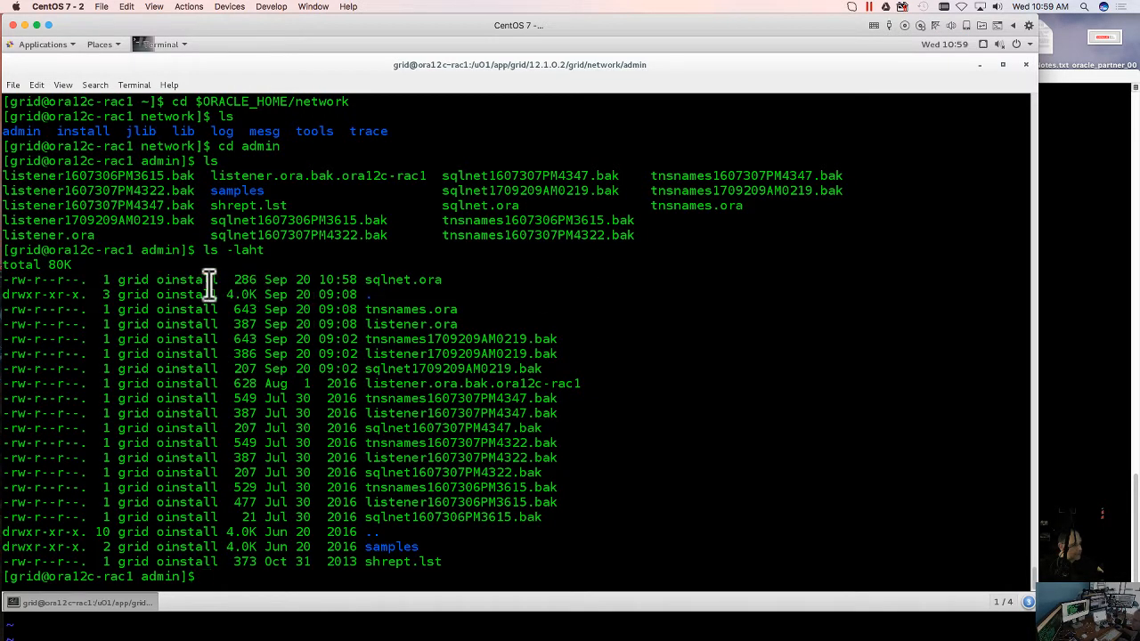
pyautogui.moveTo(327, 285)
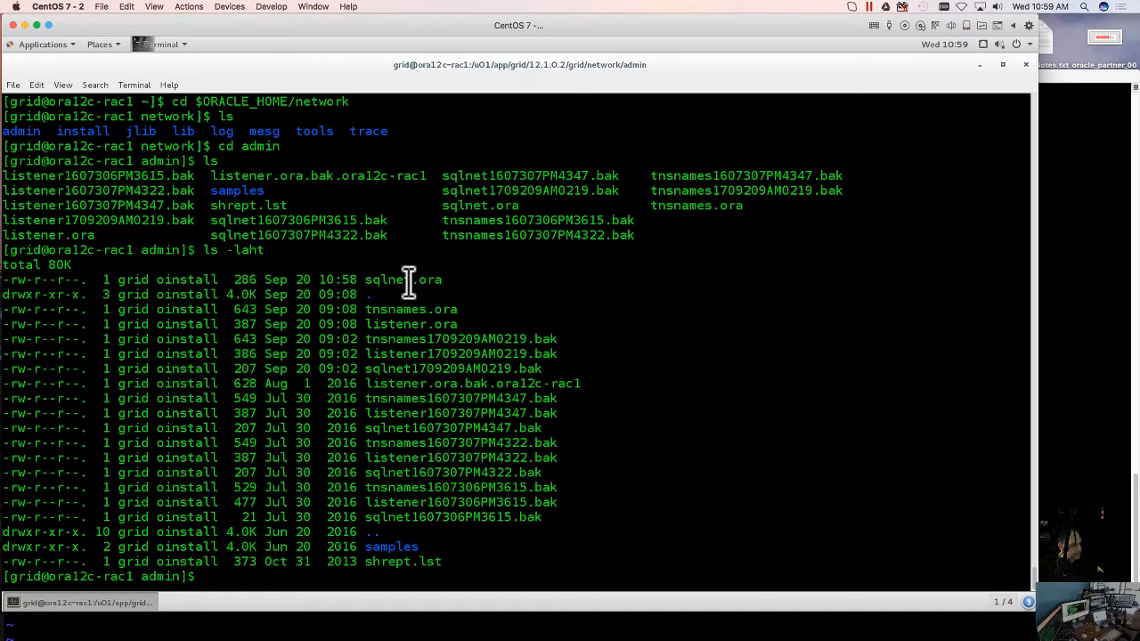
pyautogui.moveTo(711, 452)
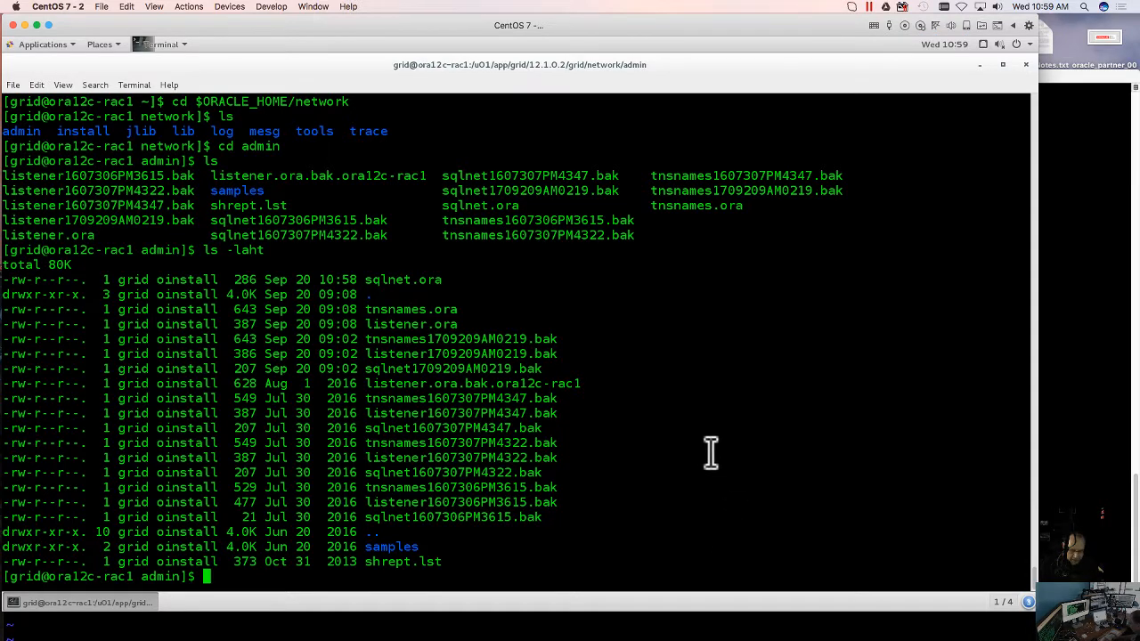
# View sqlnet.ora read-only to see the crypto seed and AES256 server encryption
pyautogui.write('view sq')
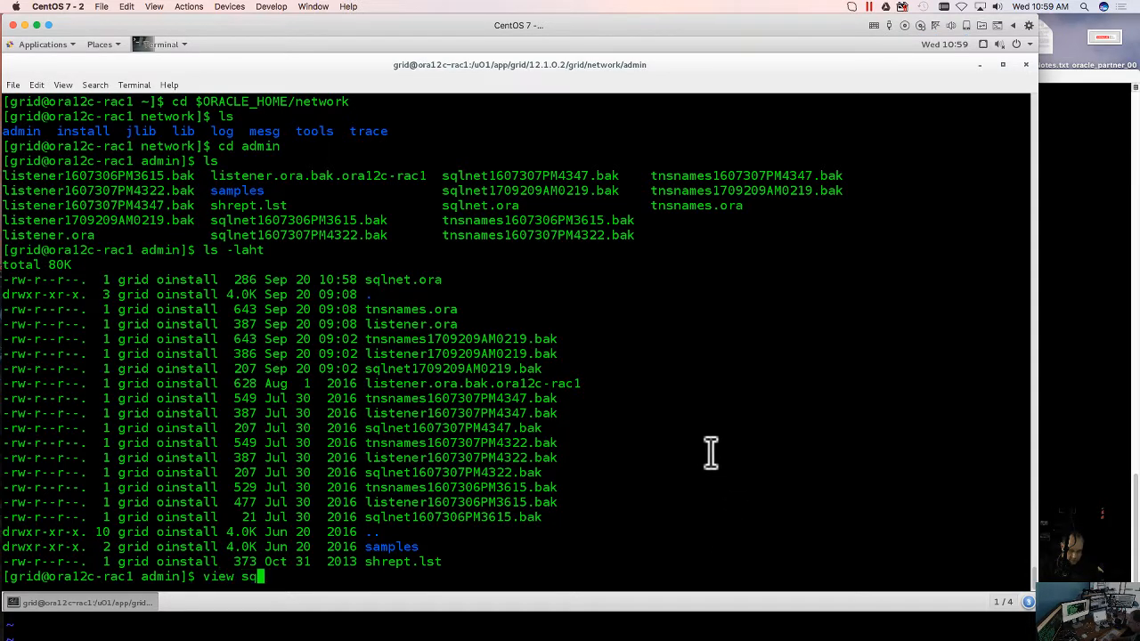
pyautogui.write('lnet.ora')
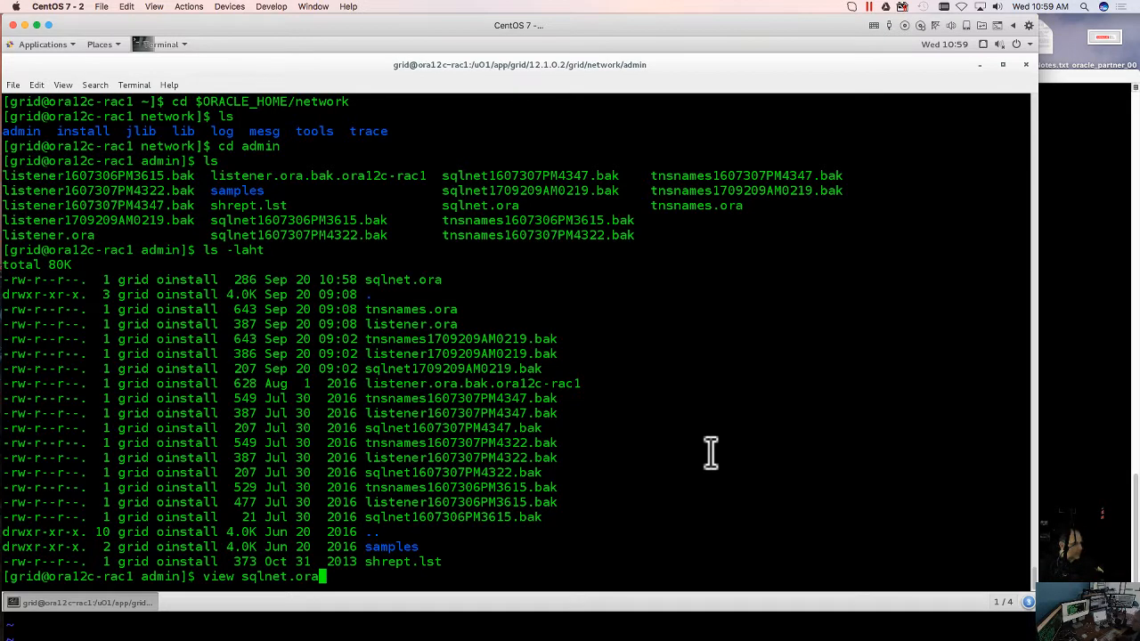
pyautogui.press('Return')
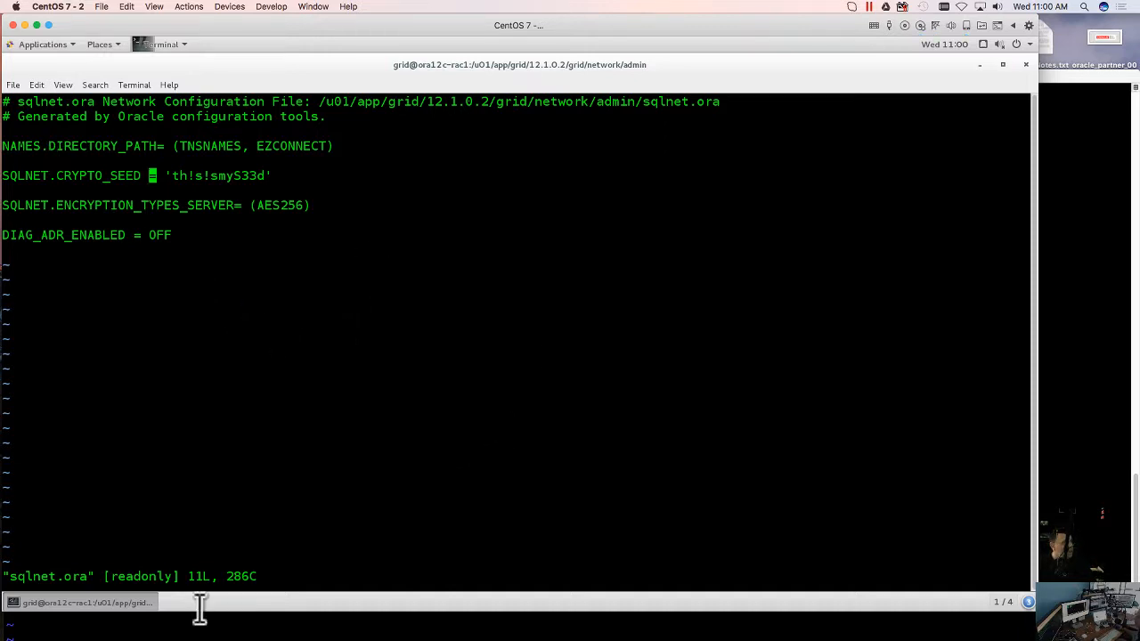
pyautogui.moveTo(77, 576)
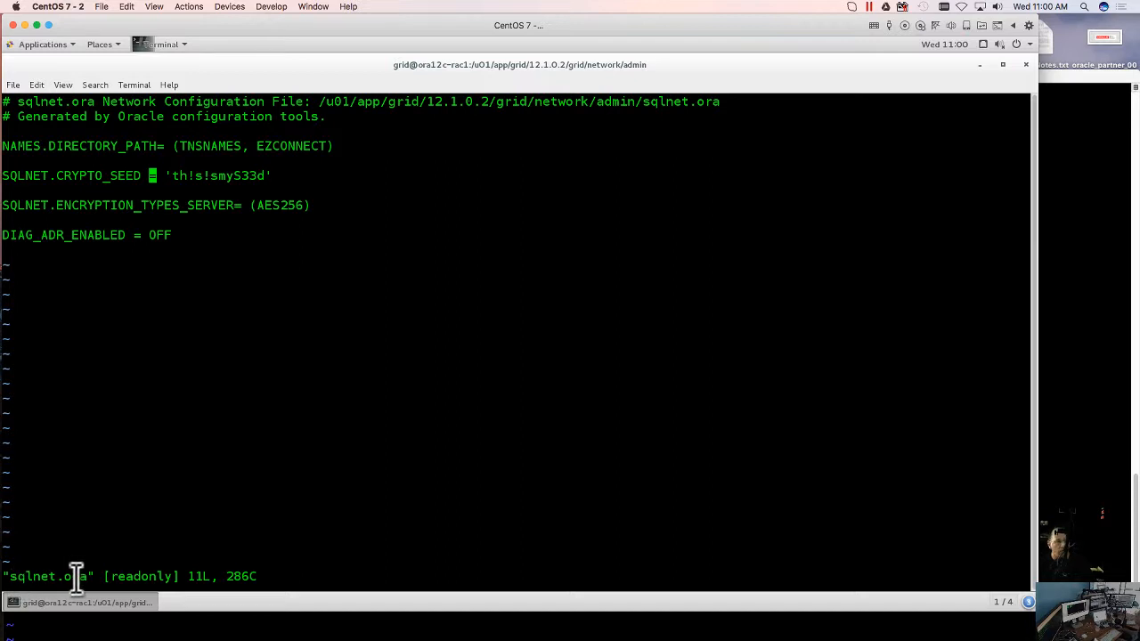
pyautogui.moveTo(268, 212)
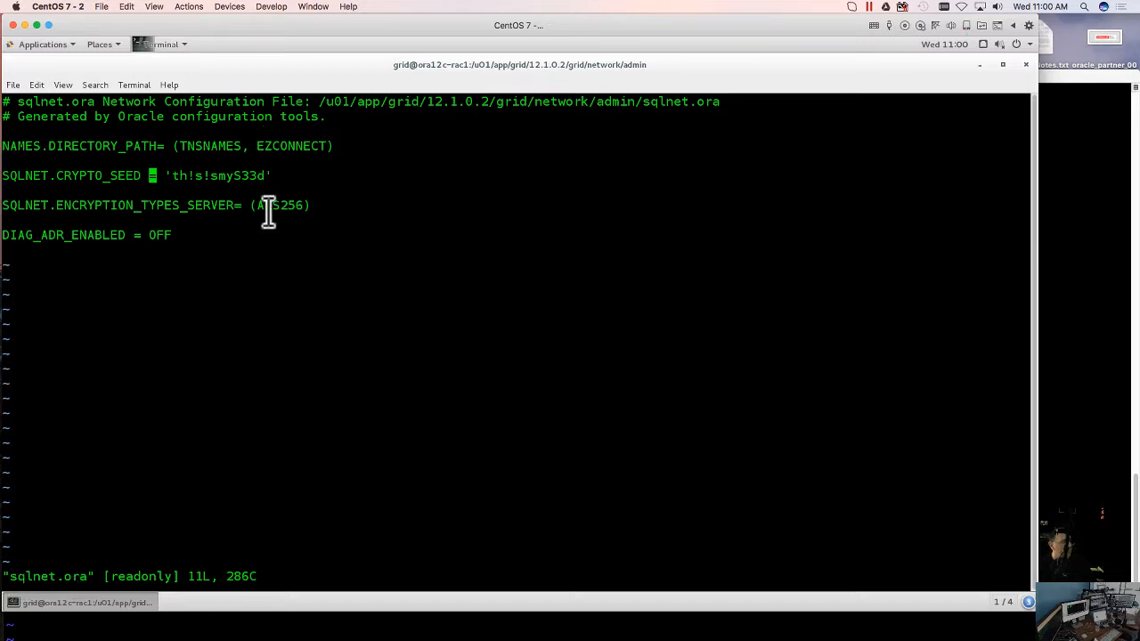
pyautogui.moveTo(328, 218)
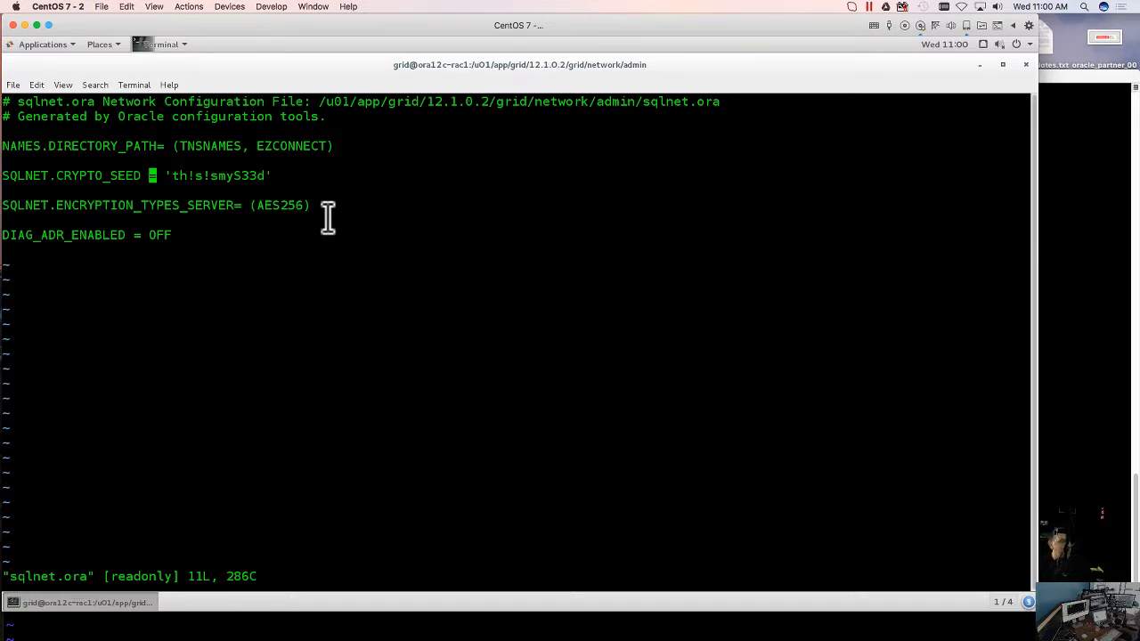
pyautogui.moveTo(461, 318)
pyautogui.write(':')
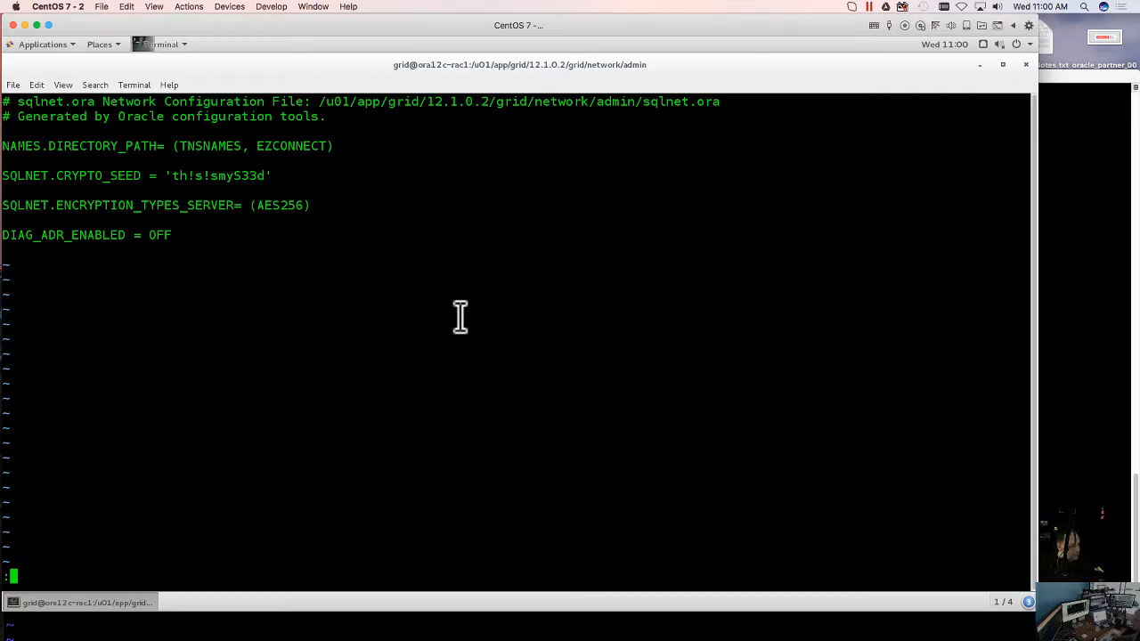
# Quit the viewer with :q back to the shell prompt
pyautogui.press('q')
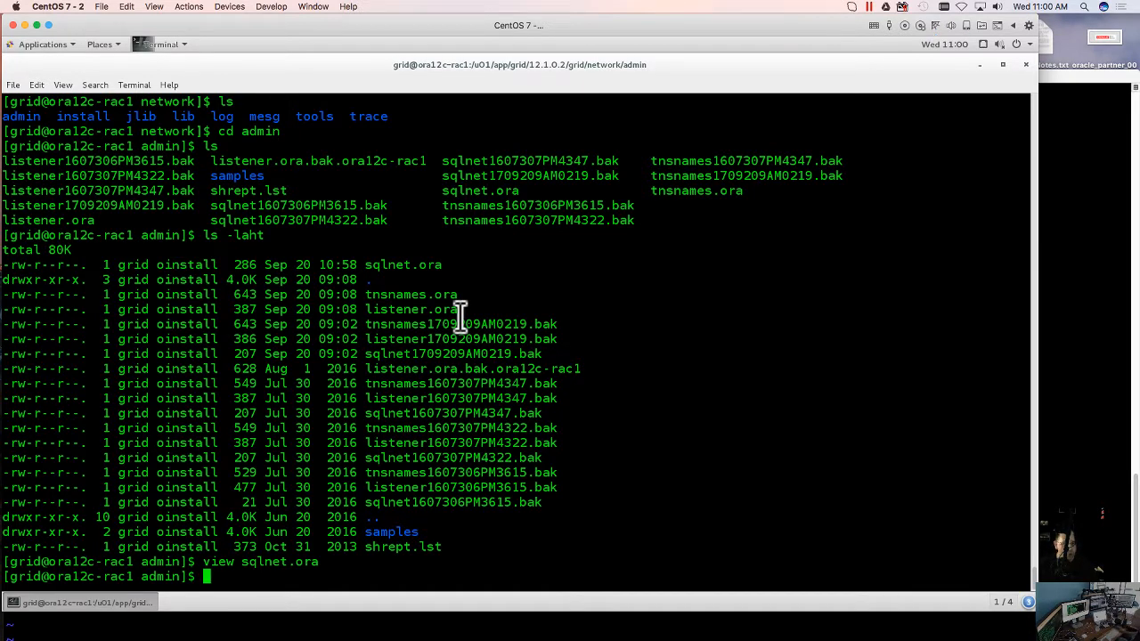
# Reopen sqlnet.ora read-only and highlight the SQLNET.ENCRYPTION_TYPES_SERVER parameter
pyautogui.press('Return')
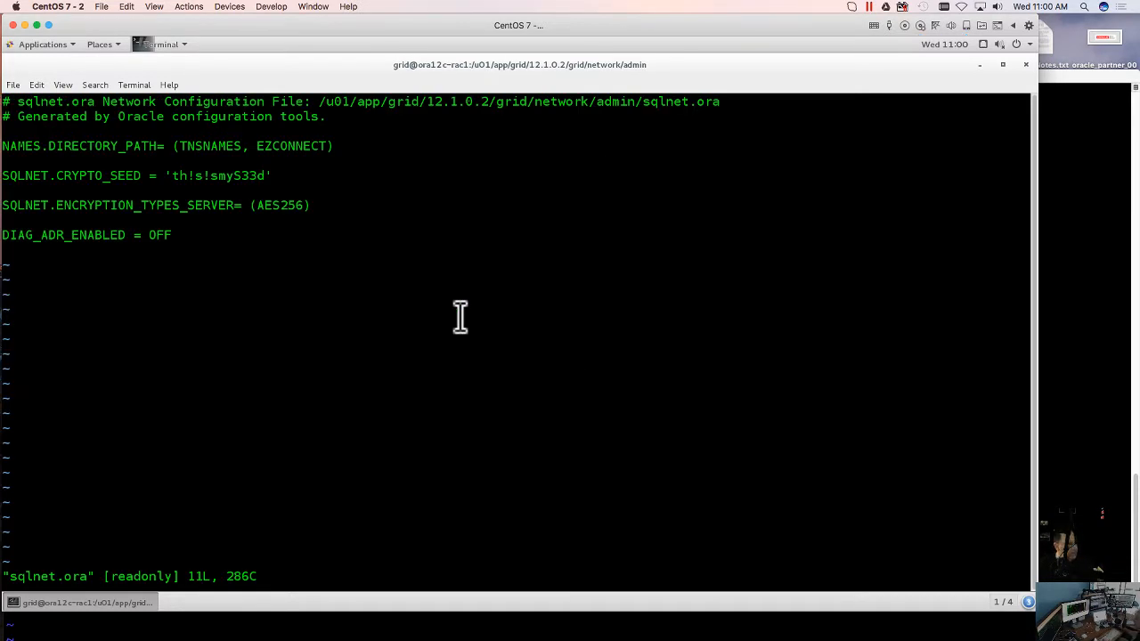
pyautogui.moveTo(7, 155)
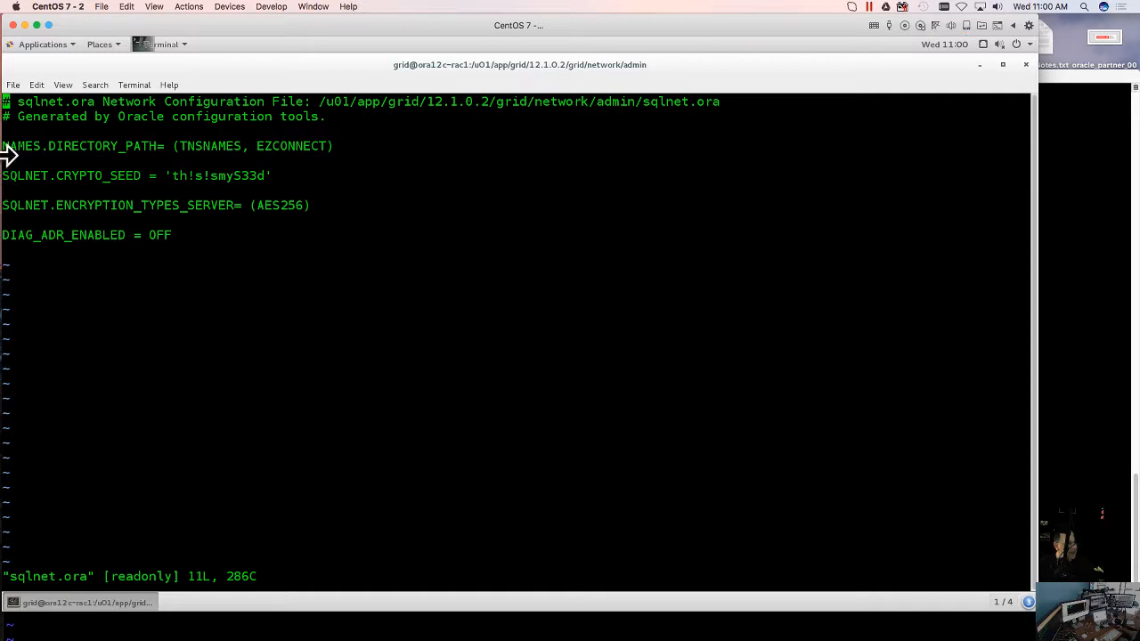
pyautogui.moveTo(249, 352)
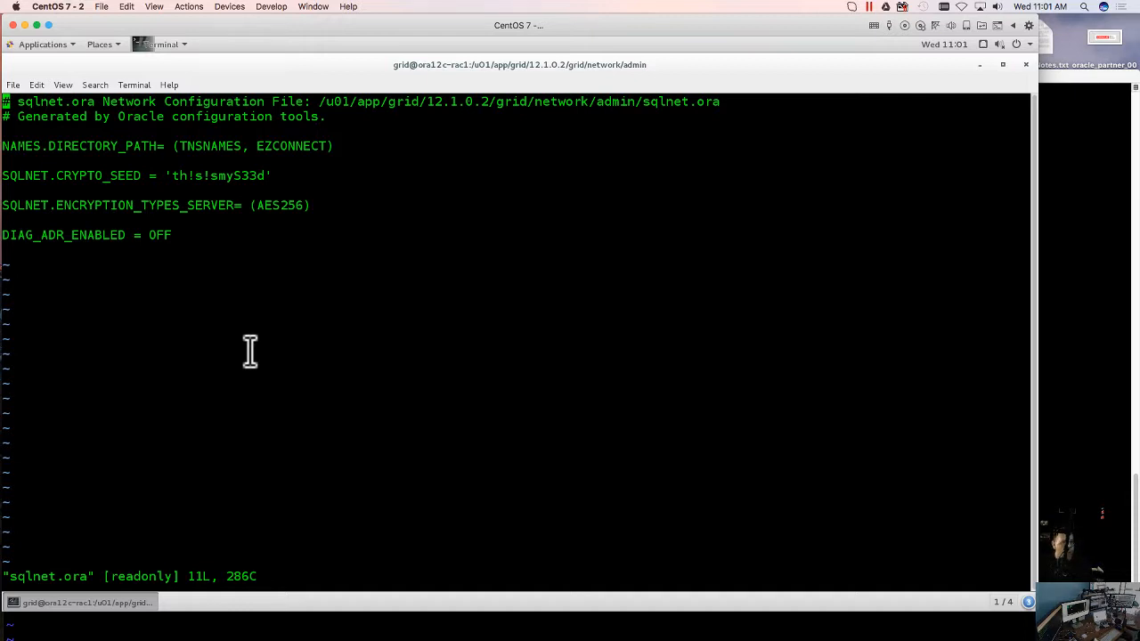
pyautogui.moveTo(64, 272)
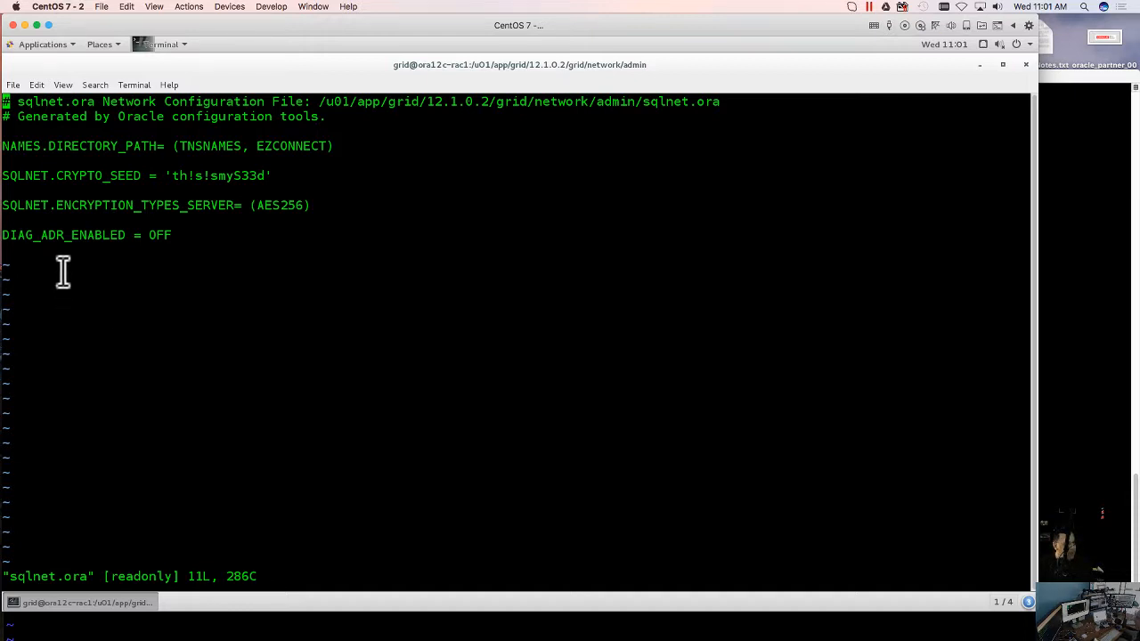
pyautogui.moveTo(185, 205)
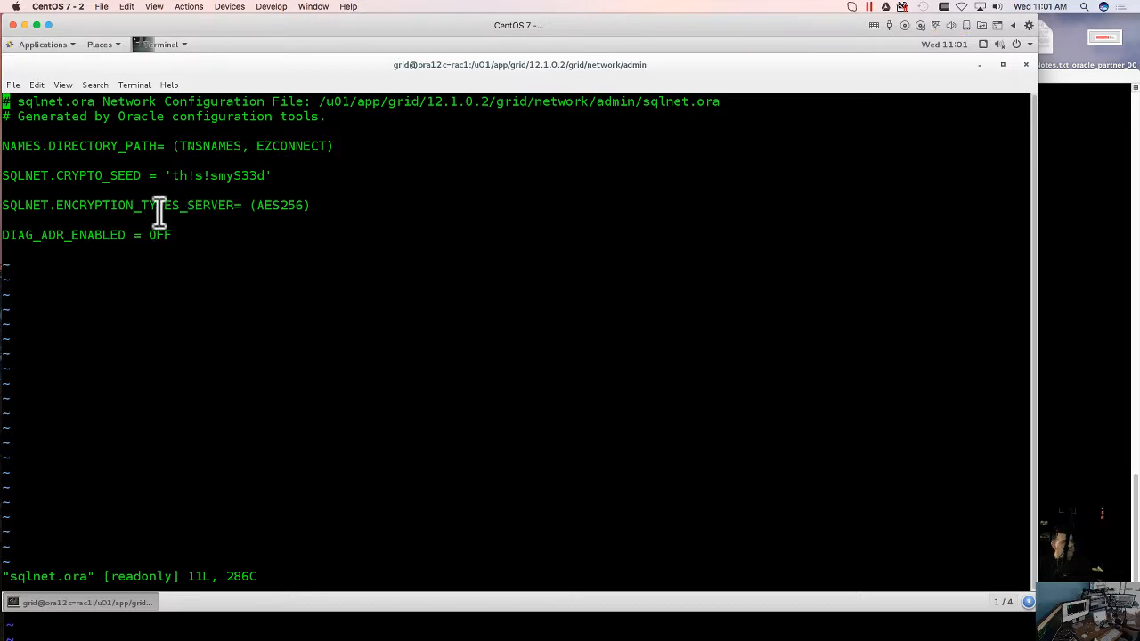
pyautogui.moveTo(73, 116)
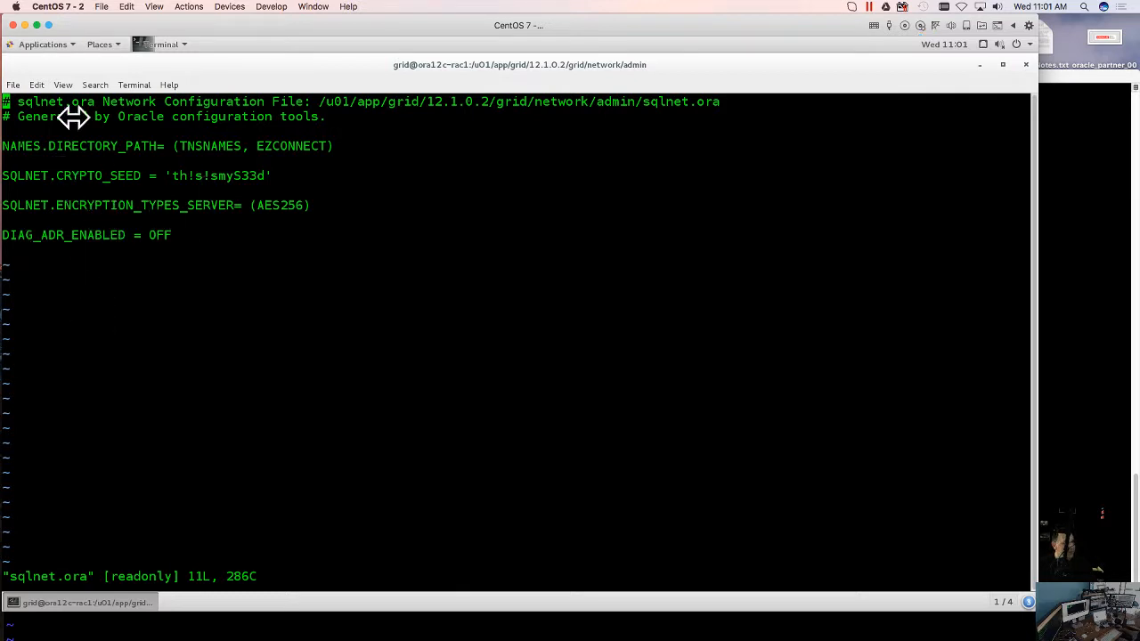
pyautogui.moveTo(197, 368)
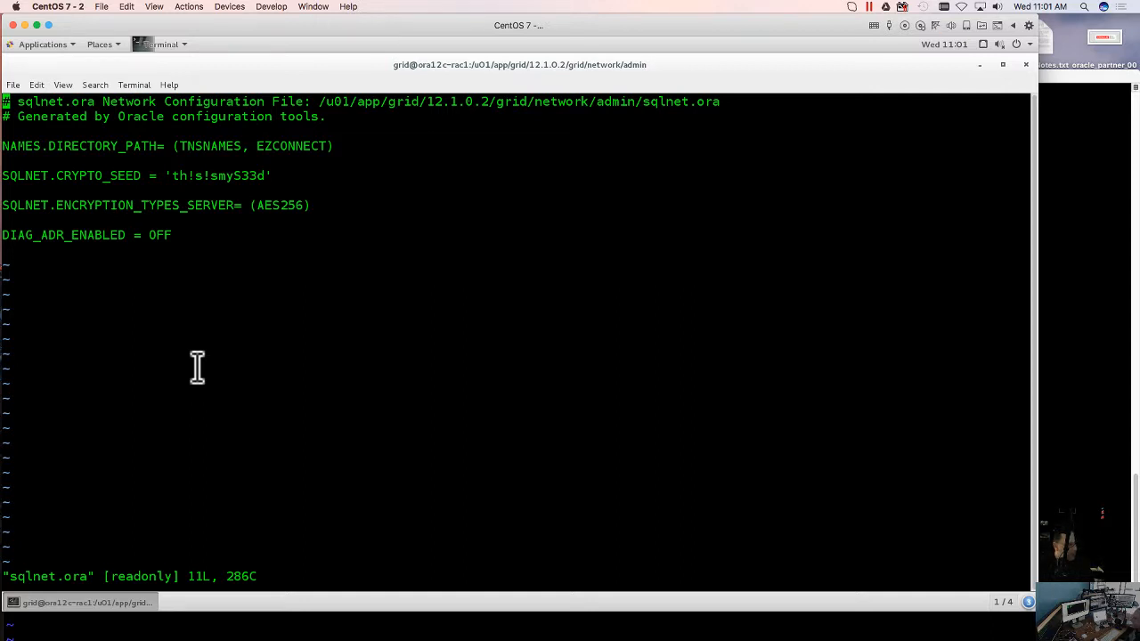
pyautogui.moveTo(177, 351)
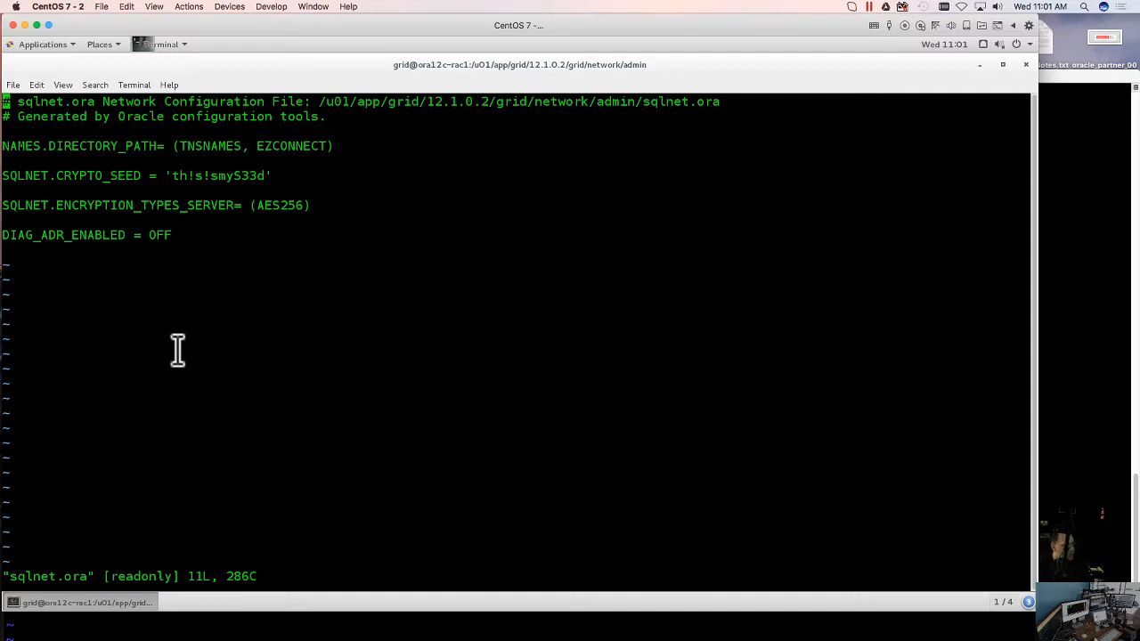
pyautogui.moveTo(188, 205)
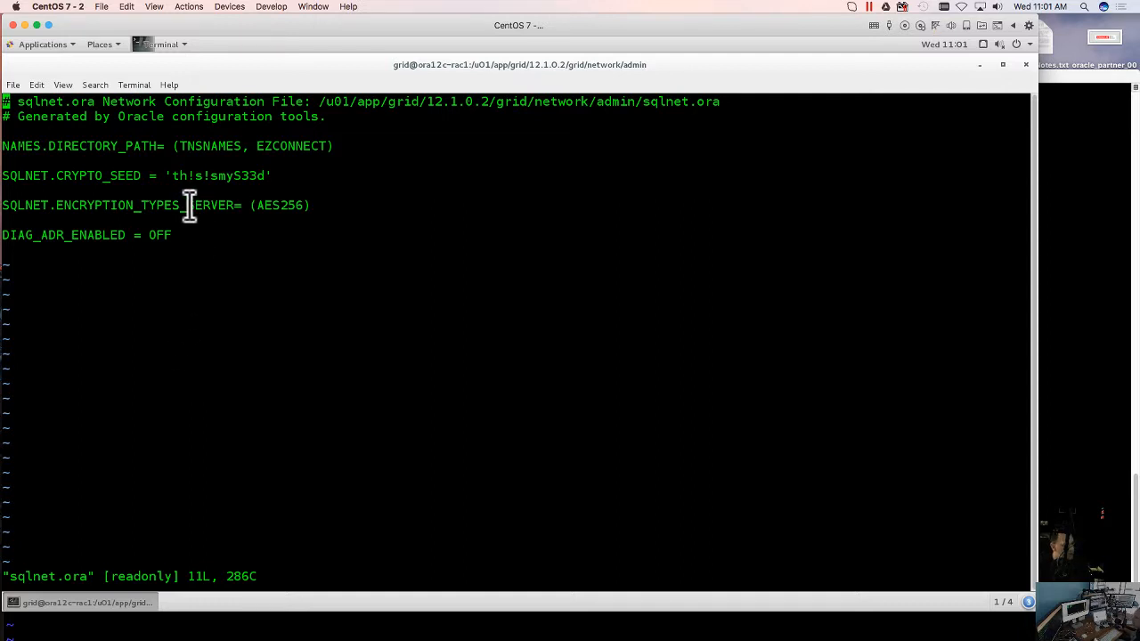
pyautogui.doubleClick(210, 205)
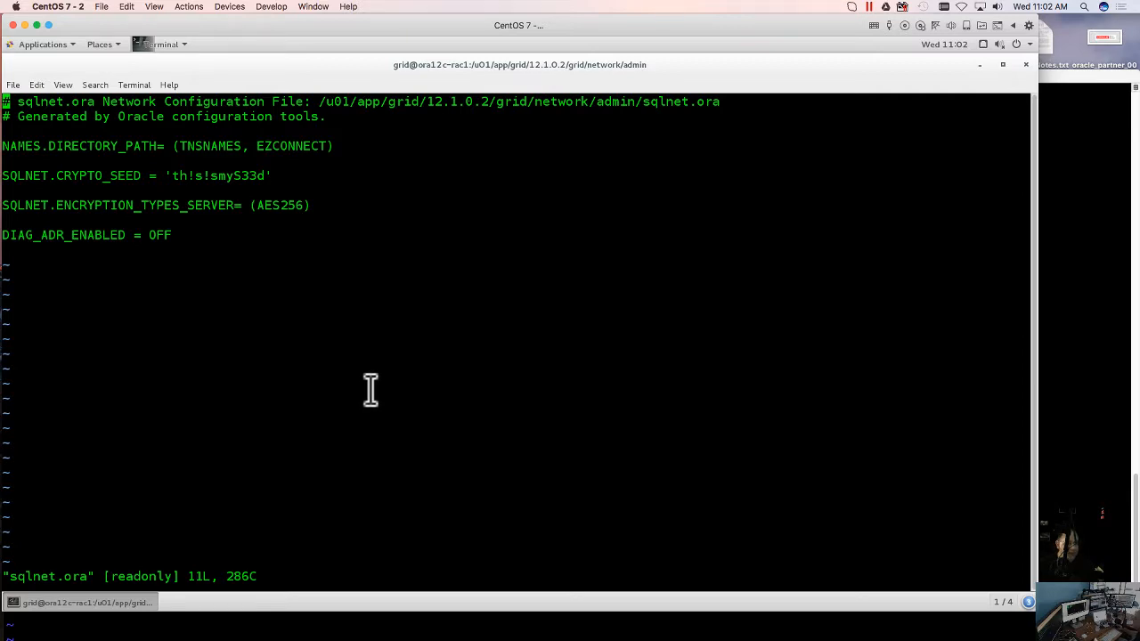
pyautogui.moveTo(411, 403)
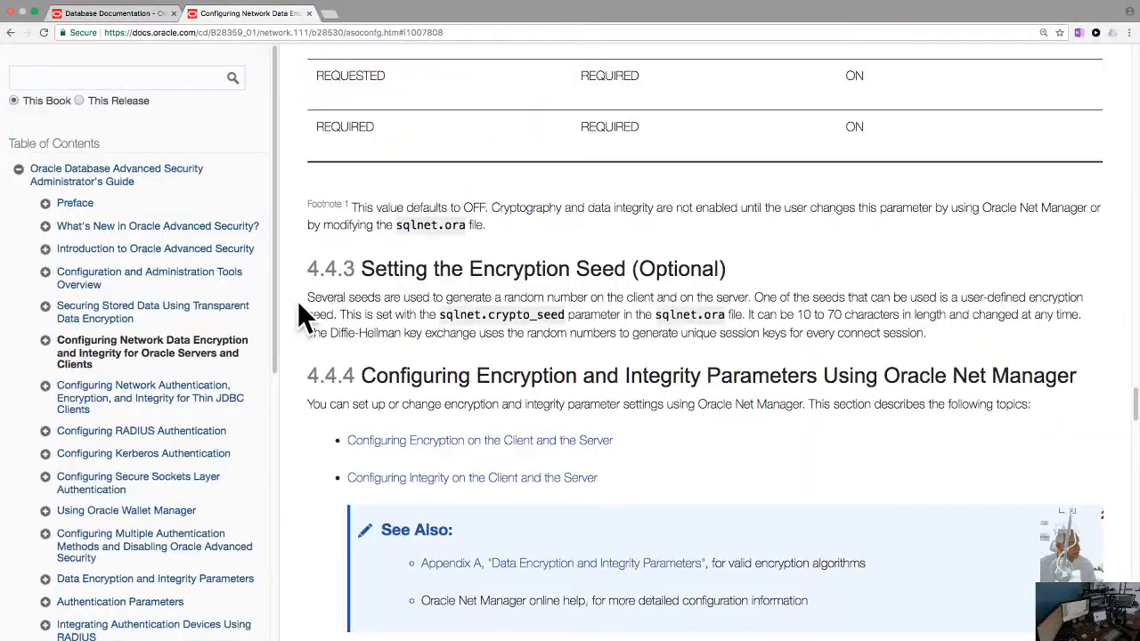
# Scroll up through the Configuring Network Data Encryption chapter in Oracle Help Center
pyautogui.scroll(3)
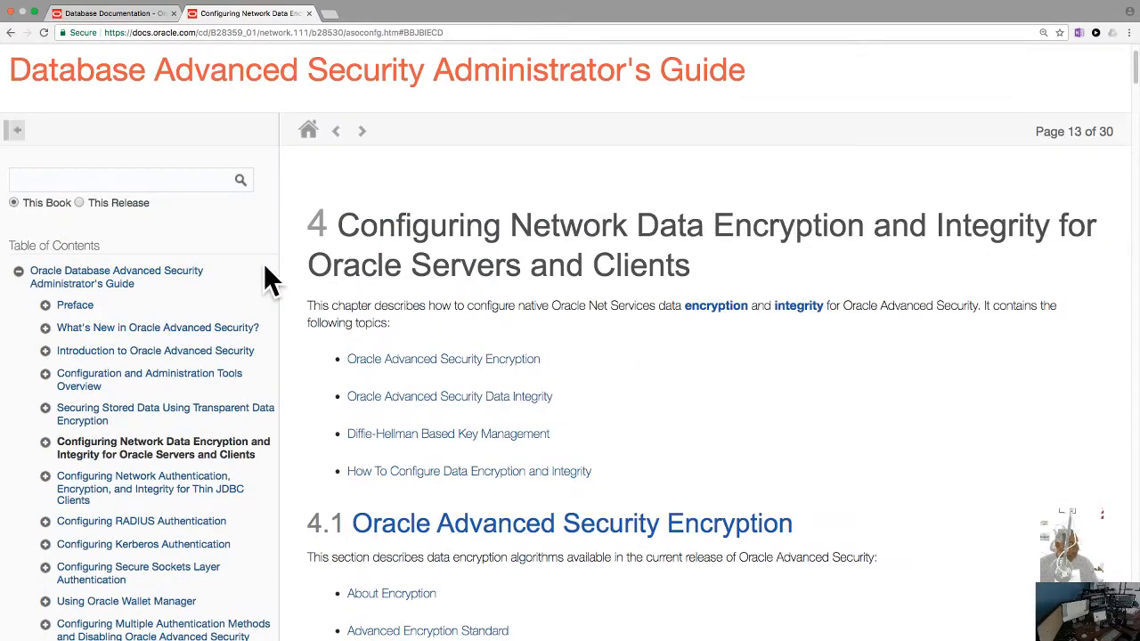
pyautogui.moveTo(744, 334)
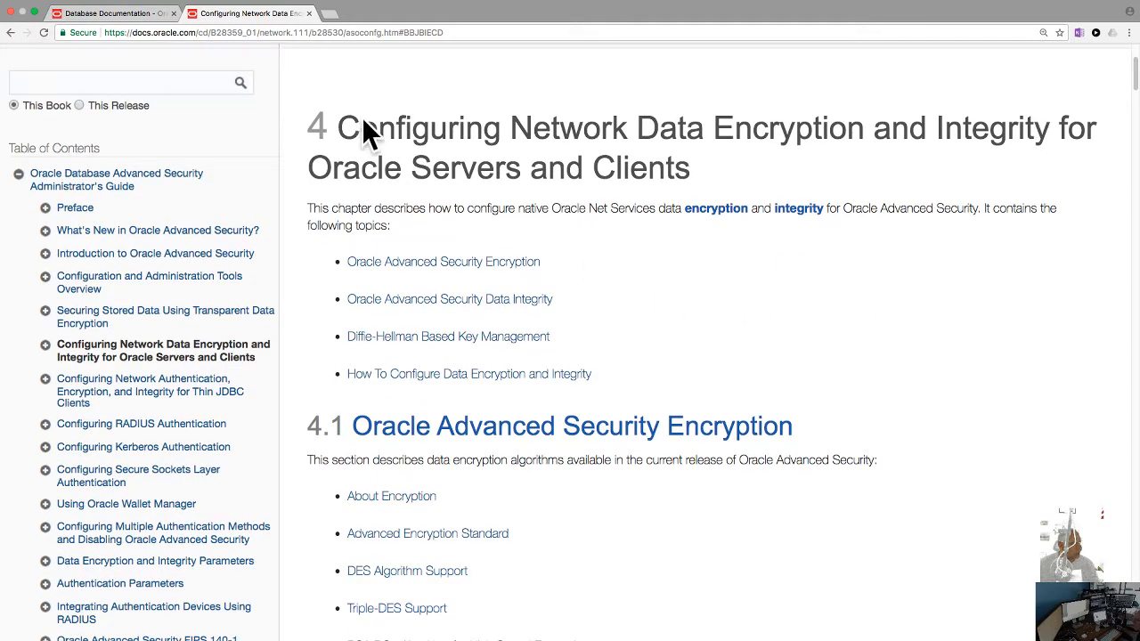
pyautogui.moveTo(379, 374)
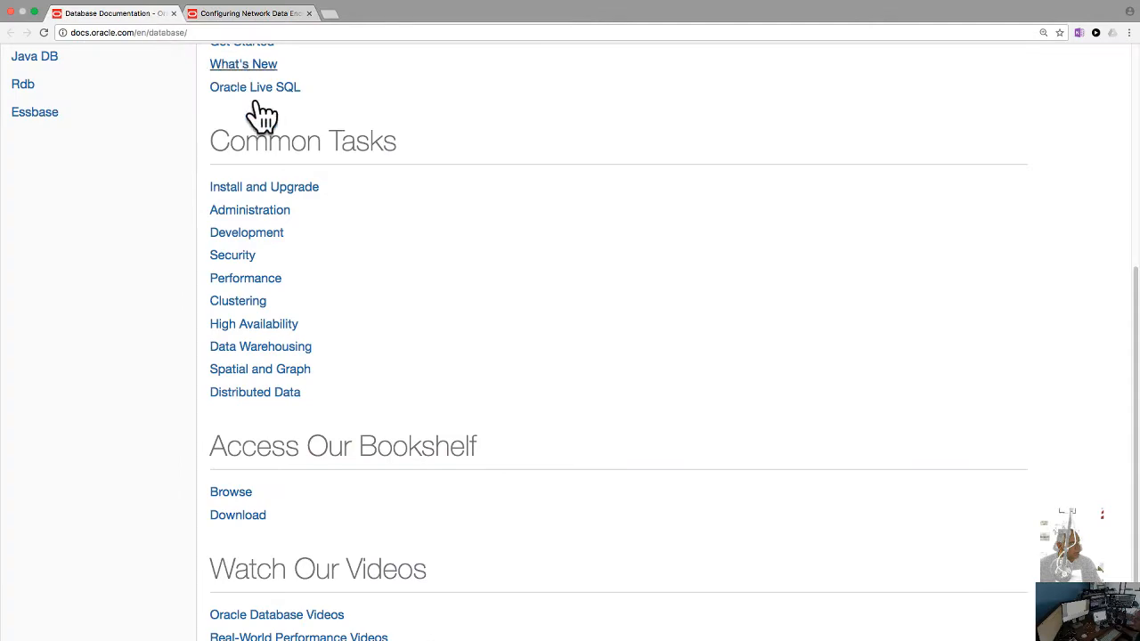
pyautogui.moveTo(247, 232)
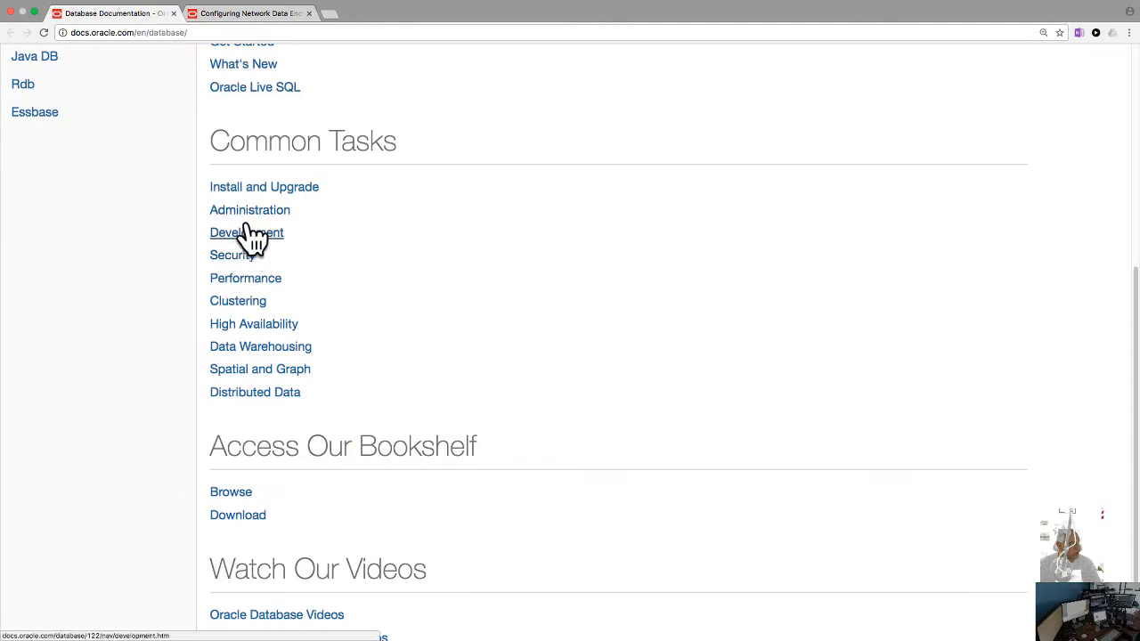
# Navigate from the Database Documentation home to the 12c Release 2 Security page under Common Tasks
pyautogui.scroll(3)
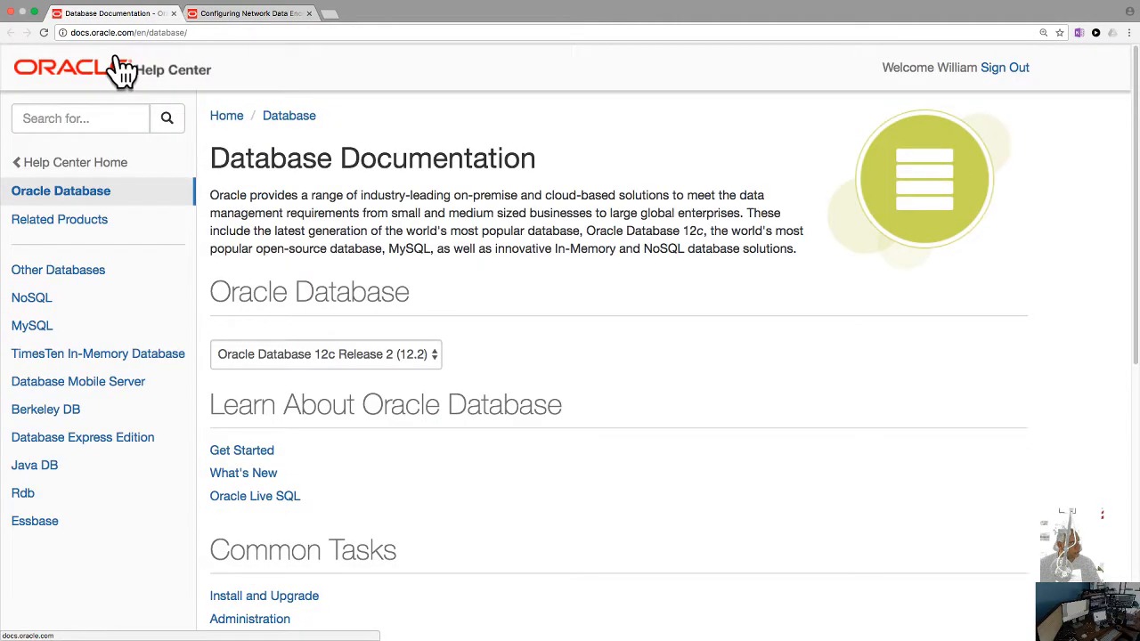
pyautogui.moveTo(636, 165)
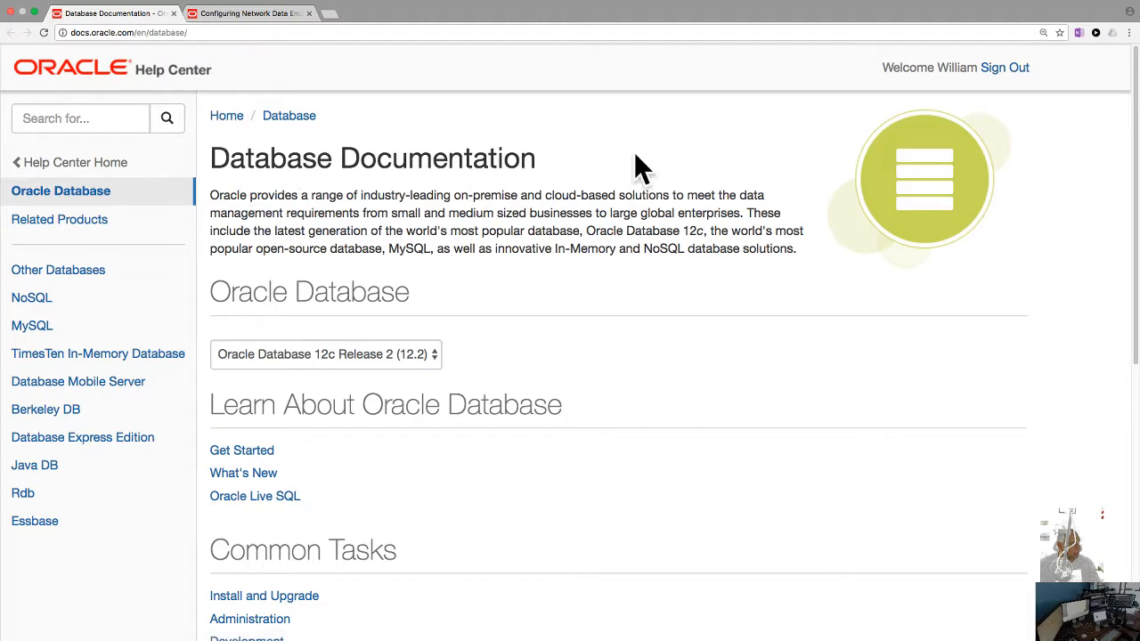
pyautogui.scroll(-3)
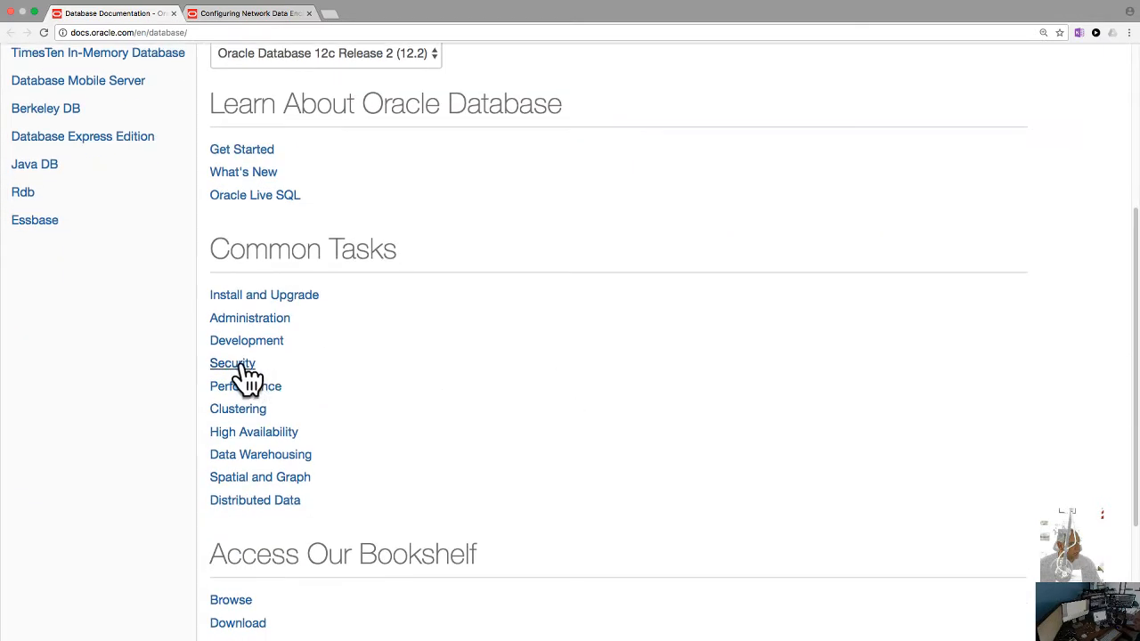
pyautogui.click(233, 363)
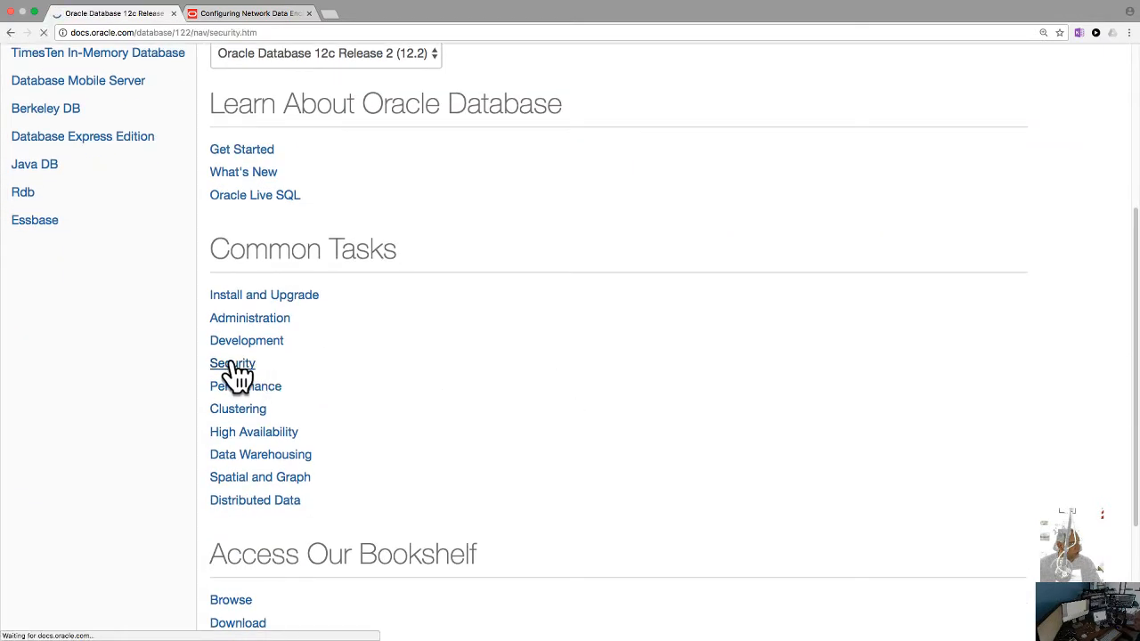
pyautogui.click(232, 362)
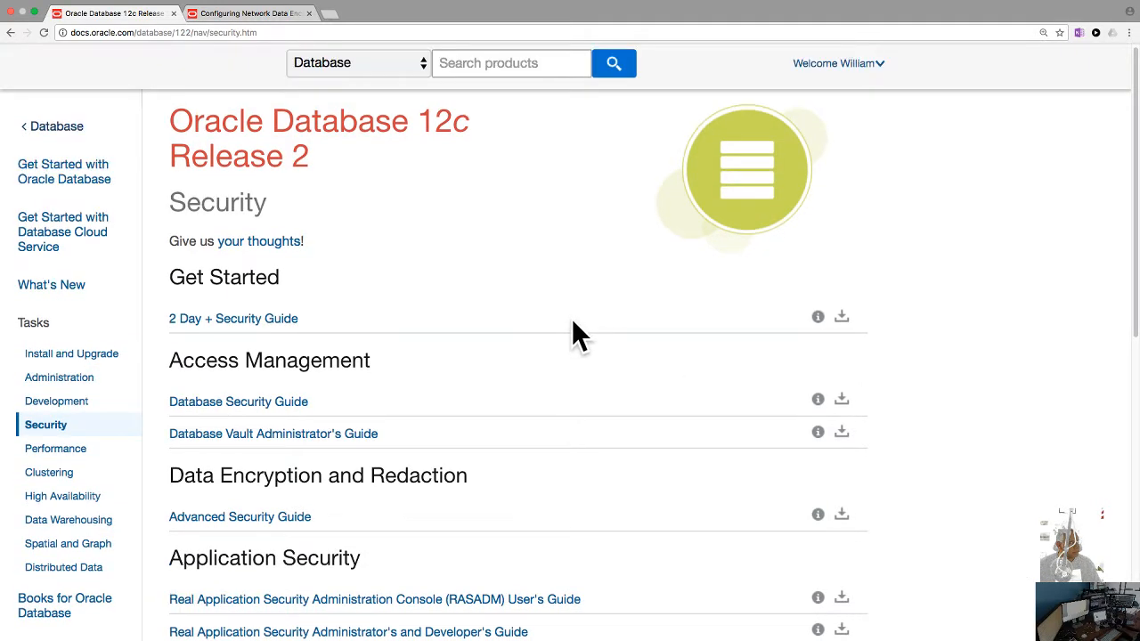
pyautogui.scroll(-3)
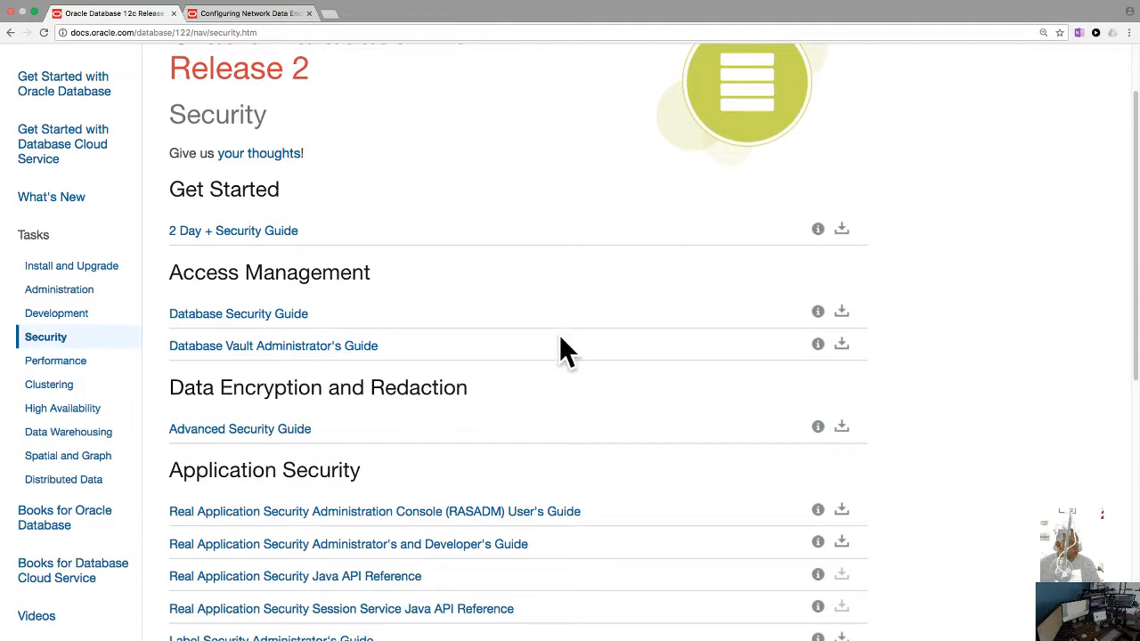
pyautogui.scroll(-3)
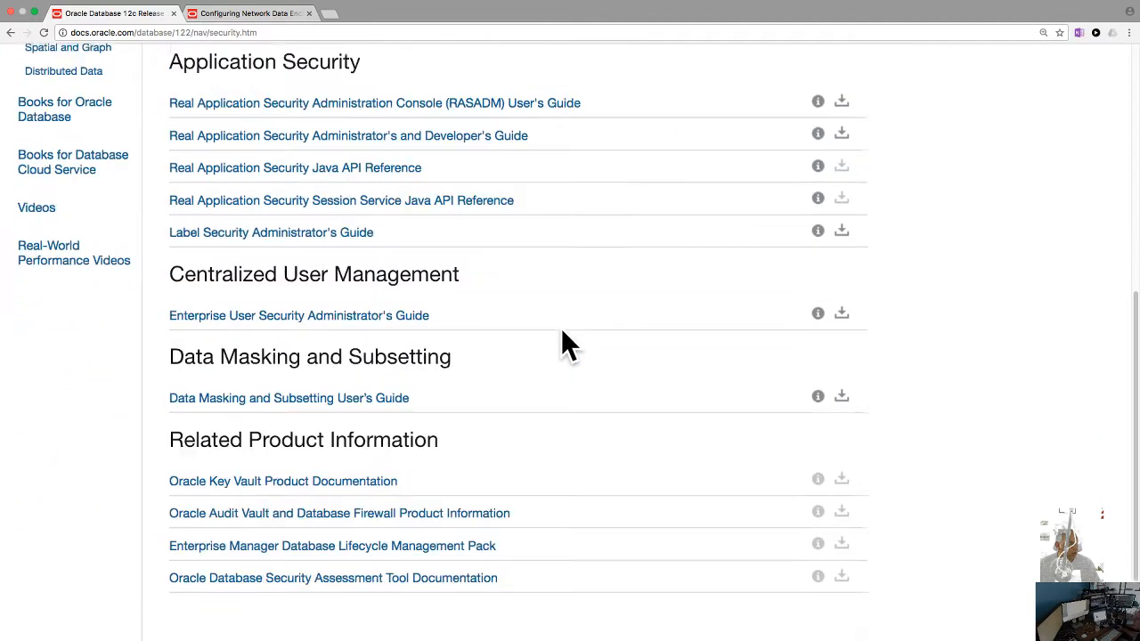
pyautogui.scroll(3)
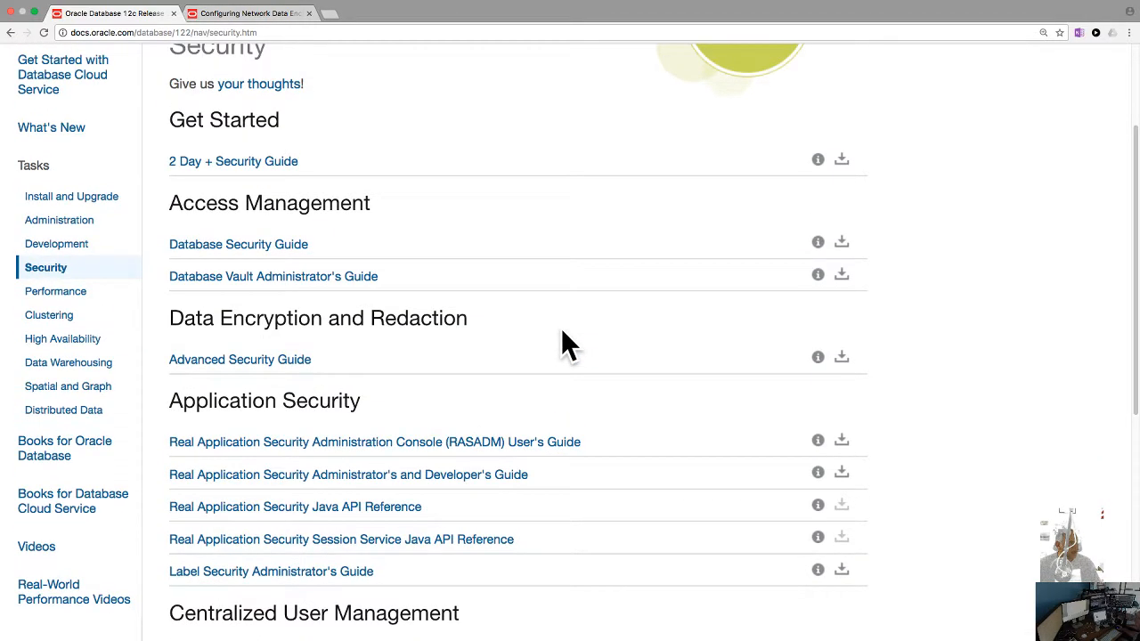
pyautogui.moveTo(584, 307)
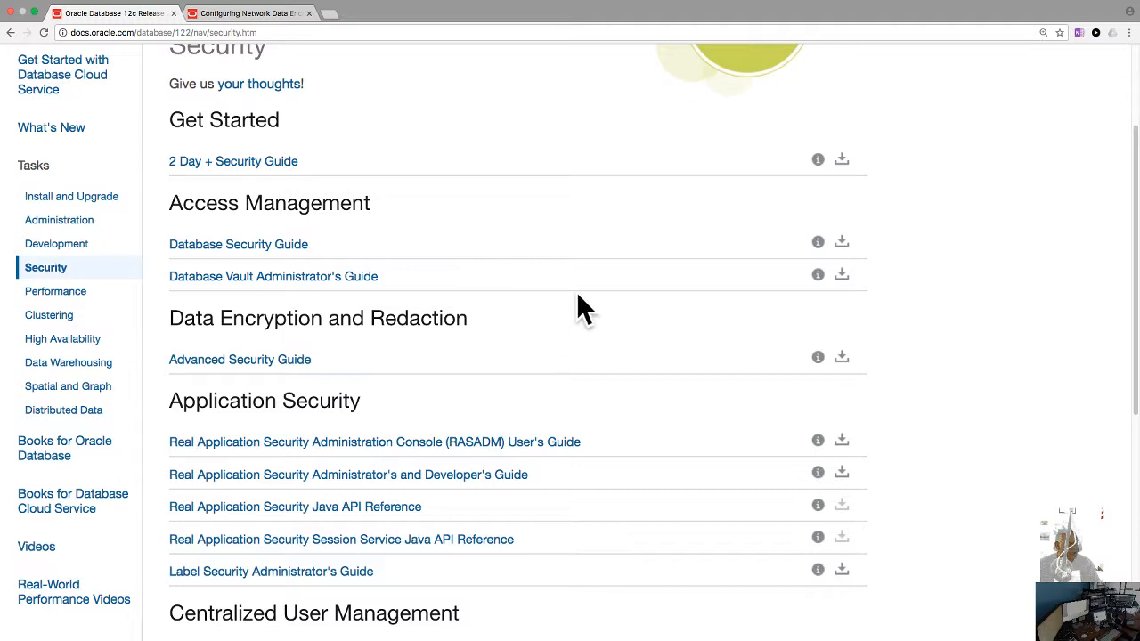
pyautogui.moveTo(585, 303)
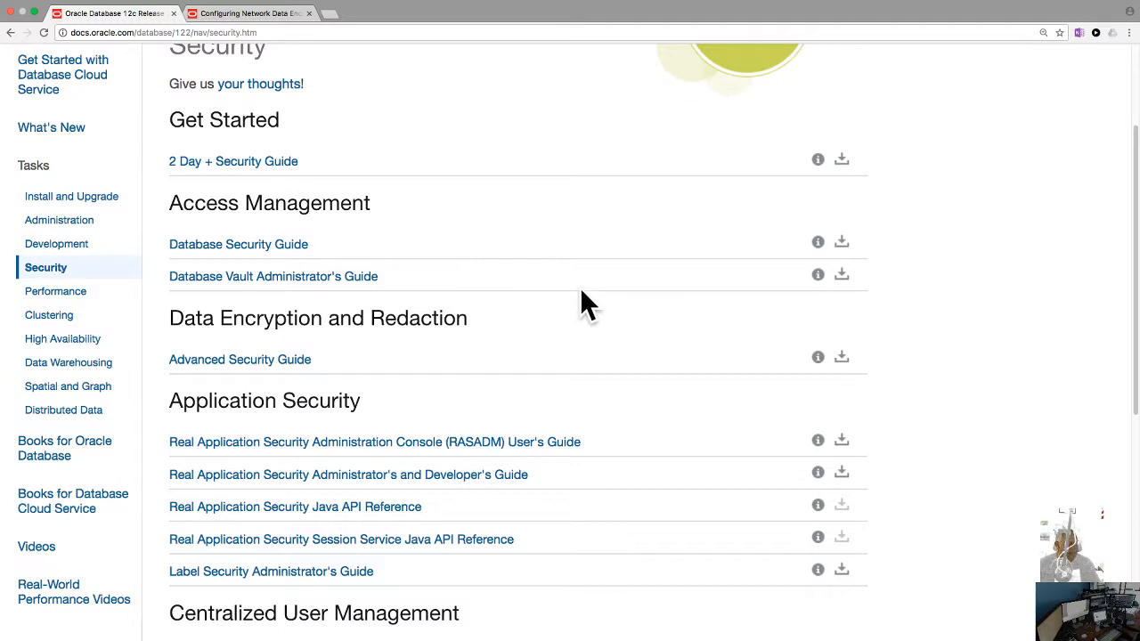
pyautogui.scroll(3)
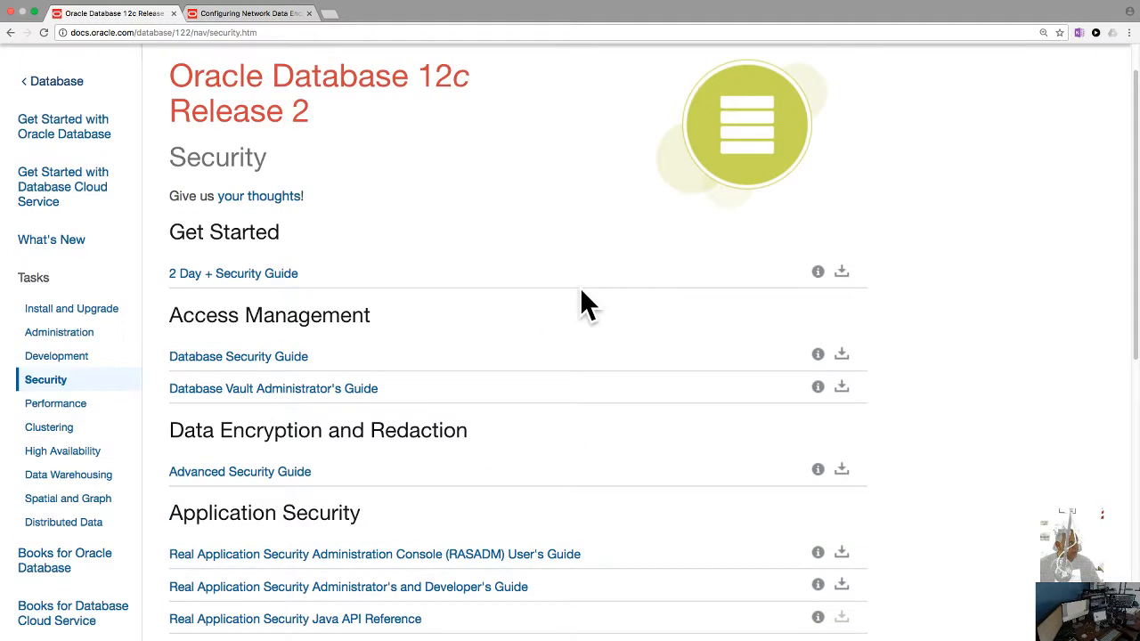
pyautogui.moveTo(250, 315)
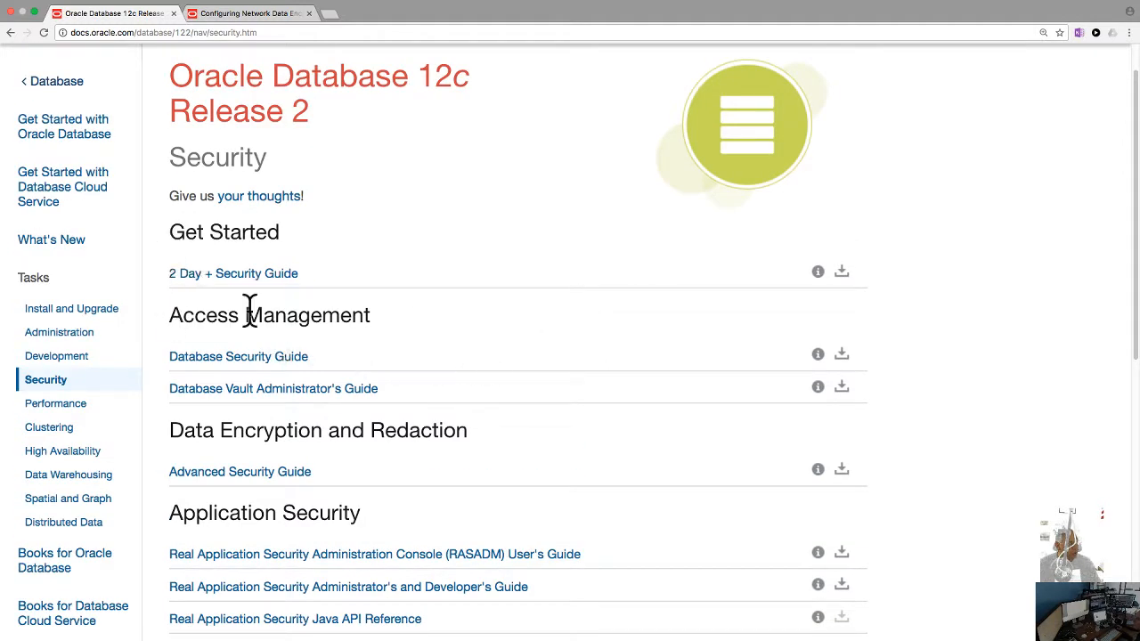
pyautogui.moveTo(374, 307)
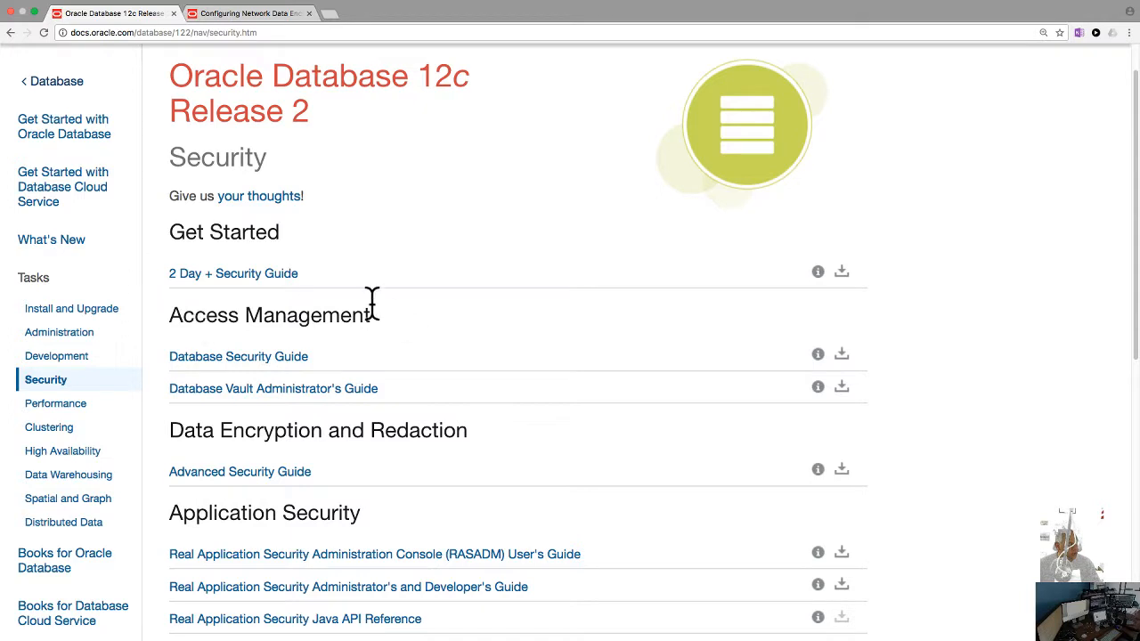
pyautogui.moveTo(405, 319)
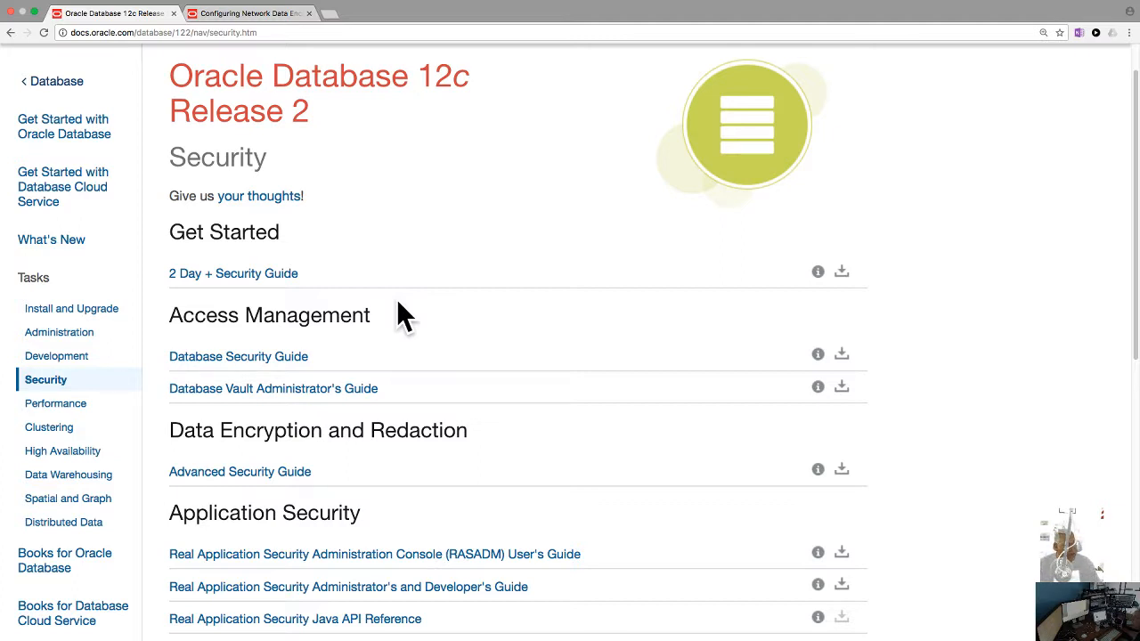
pyautogui.moveTo(133, 265)
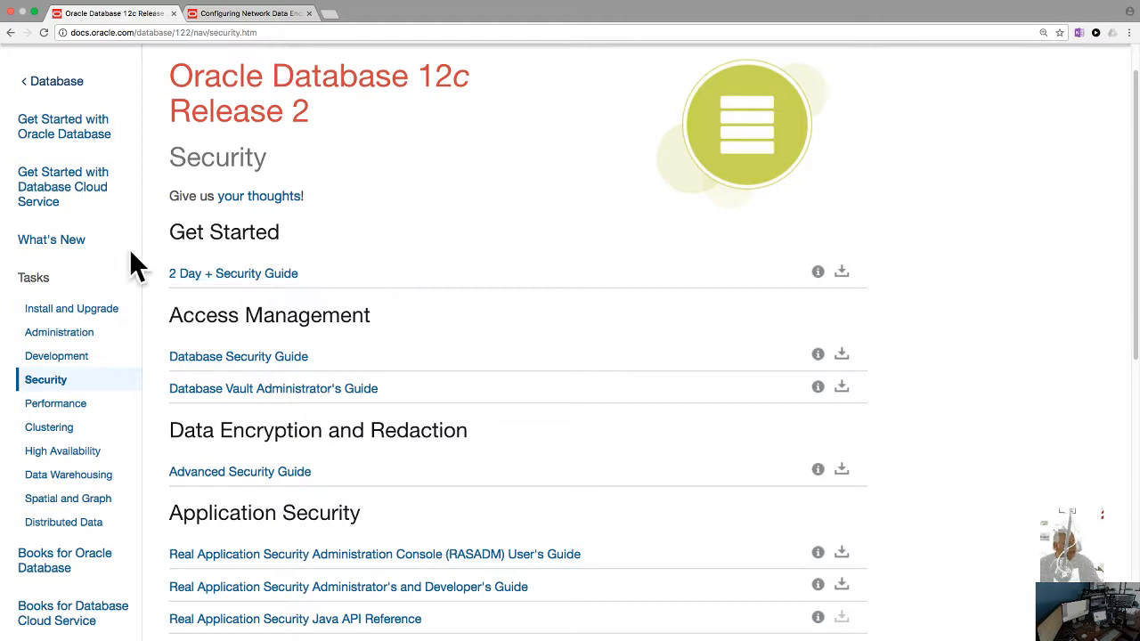
pyautogui.moveTo(506, 363)
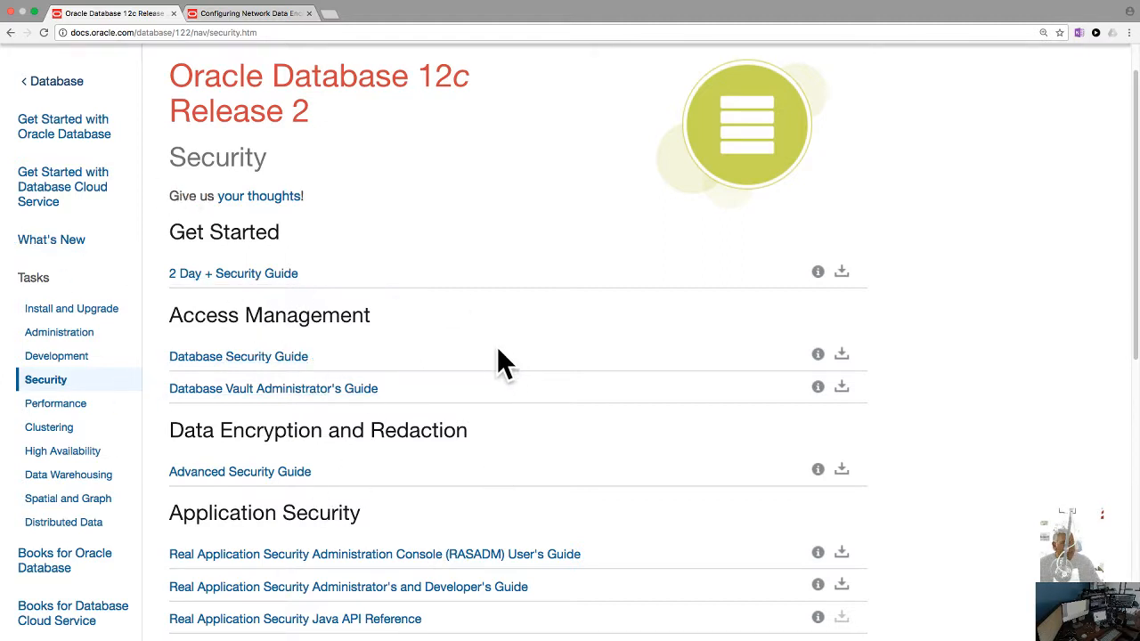
pyautogui.scroll(-3)
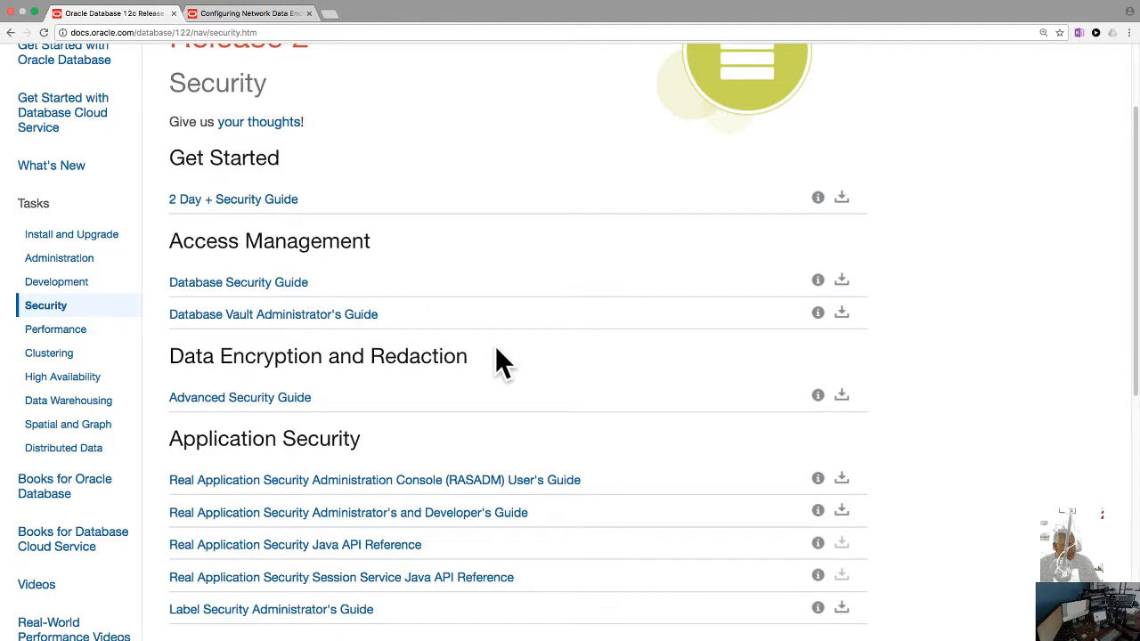
pyautogui.moveTo(299, 248)
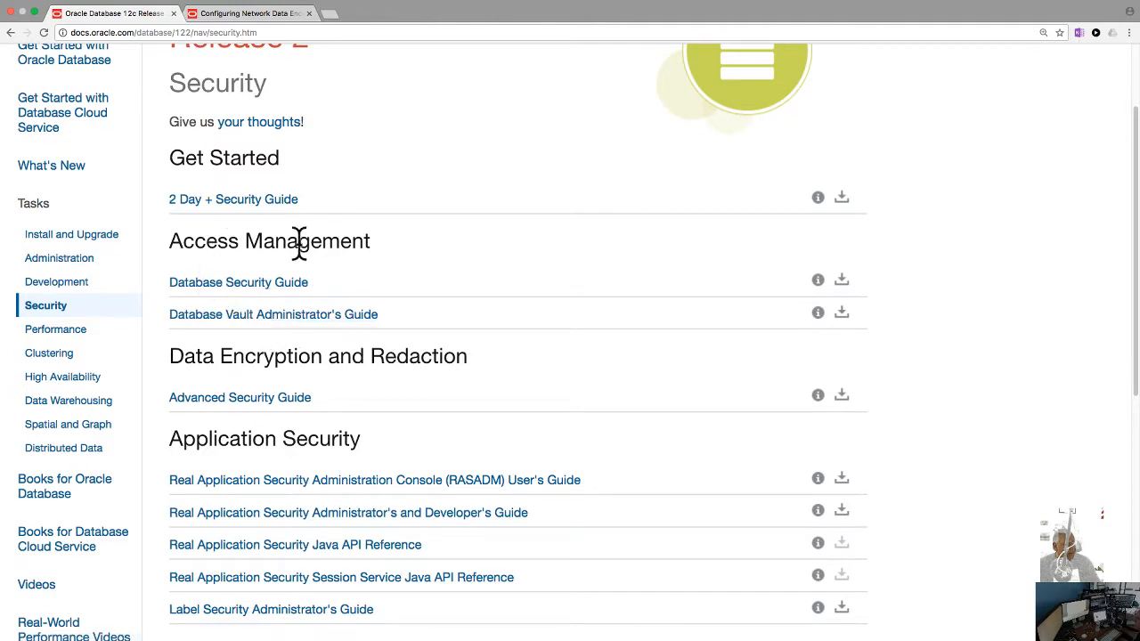
pyautogui.moveTo(233, 365)
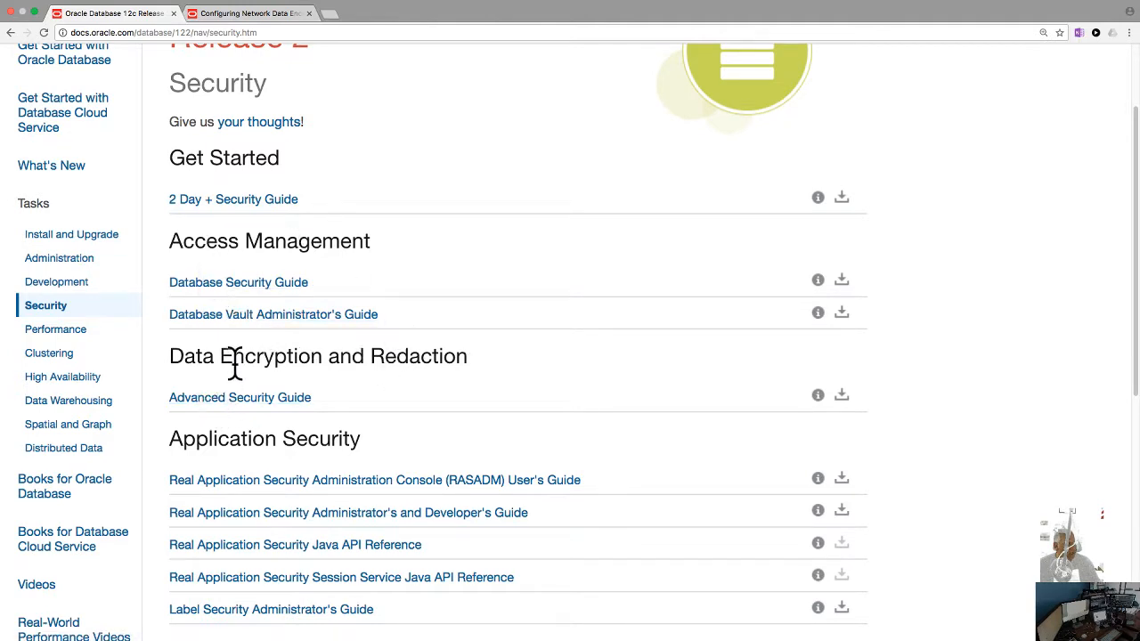
pyautogui.moveTo(548, 400)
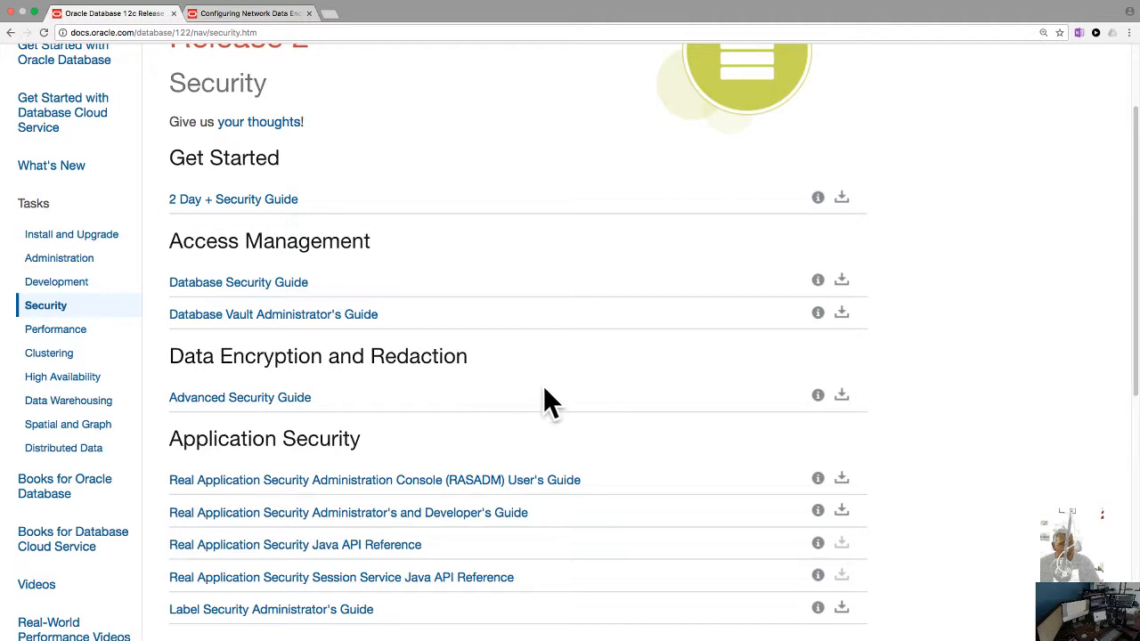
pyautogui.scroll(-3)
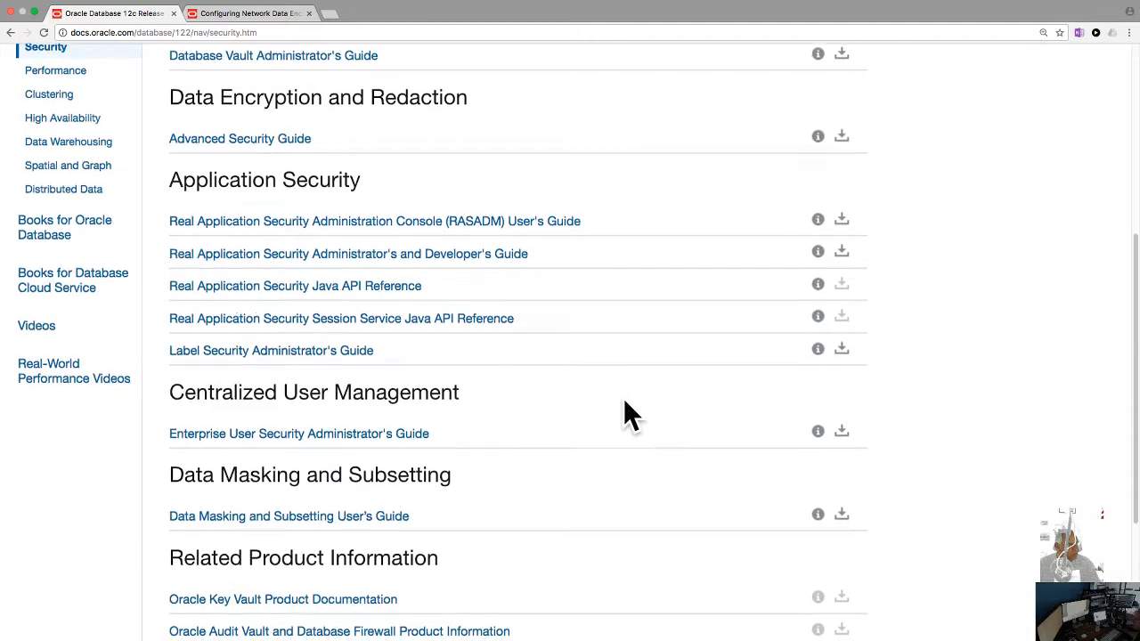
pyautogui.scroll(-3)
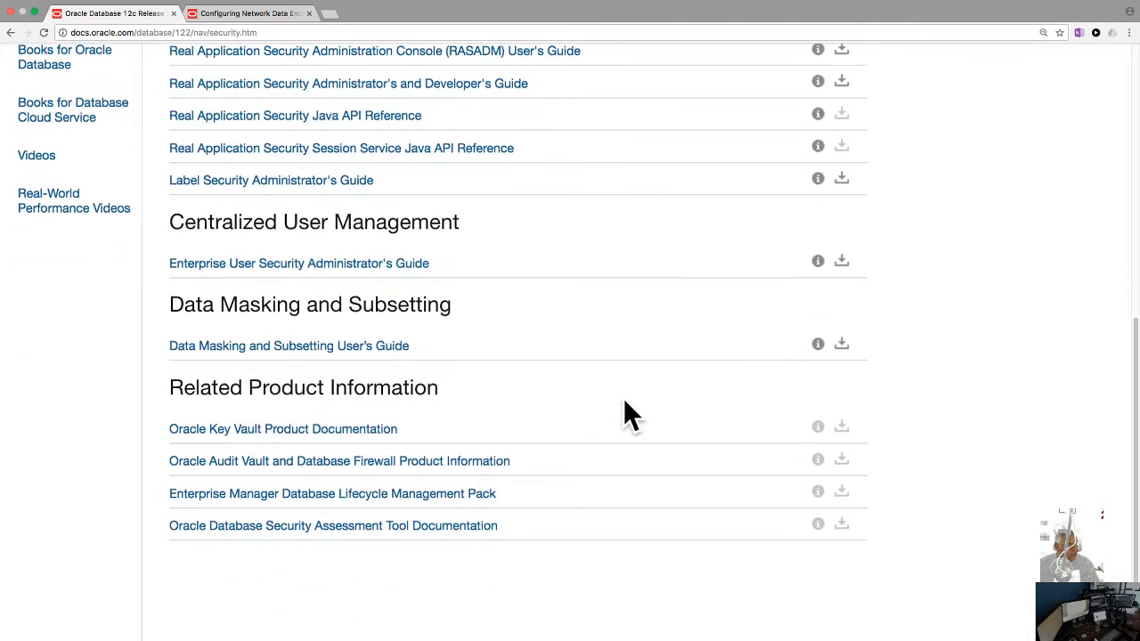
pyautogui.scroll(3)
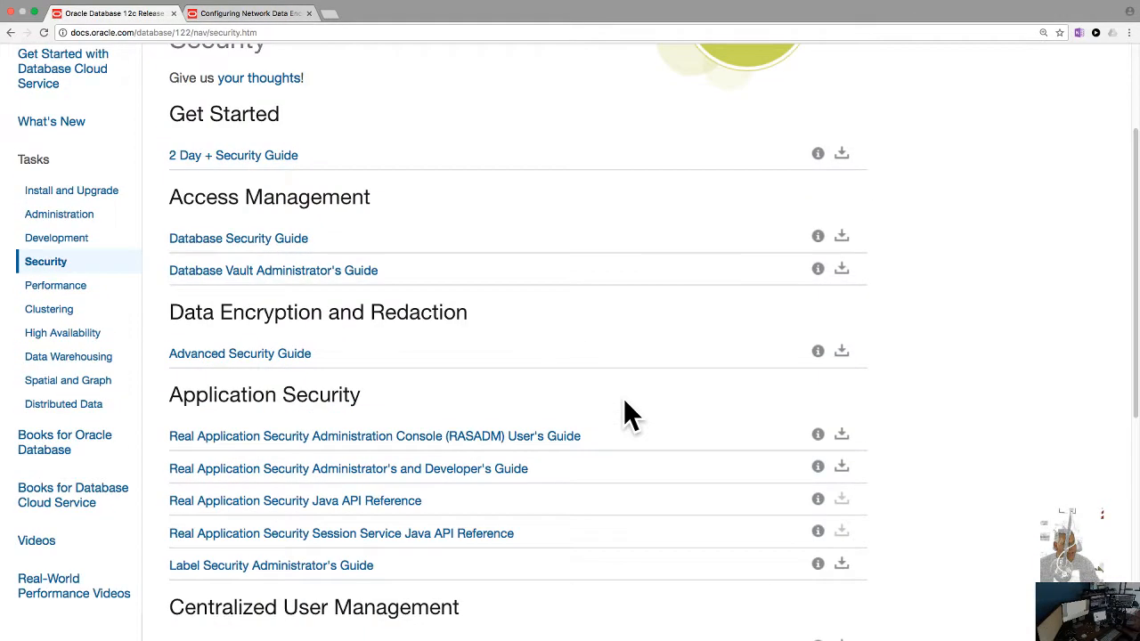
pyautogui.scroll(3)
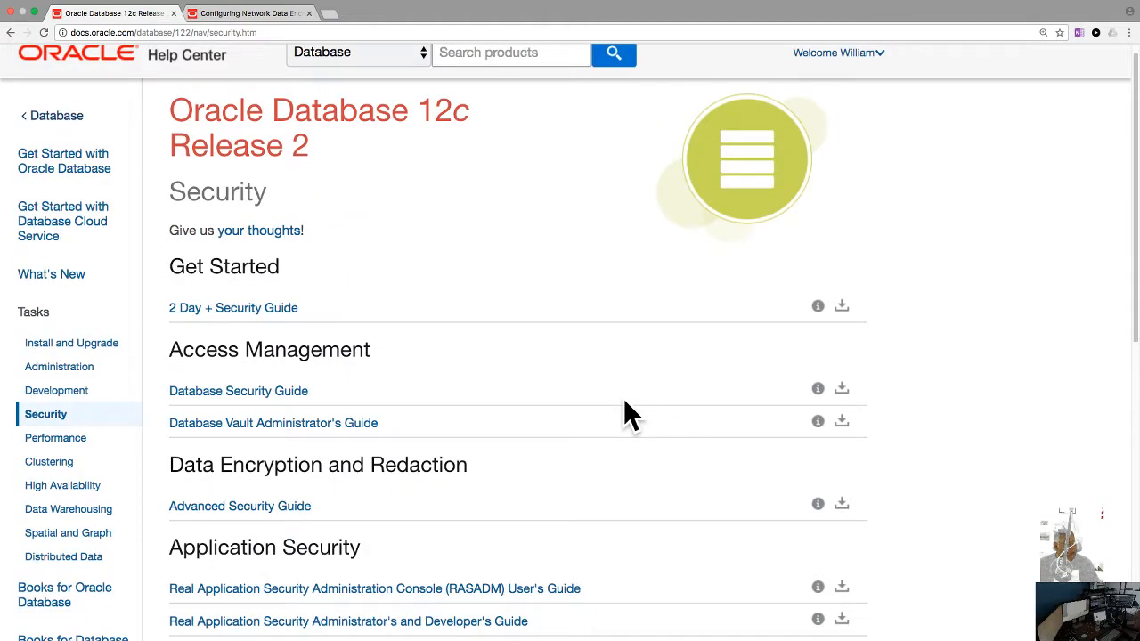
pyautogui.scroll(-3)
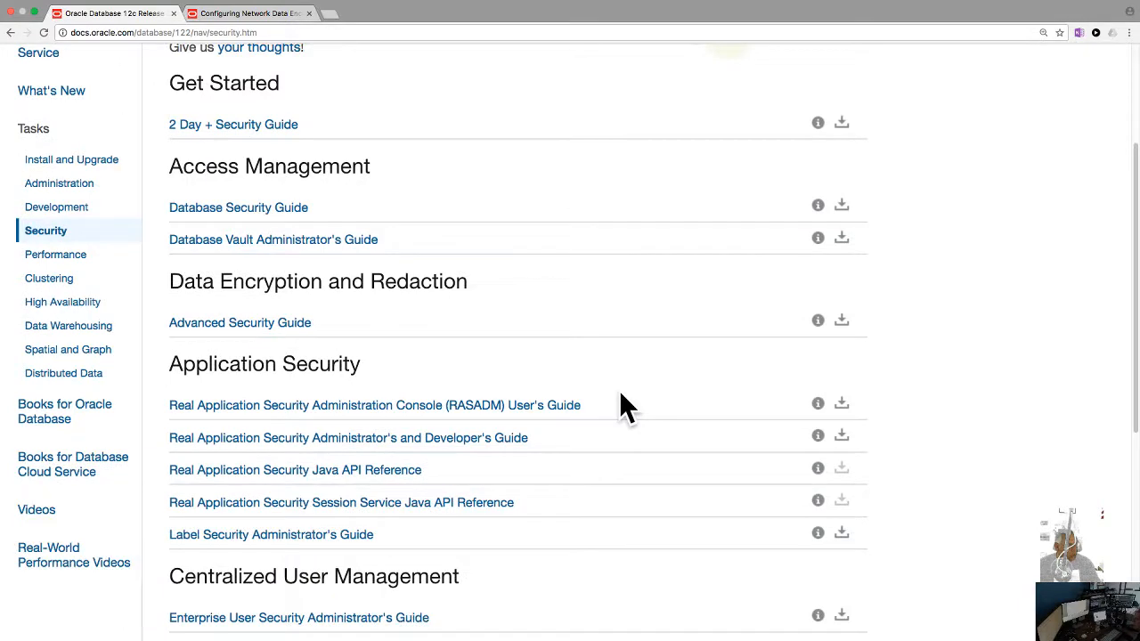
pyautogui.scroll(-3)
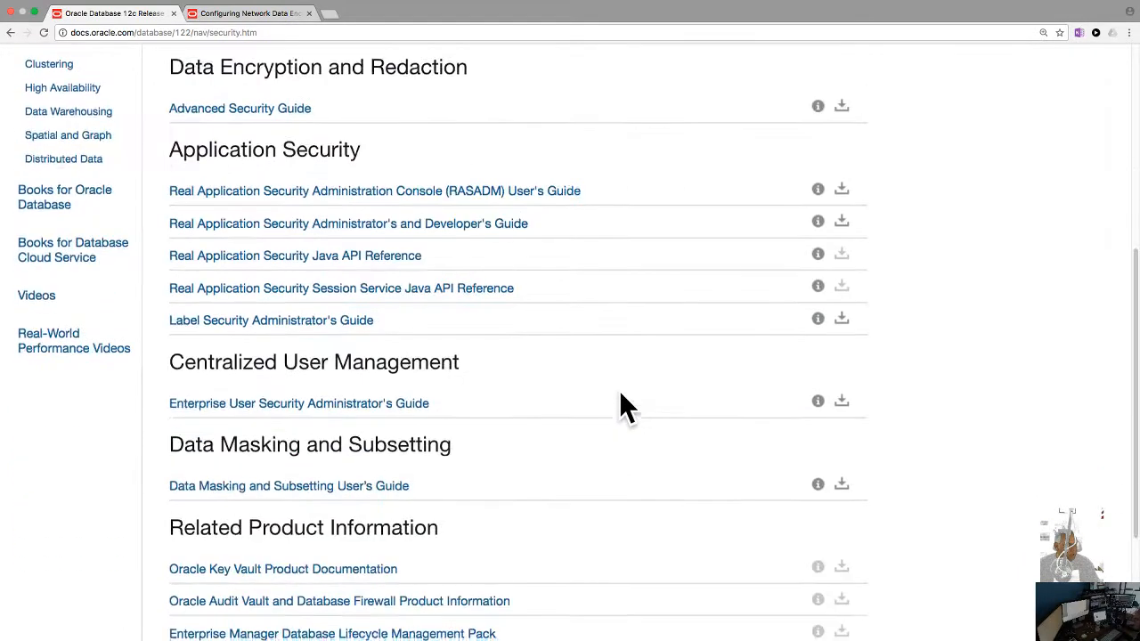
pyautogui.scroll(3)
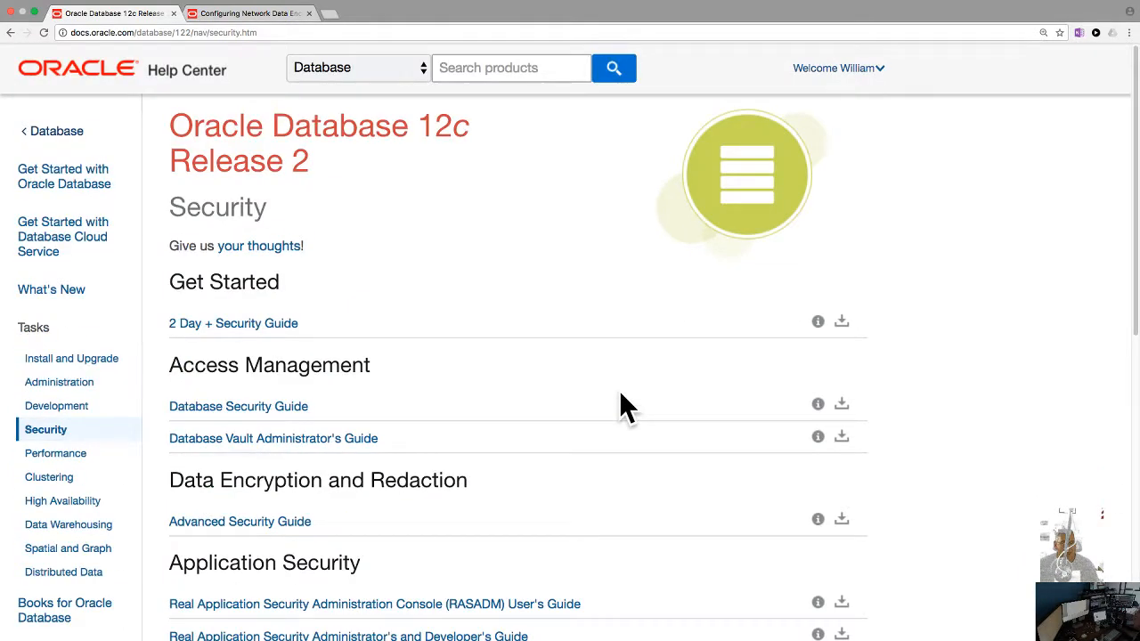